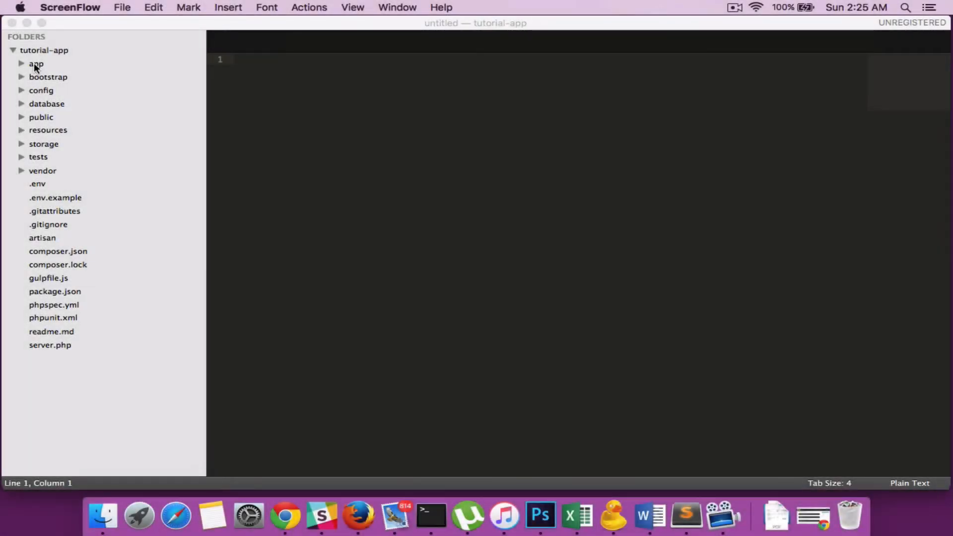
pyautogui.moveTo(14, 100)
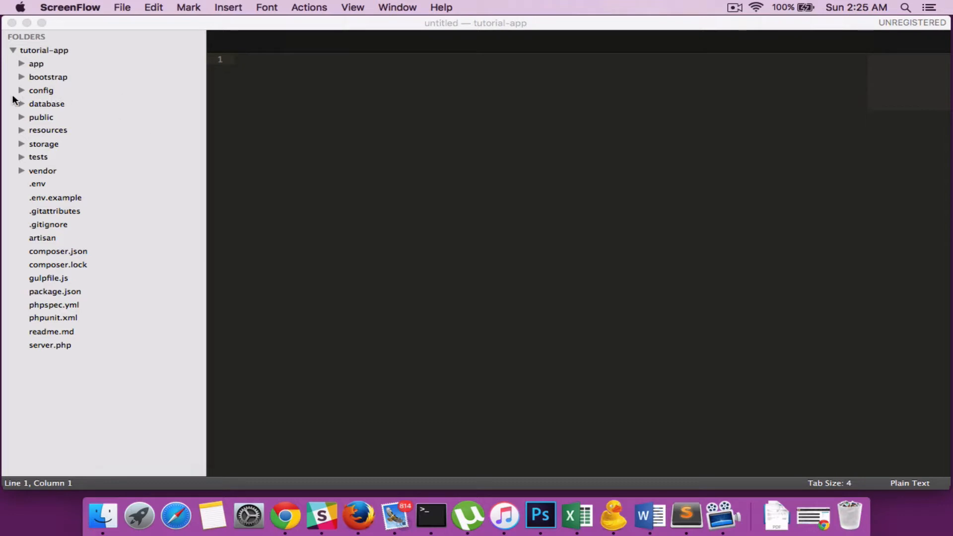
# - Expand the config folder and scroll database.php down to the mysql connection settings
pyautogui.click(41, 90)
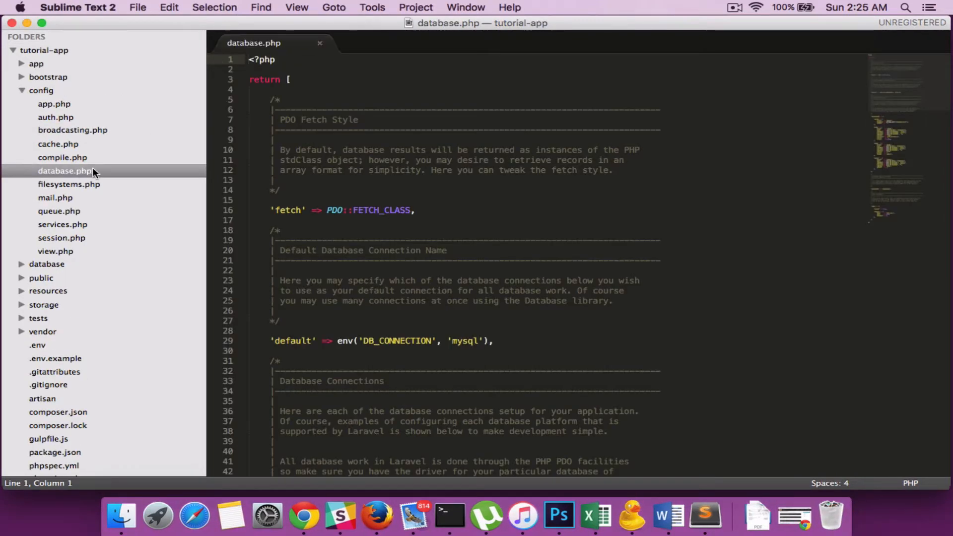
pyautogui.scroll(-3)
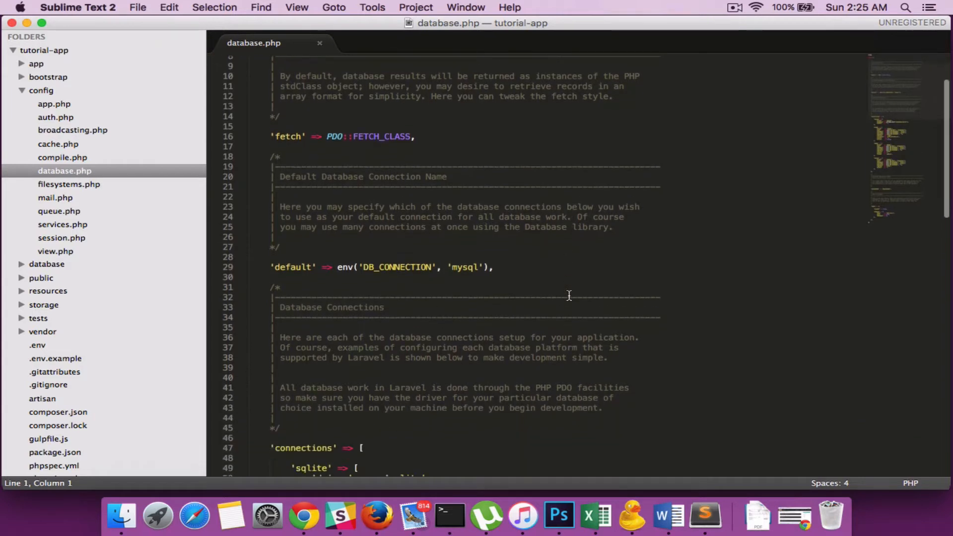
pyautogui.scroll(-3)
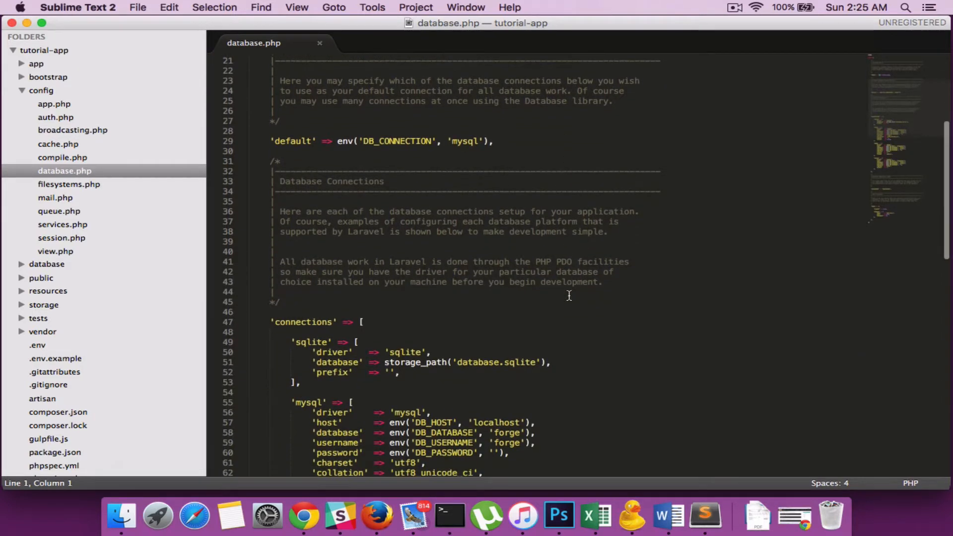
pyautogui.scroll(-3)
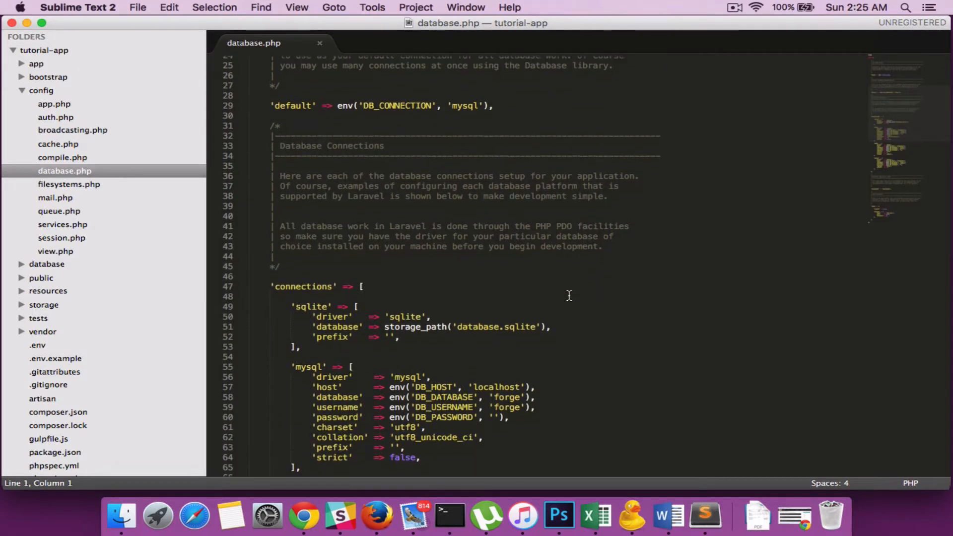
pyautogui.scroll(-3)
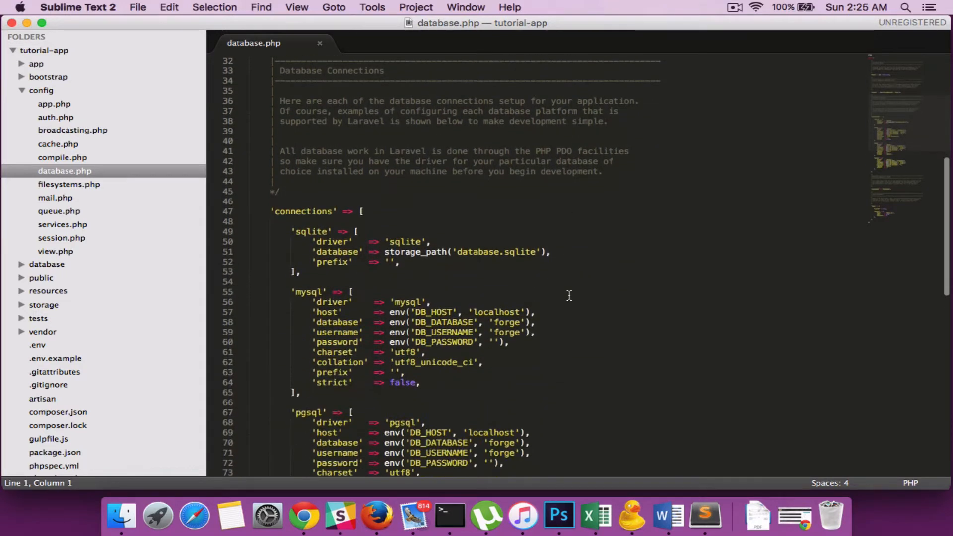
pyautogui.scroll(-3)
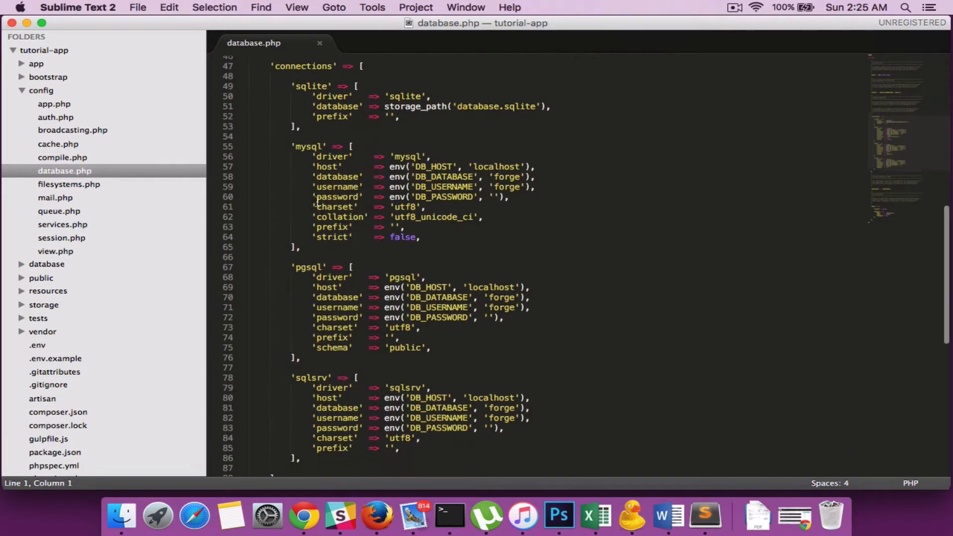
pyautogui.scroll(-3)
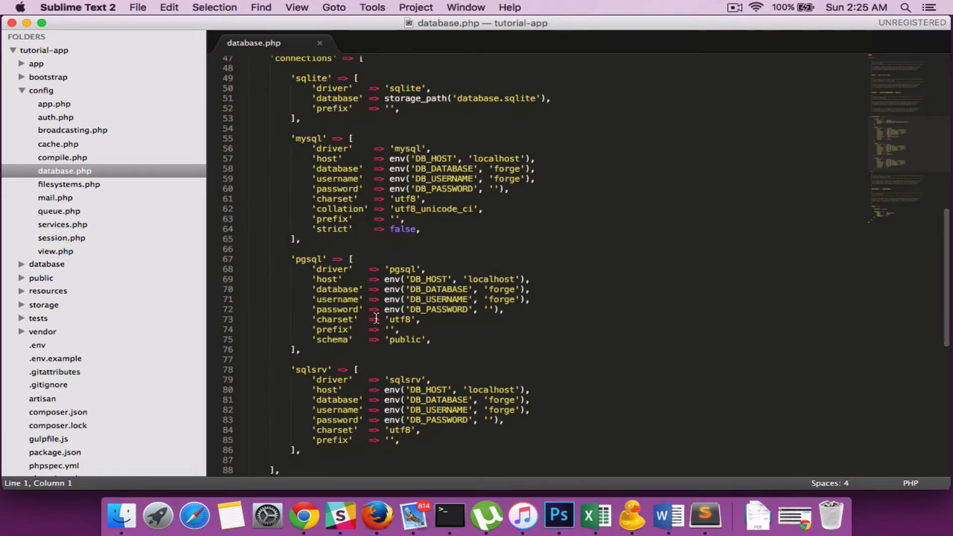
pyautogui.moveTo(486, 248)
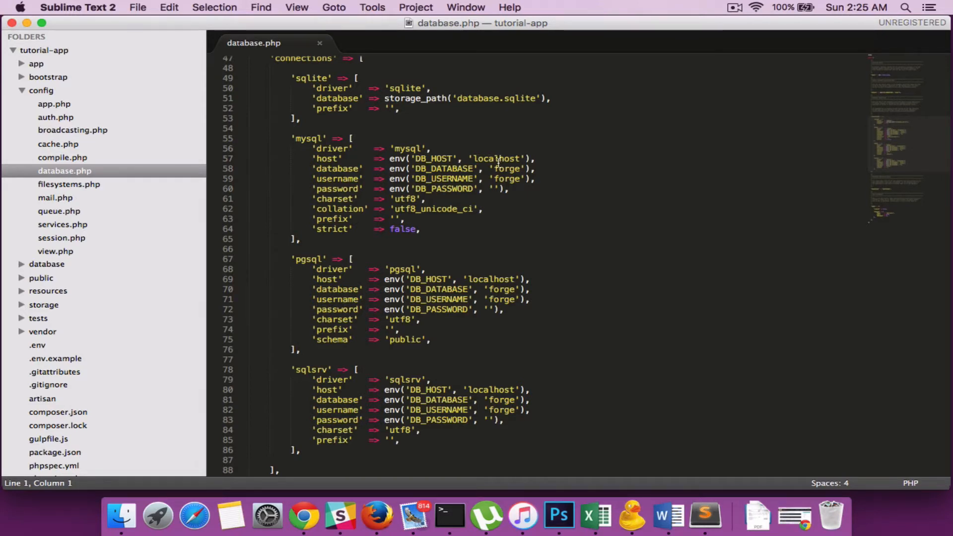
pyautogui.moveTo(550, 192)
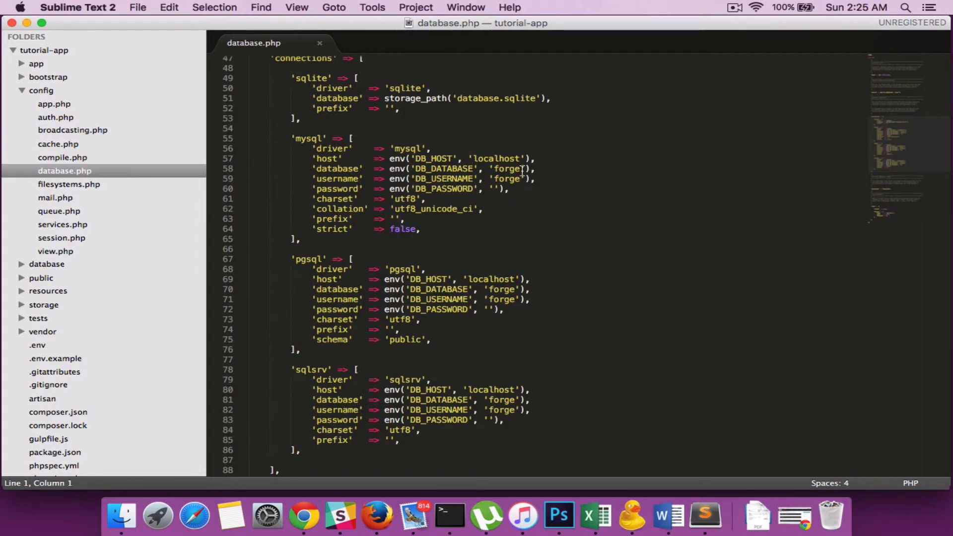
pyautogui.moveTo(517, 158)
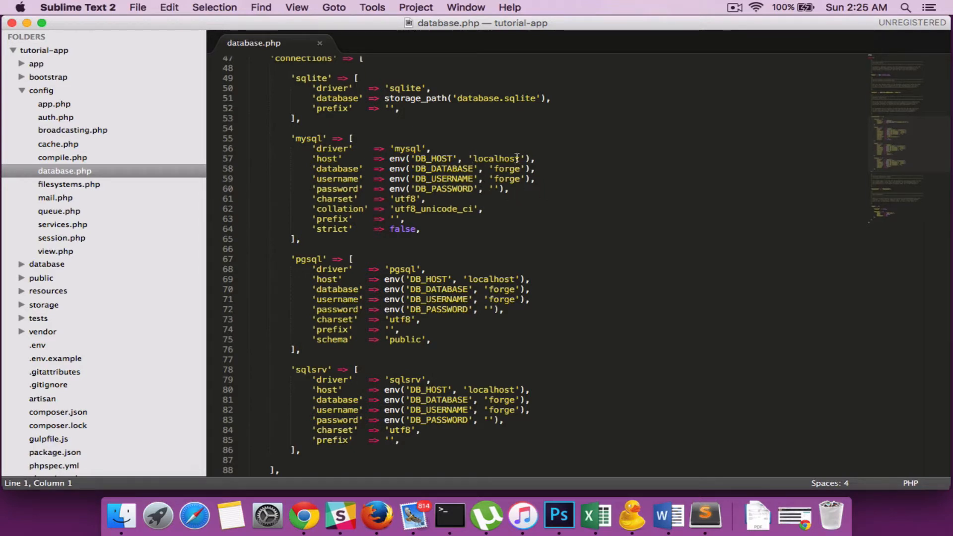
pyautogui.moveTo(516, 179)
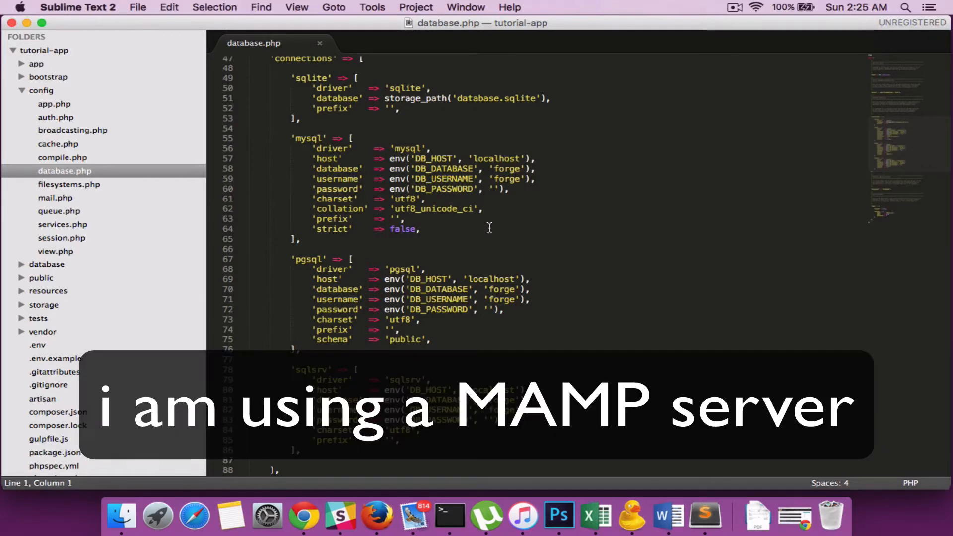
pyautogui.moveTo(117, 337)
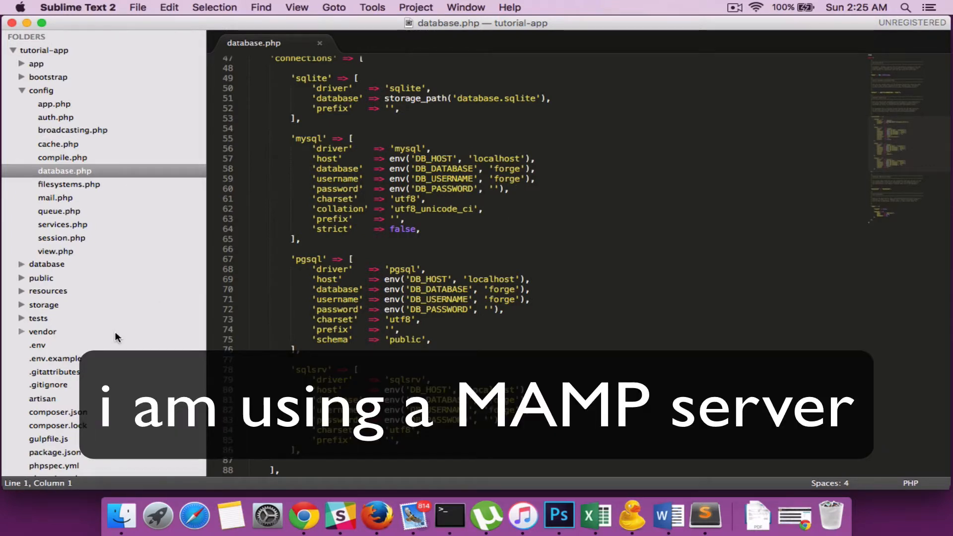
# - In .env, replace the homestead database name with tutorialdb and delete the secret password
pyautogui.click(37, 345)
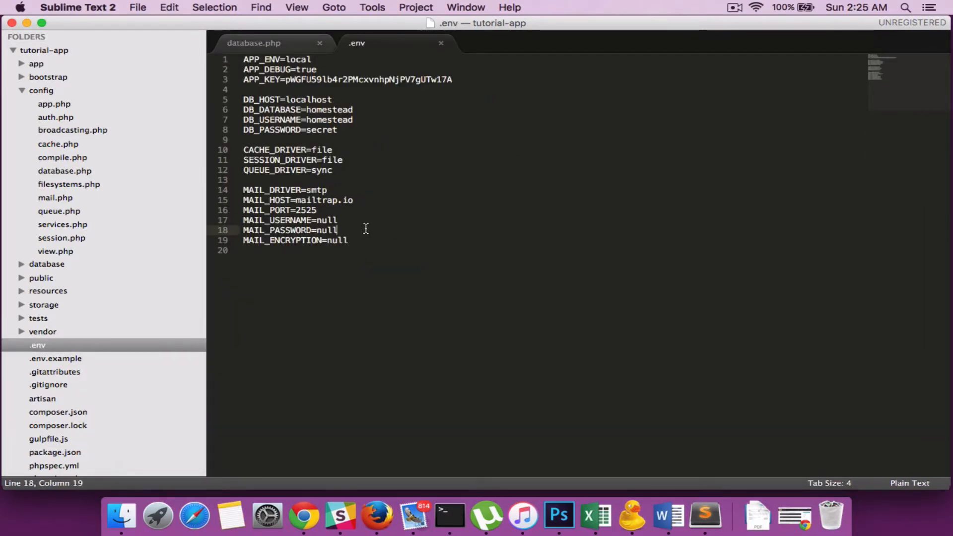
pyautogui.moveTo(280, 100)
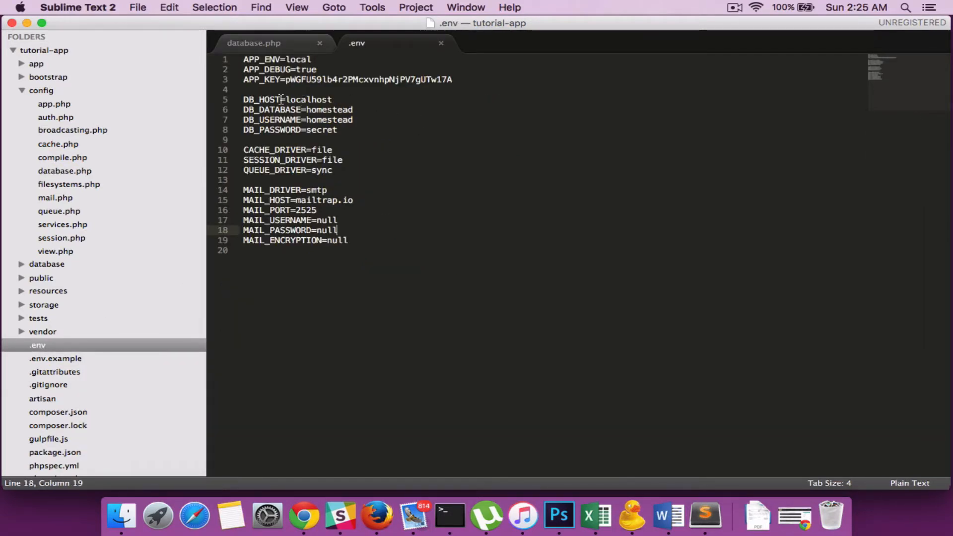
pyautogui.doubleClick(328, 120)
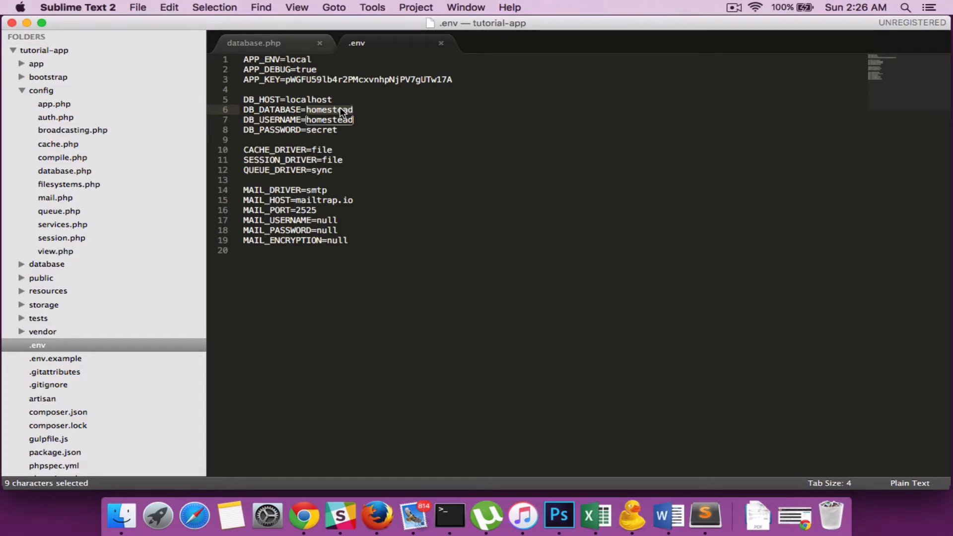
pyautogui.write('ti')
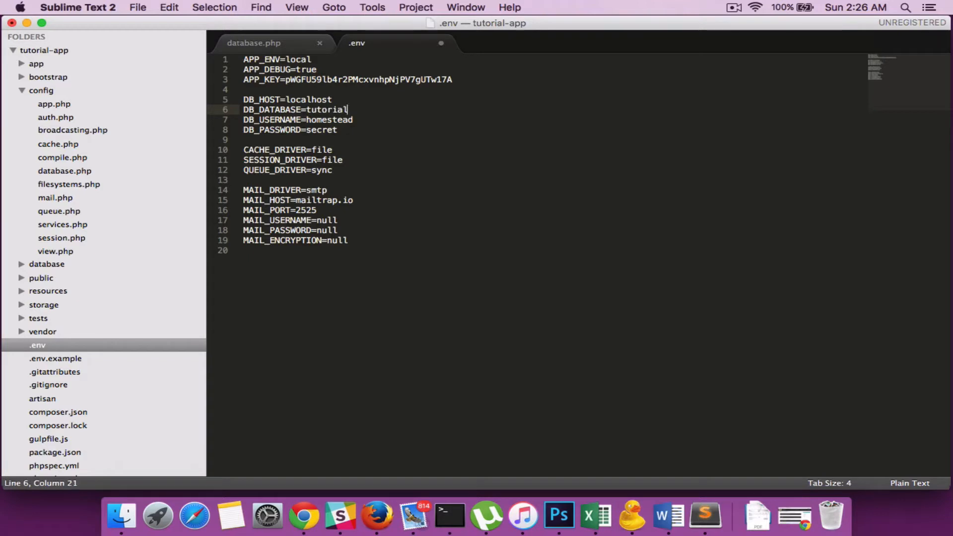
pyautogui.write('db')
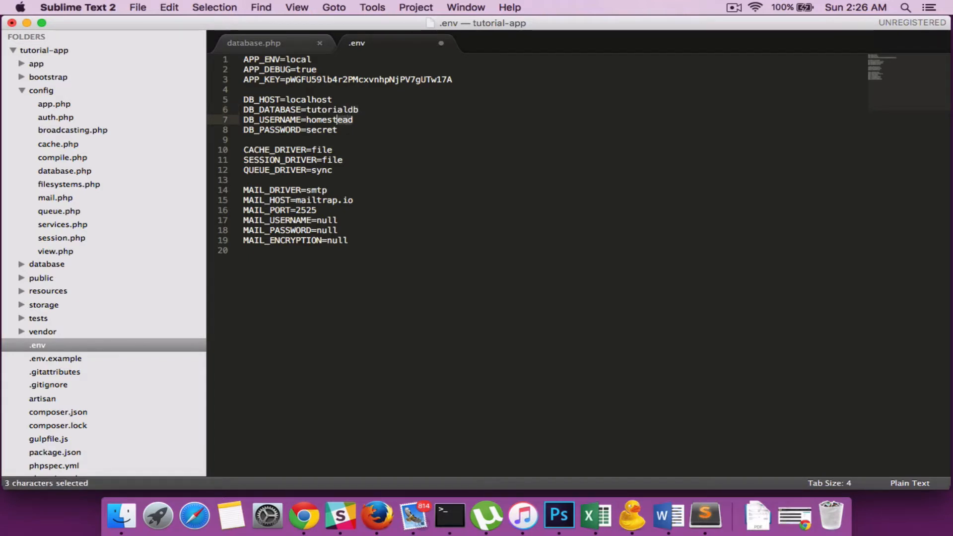
pyautogui.write('rd')
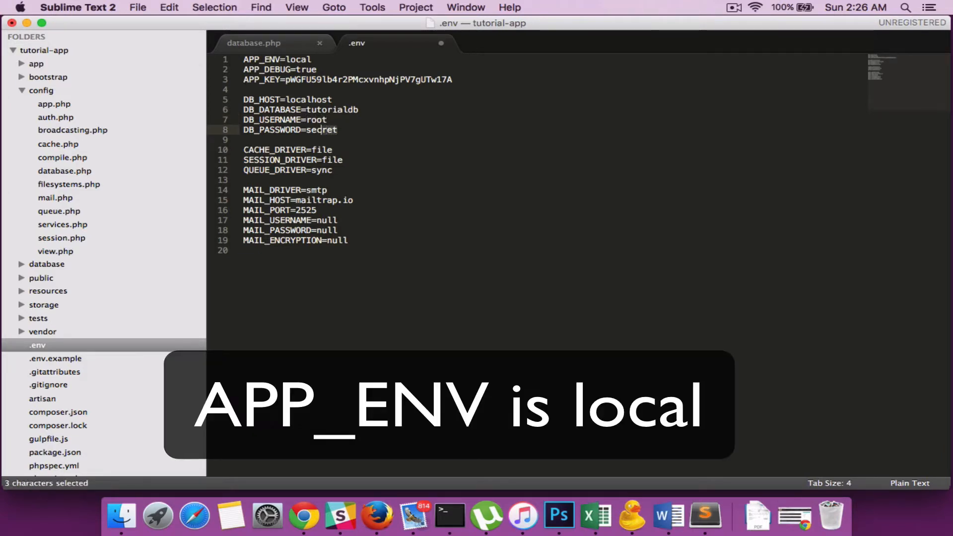
pyautogui.doubleClick(316, 130)
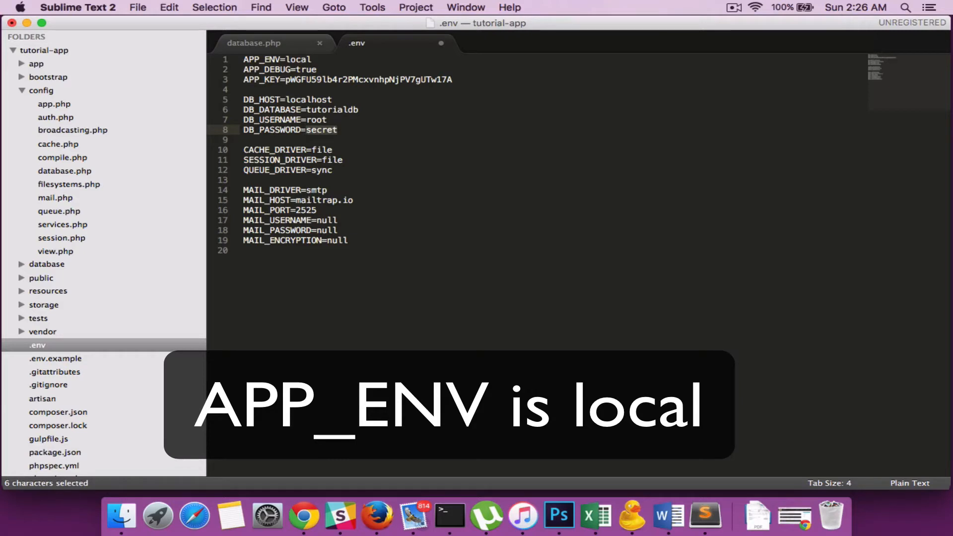
pyautogui.press('Delete')
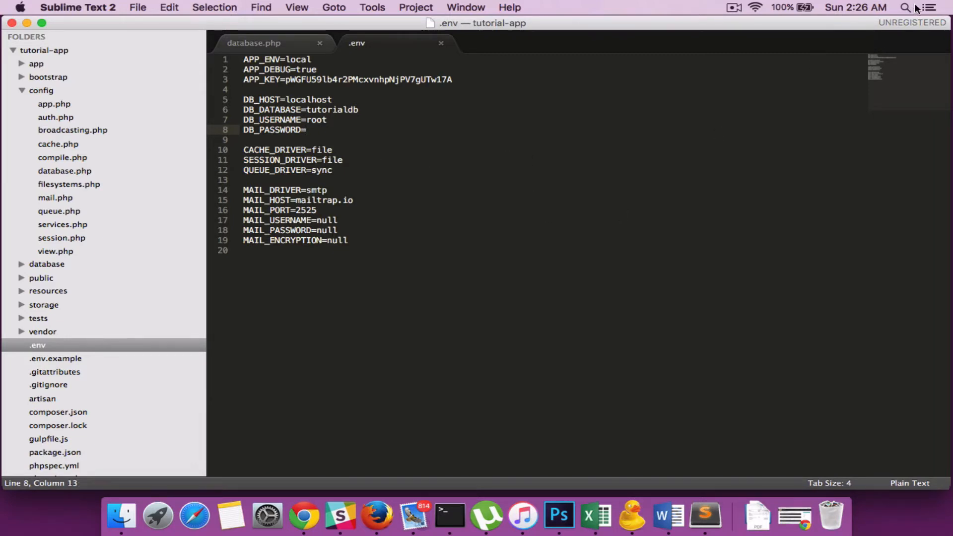
# - Search Spotlight for 'mamp' and launch the MAMP application
pyautogui.click(904, 7)
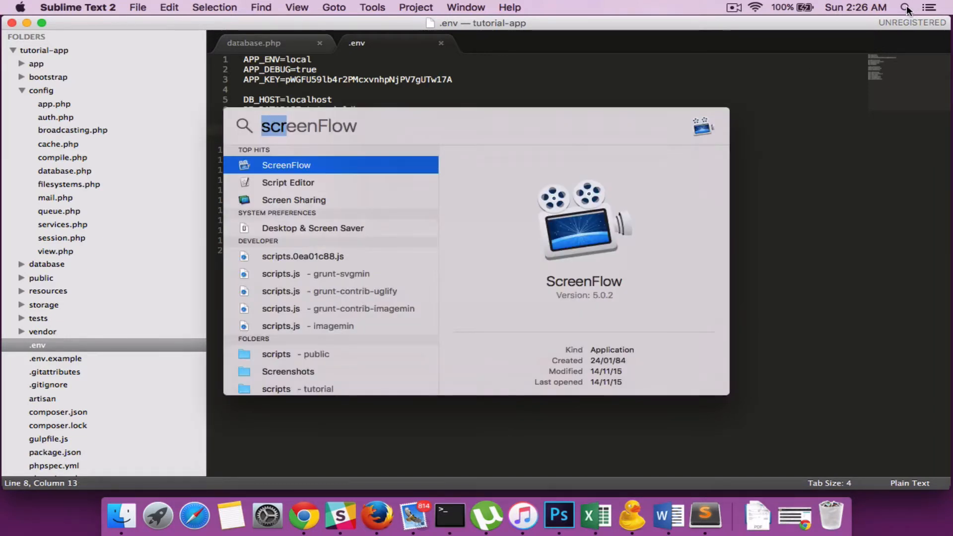
pyautogui.write('mamp')
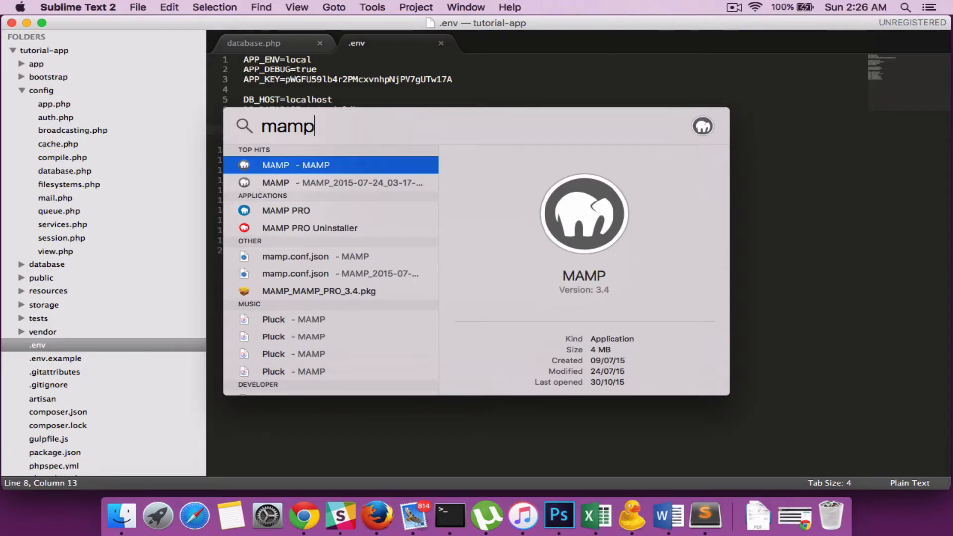
pyautogui.click(296, 164)
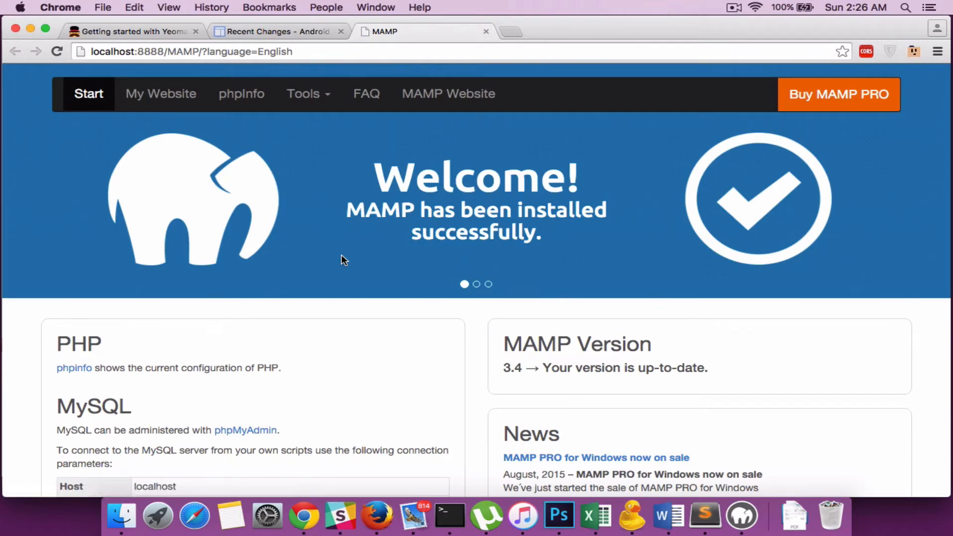
# - Open phpMyAdmin from MAMP's tools and create a database named tutorialdb
pyautogui.click(303, 94)
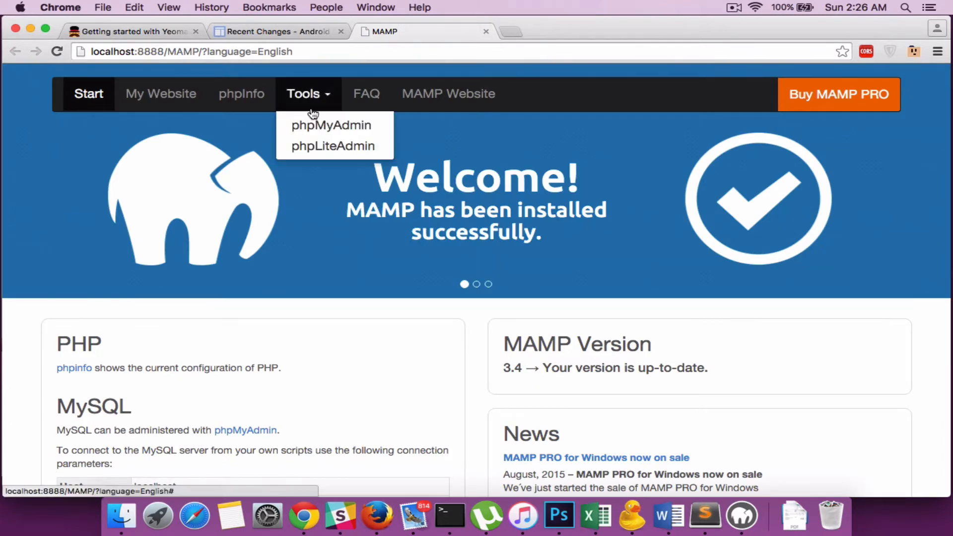
pyautogui.click(331, 125)
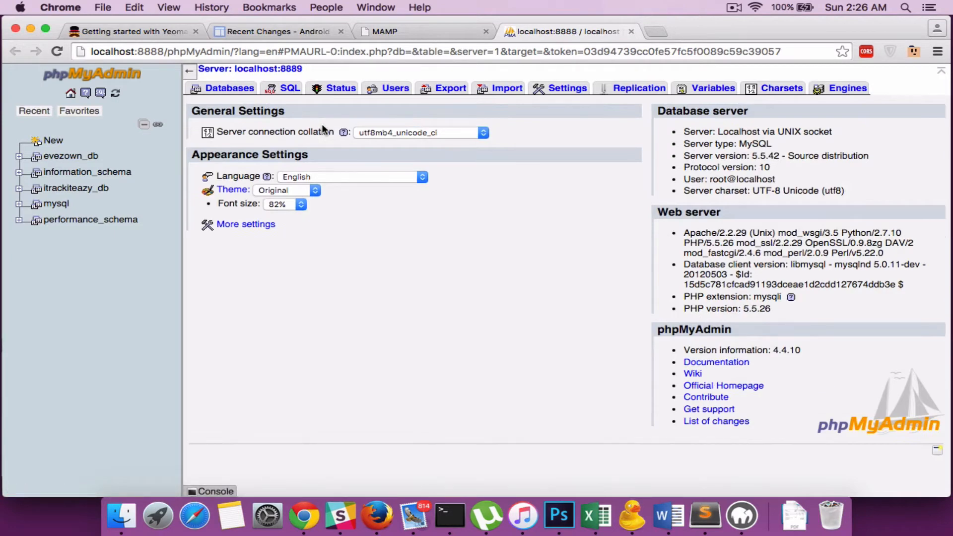
pyautogui.click(53, 141)
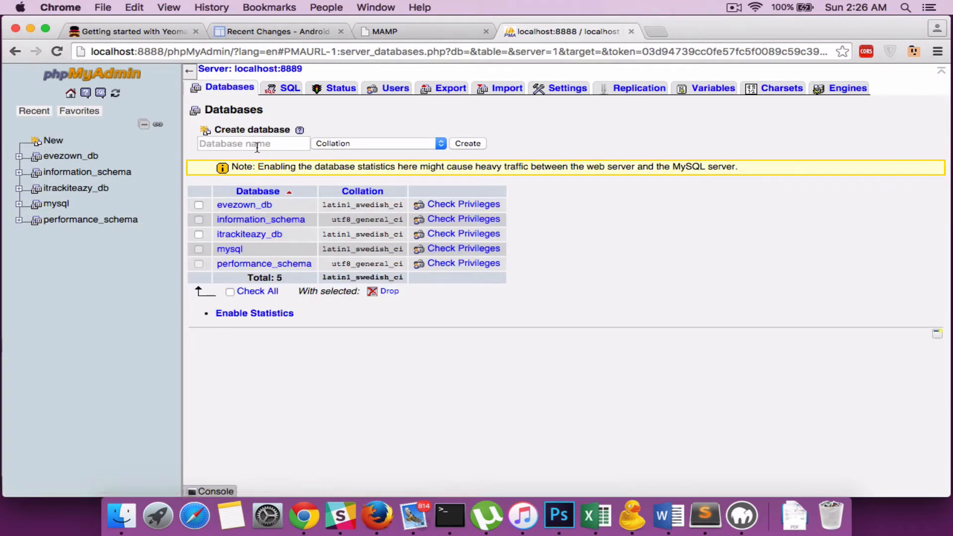
pyautogui.write('tutori')
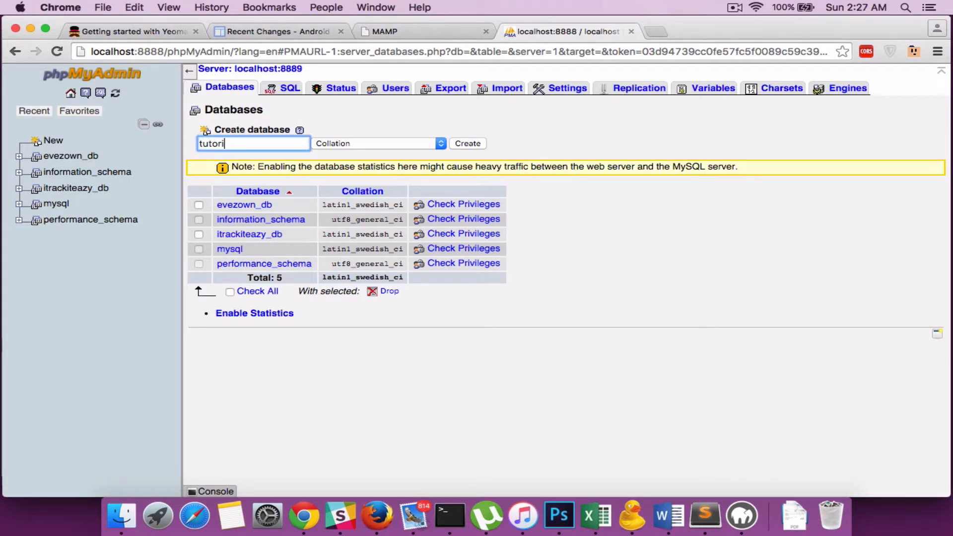
pyautogui.write('aldb')
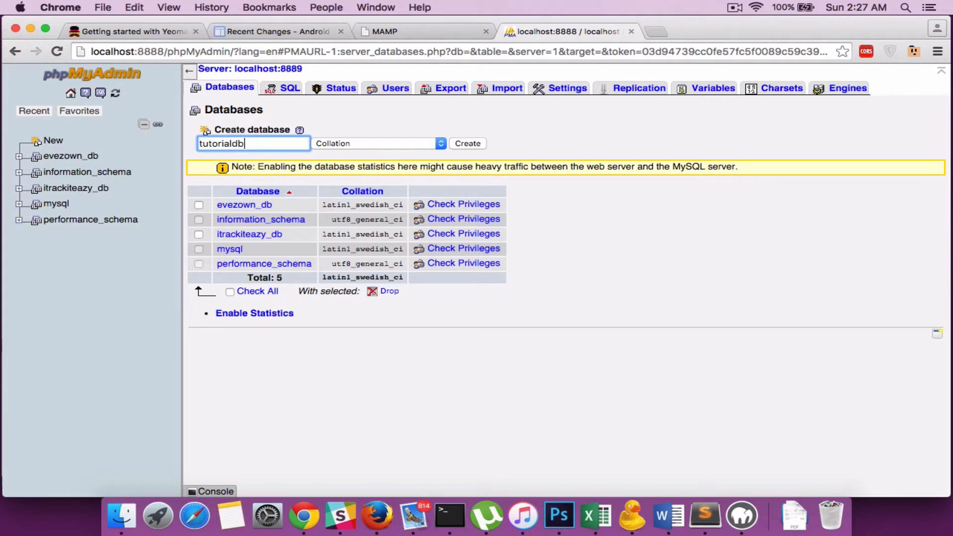
pyautogui.moveTo(271, 219)
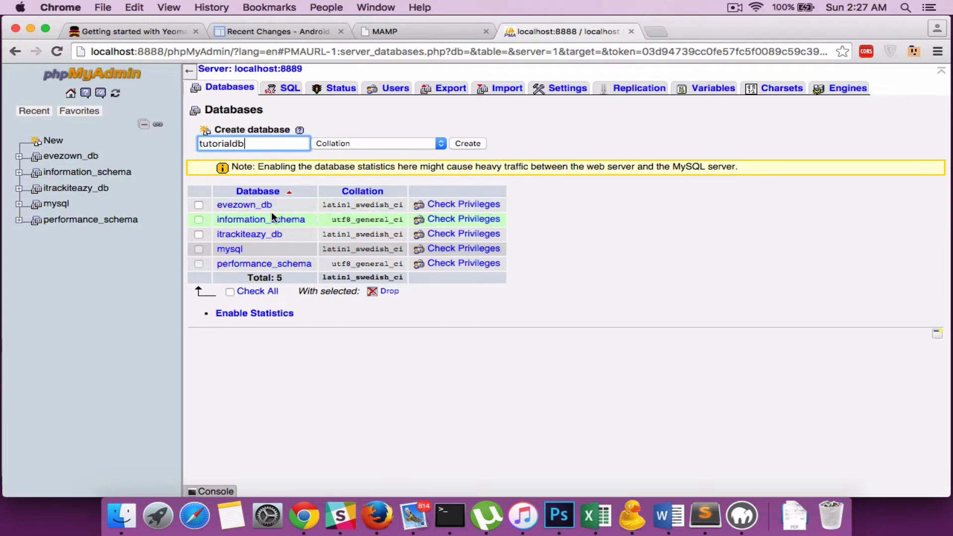
pyautogui.click(467, 144)
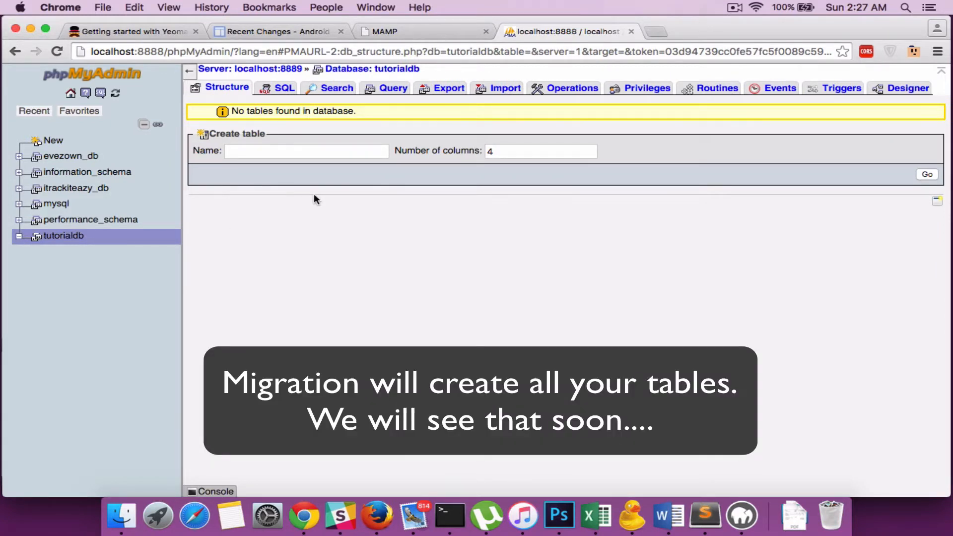
pyautogui.moveTo(442, 266)
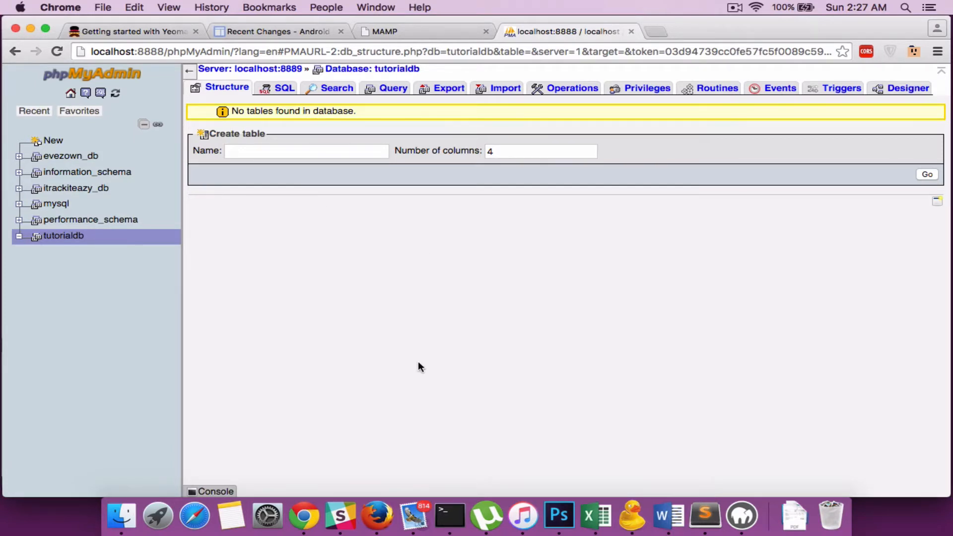
pyautogui.moveTo(322, 417)
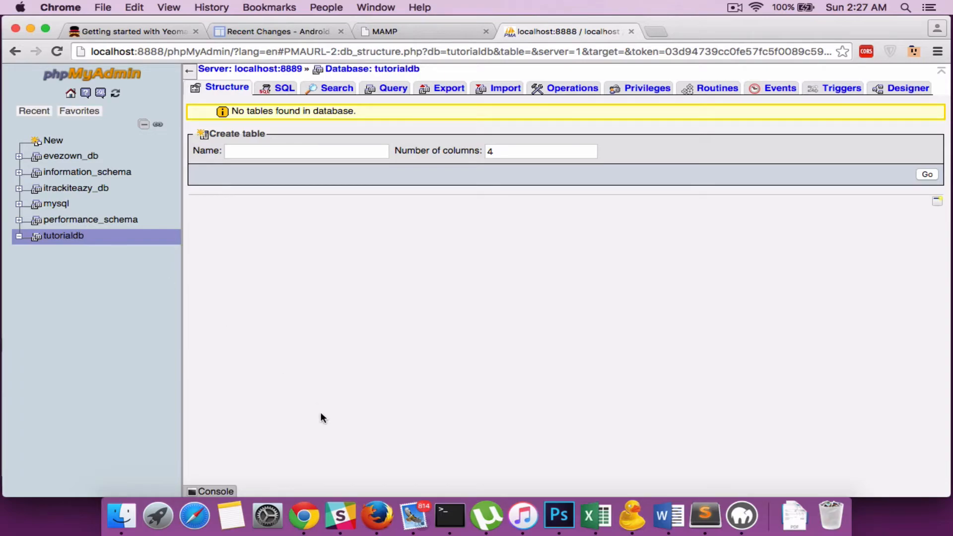
# - Check the generators package instructions, then cd Terminal into the tutorial-app folder
pyautogui.click(715, 486)
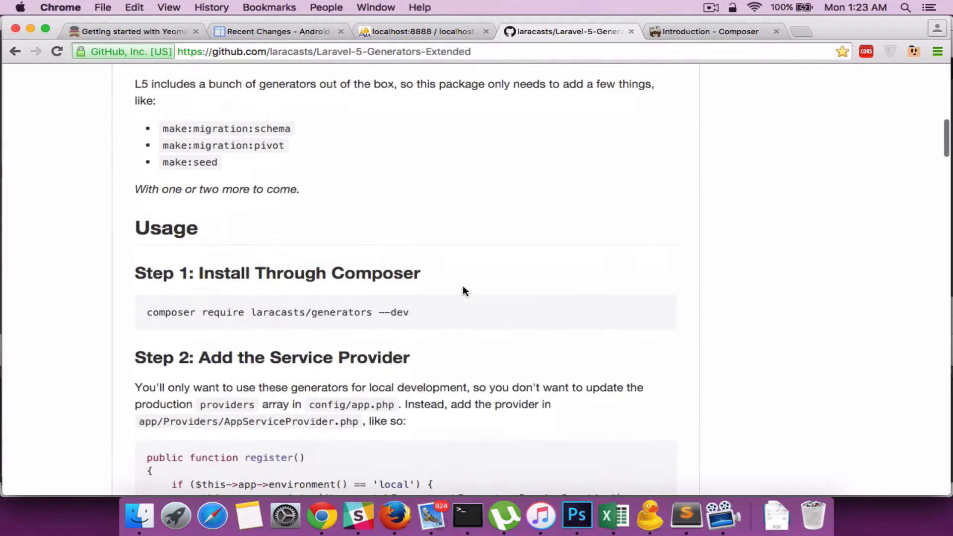
pyautogui.scroll(-3)
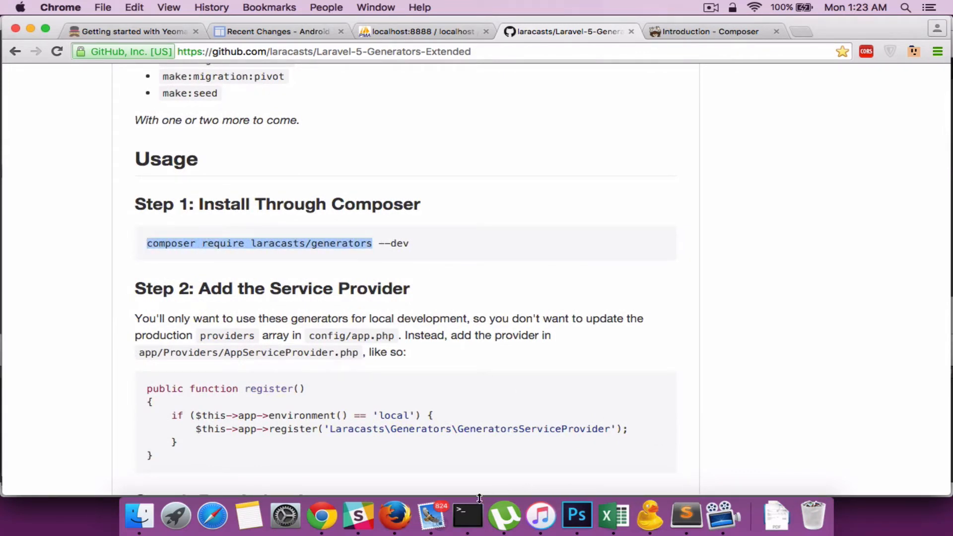
pyautogui.click(467, 516)
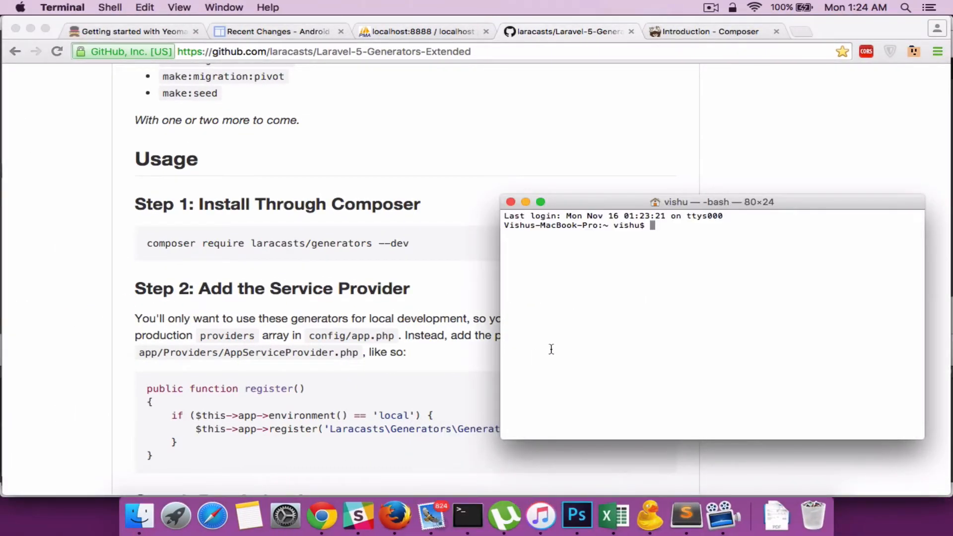
pyautogui.write('cd')
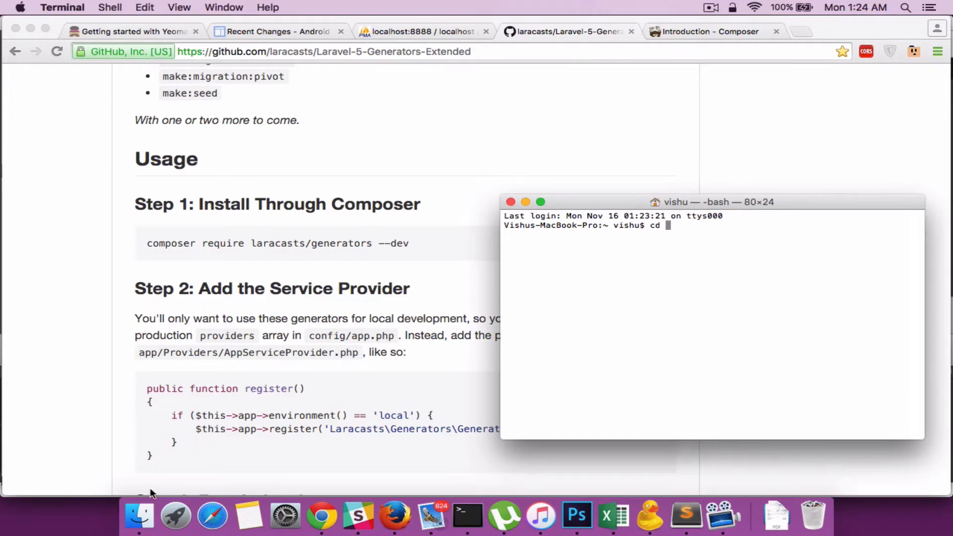
pyautogui.click(138, 516)
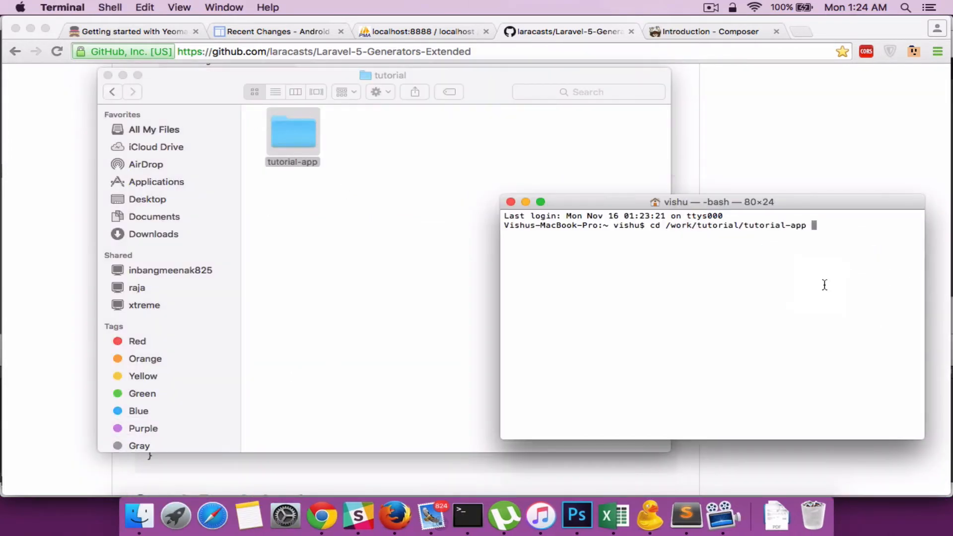
pyautogui.press('Return')
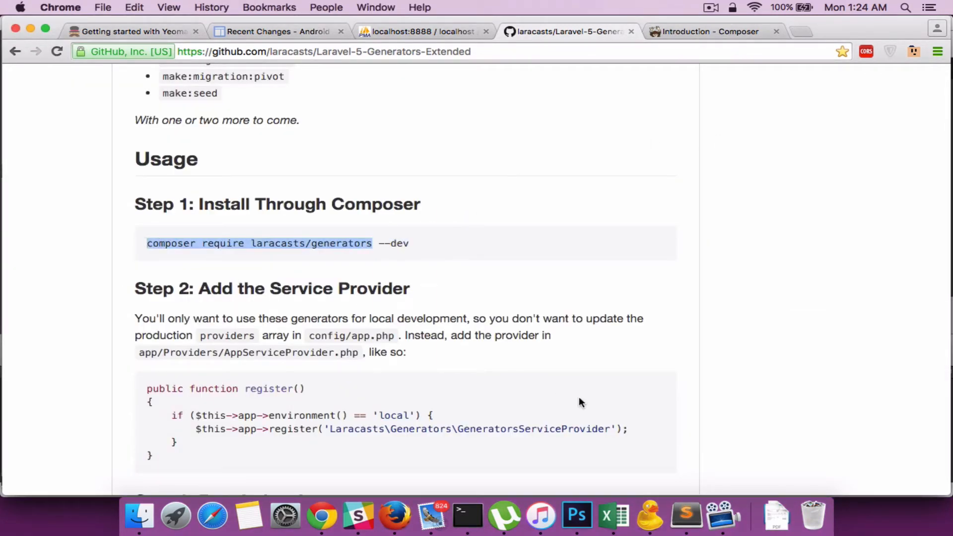
# - Run 'composer require laracasts/generators' in Terminal
pyautogui.click(454, 489)
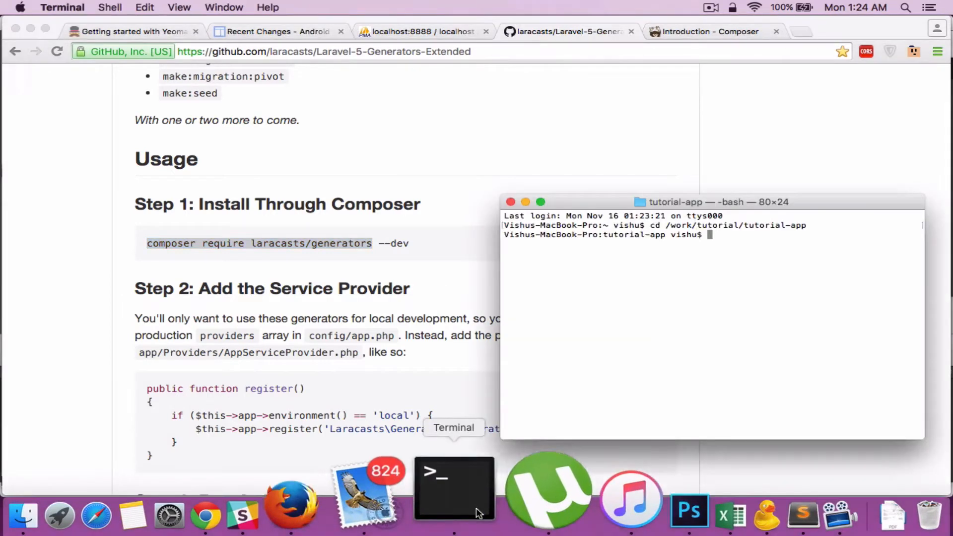
pyautogui.write('composer require laracasts/generators')
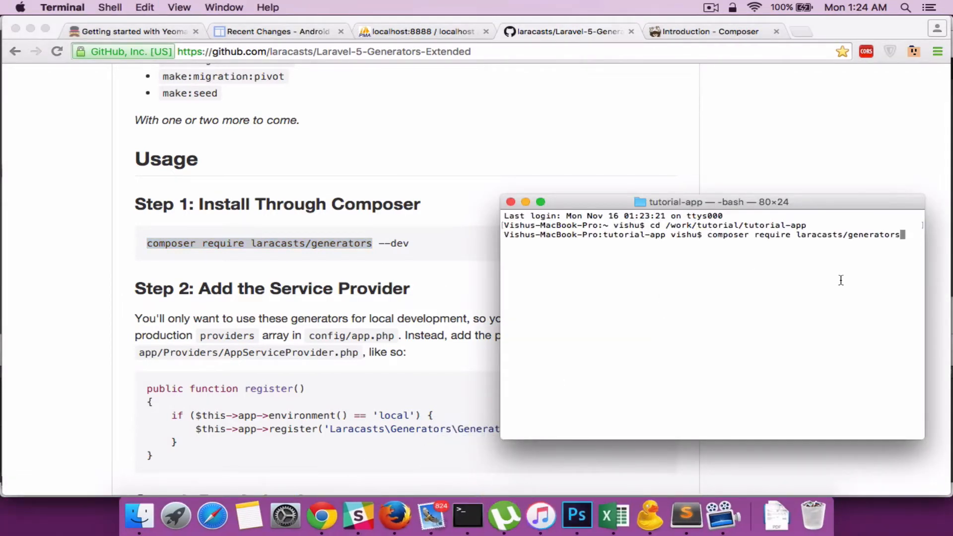
pyautogui.press('Return')
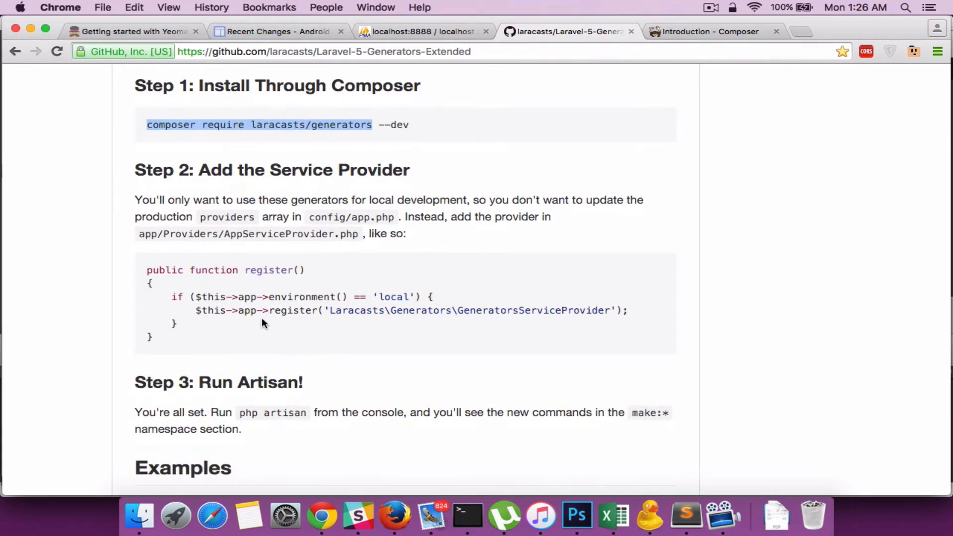
pyautogui.moveTo(182, 326)
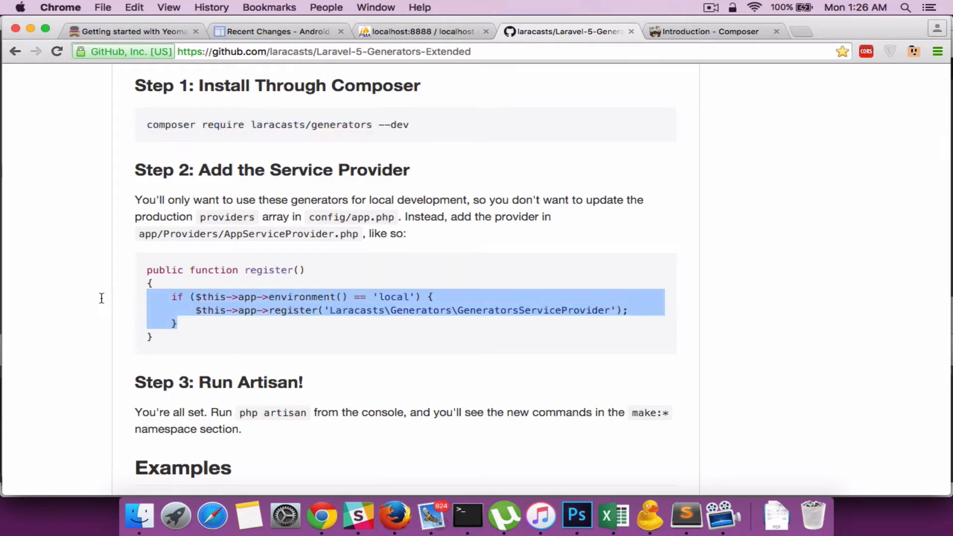
pyautogui.moveTo(394, 330)
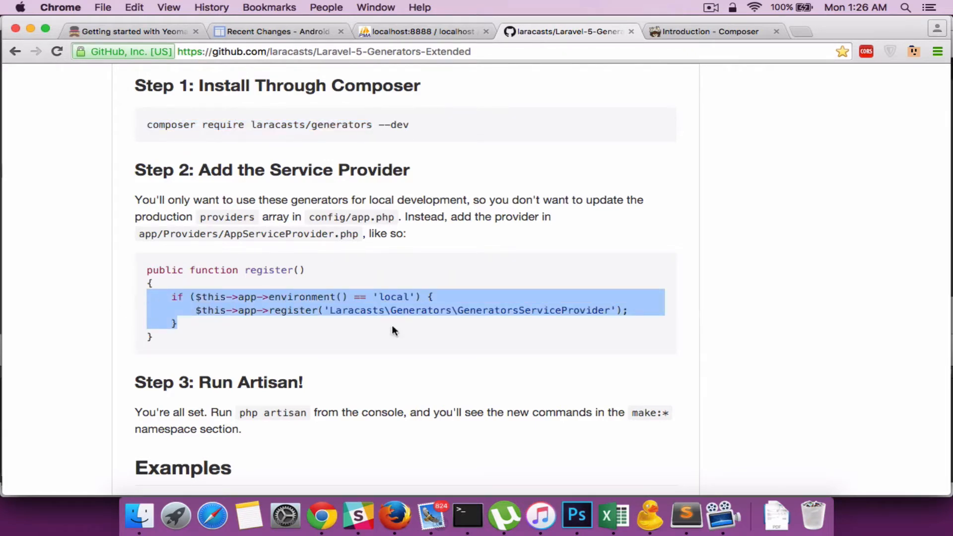
pyautogui.moveTo(360, 233)
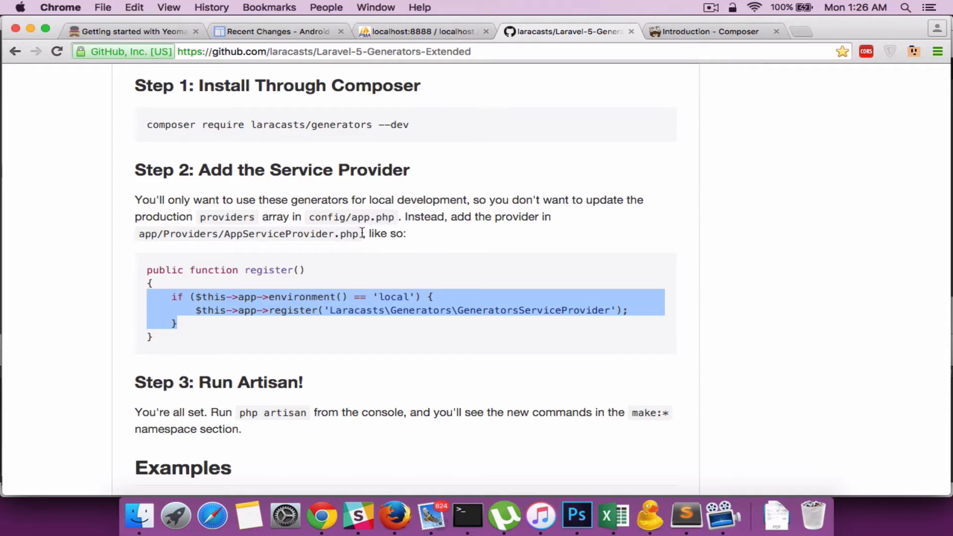
pyautogui.moveTo(668, 492)
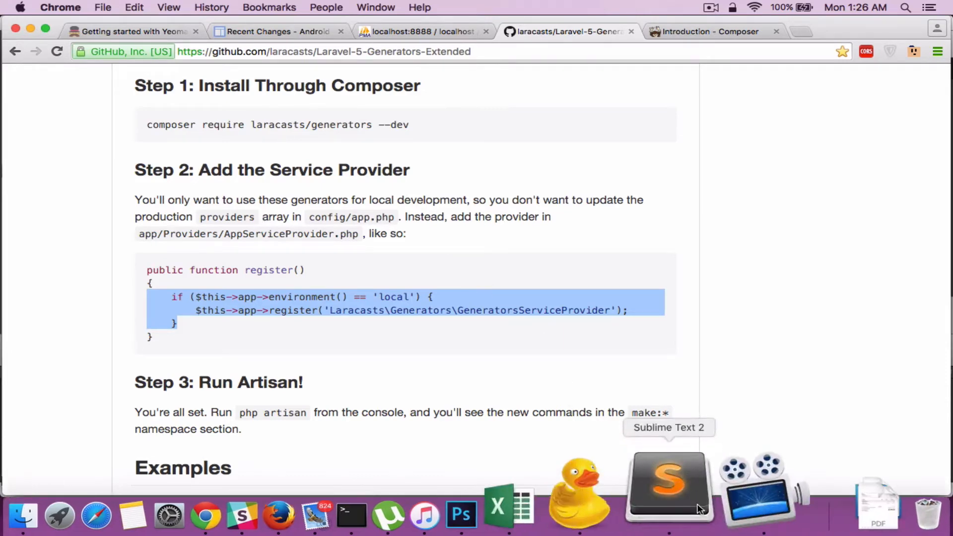
# - Type the 'if ($this->app->environment() == 'local') {' block into AppServiceProvider's register()
pyautogui.click(668, 489)
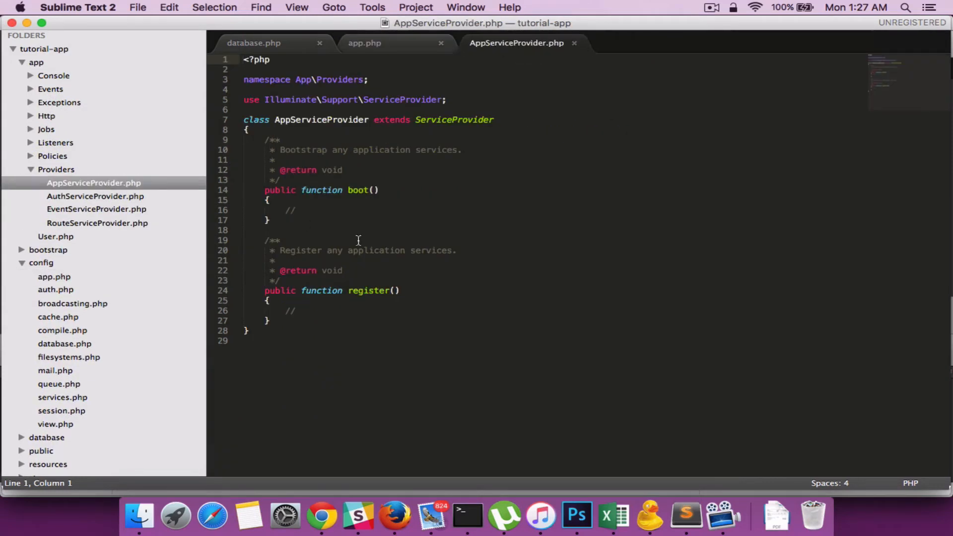
pyautogui.click(392, 313)
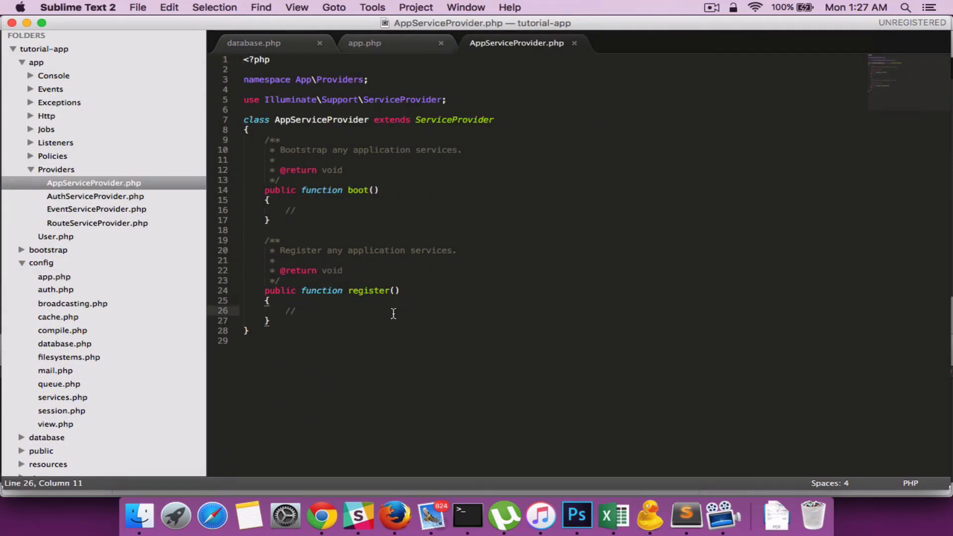
pyautogui.write("if ($this->app->environment() == 'local') {")
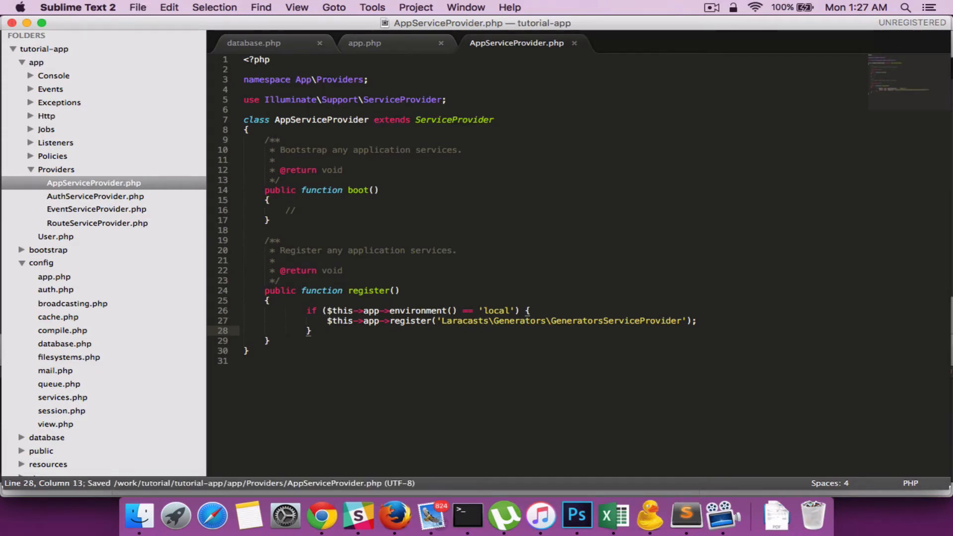
pyautogui.click(322, 516)
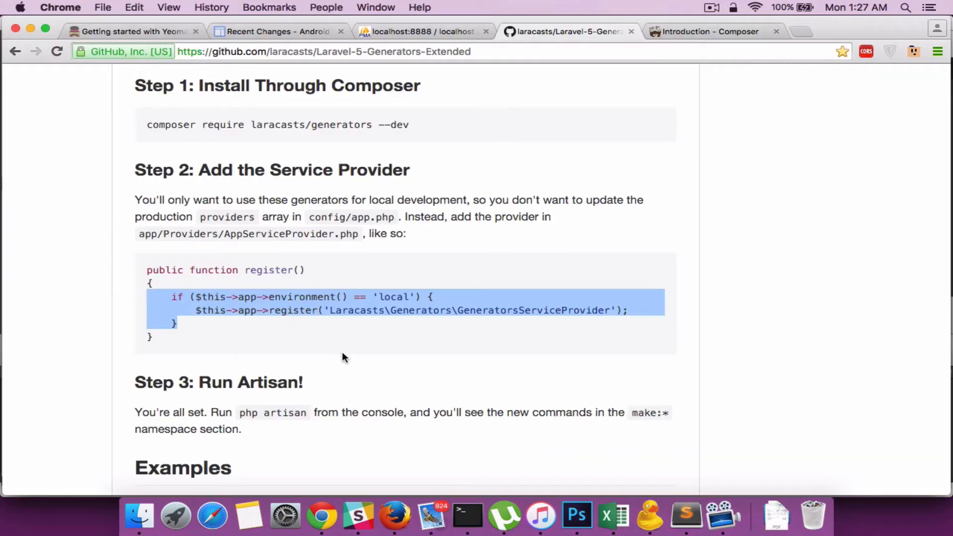
# - Run php artisan and scroll the output to the make:migration generator commands
pyautogui.scroll(-3)
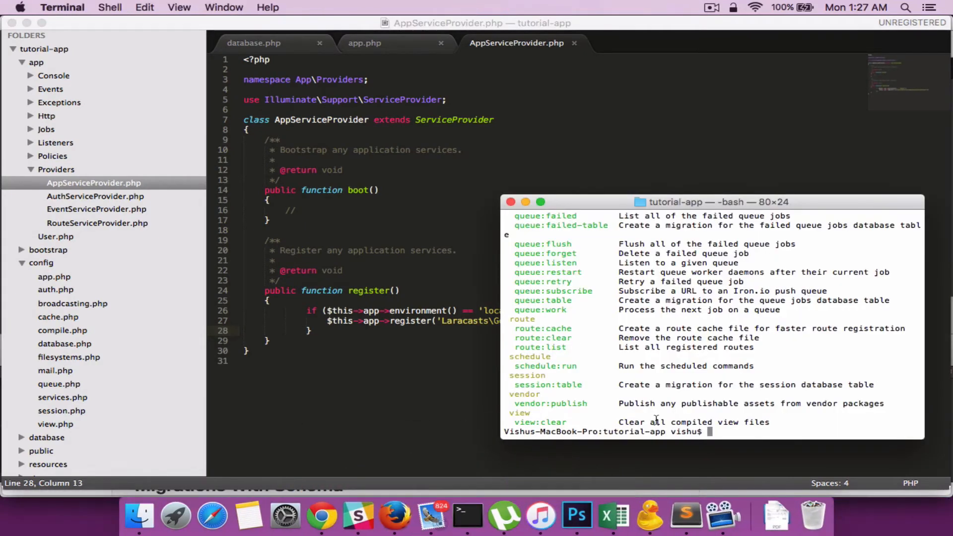
pyautogui.write('php art')
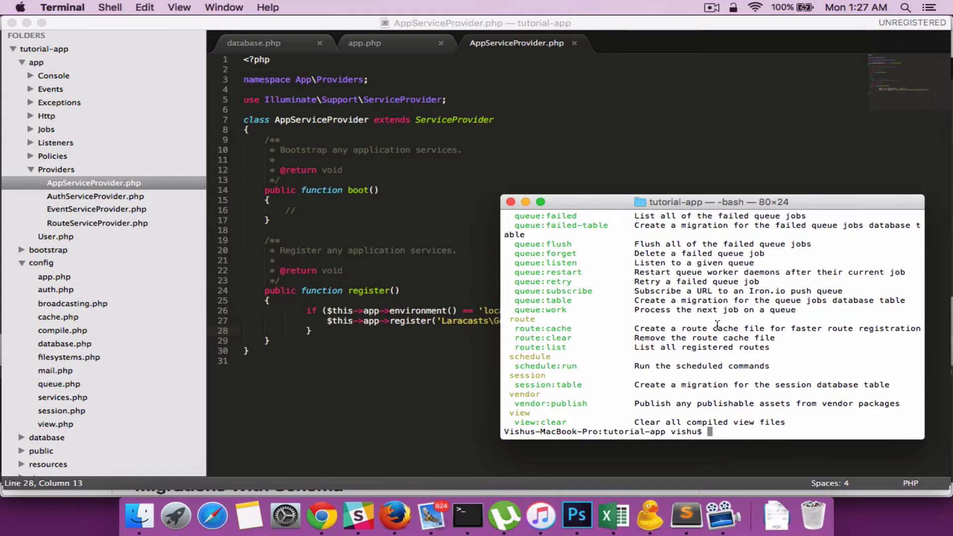
pyautogui.scroll(3)
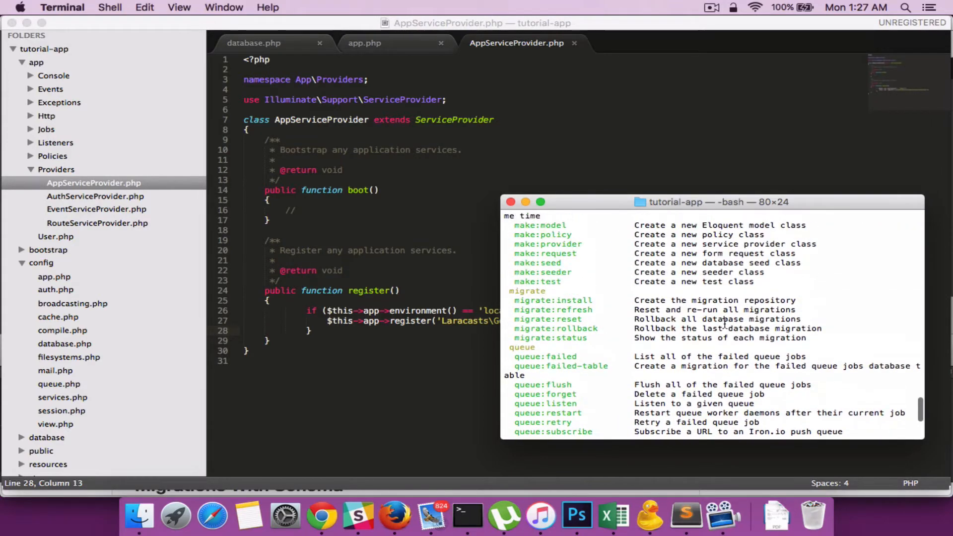
pyautogui.scroll(3)
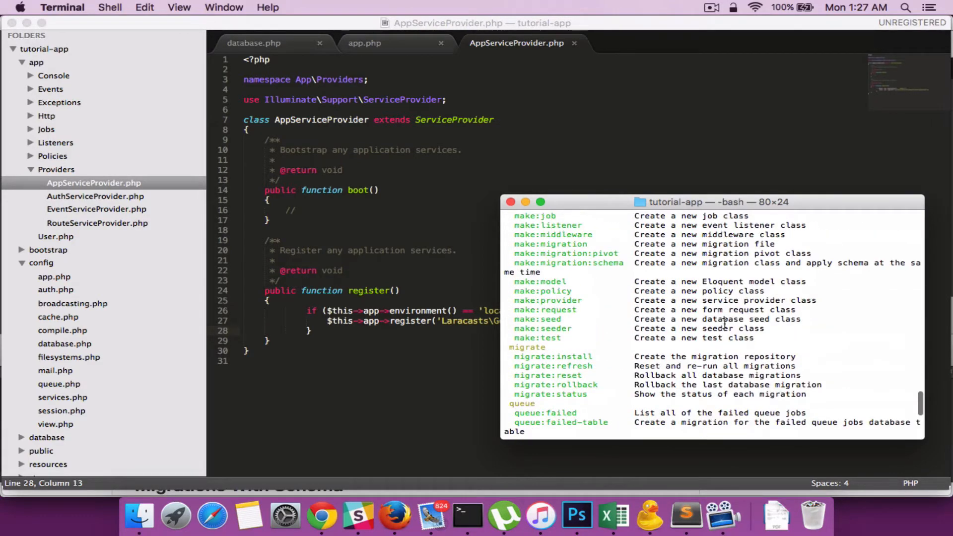
pyautogui.scroll(3)
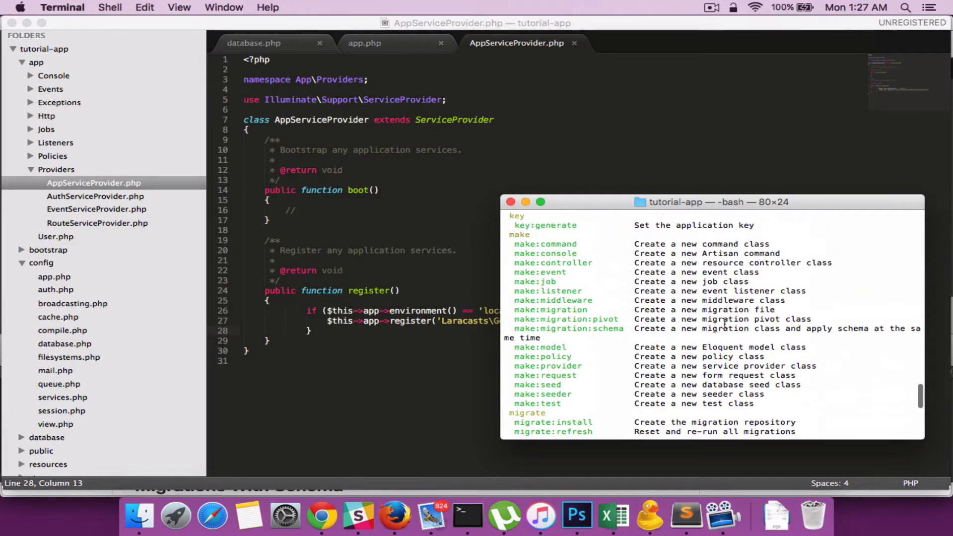
pyautogui.scroll(-3)
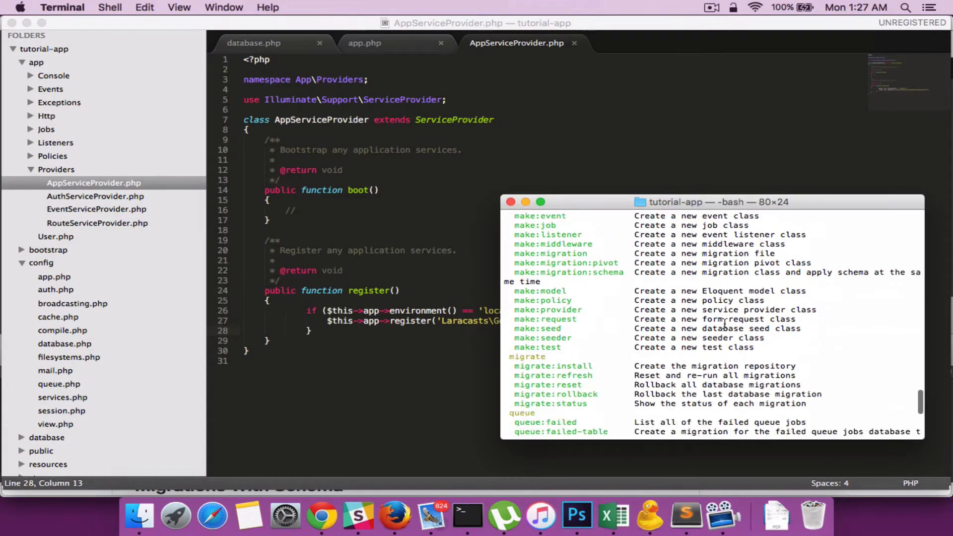
pyautogui.scroll(-3)
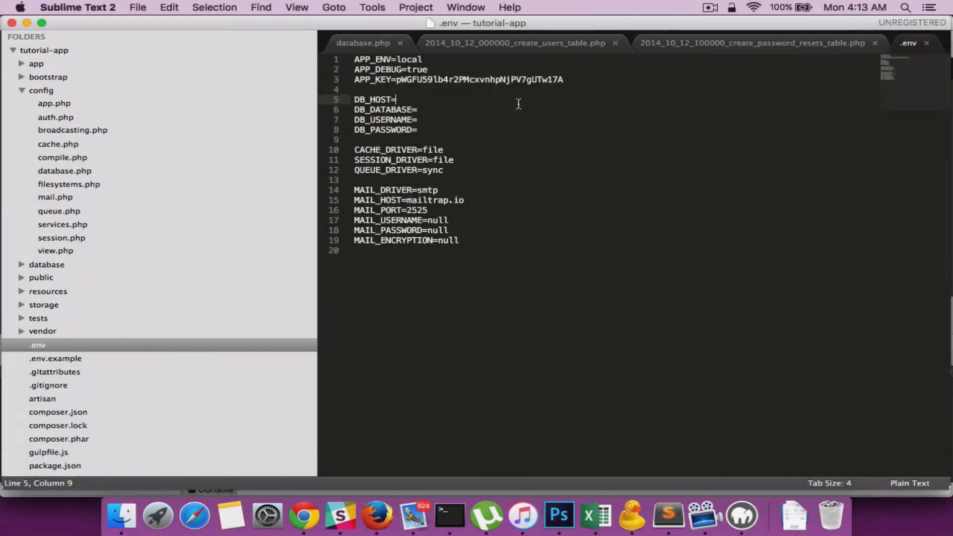
# - Set DB_HOST in .env to localhost:8889
pyautogui.write('loc')
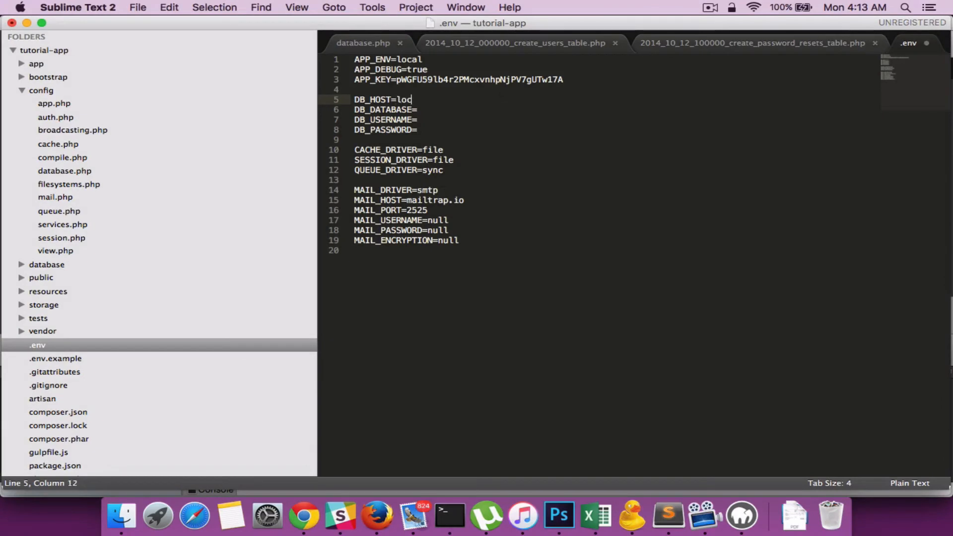
pyautogui.write('alhost')
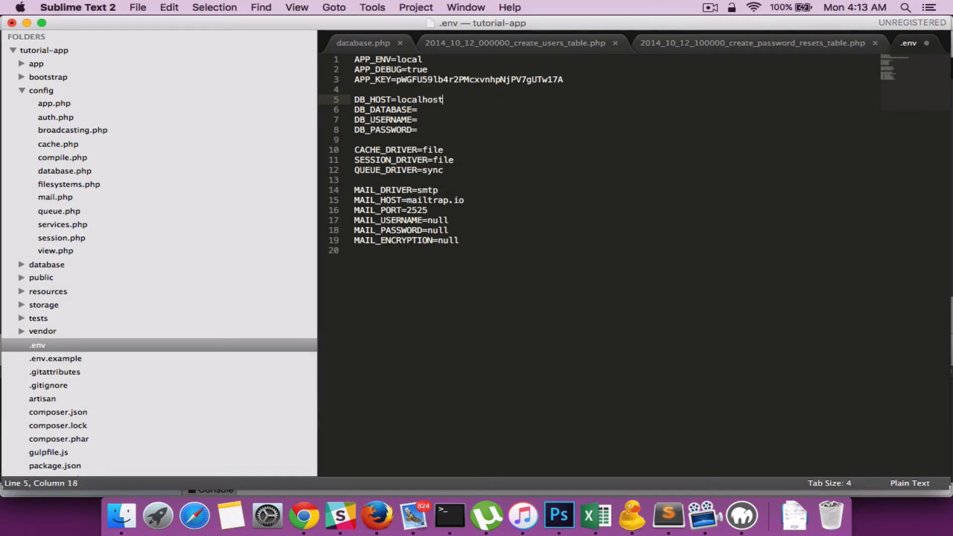
pyautogui.write(':8889')
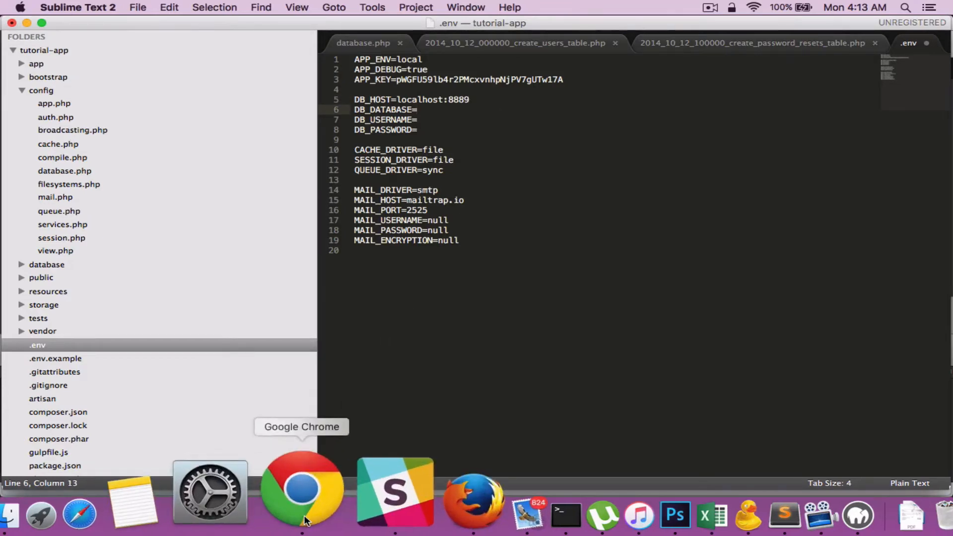
pyautogui.click(300, 489)
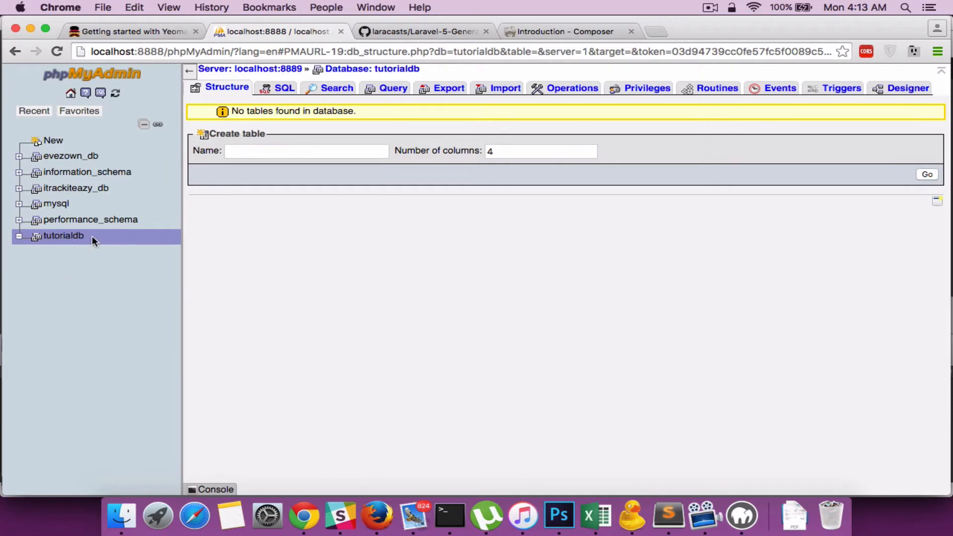
pyautogui.moveTo(64, 236)
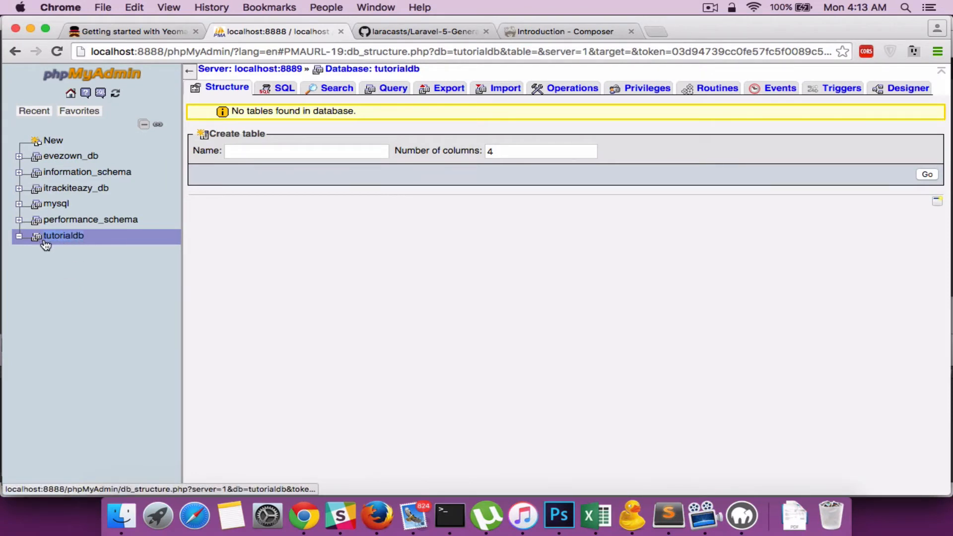
pyautogui.moveTo(347, 351)
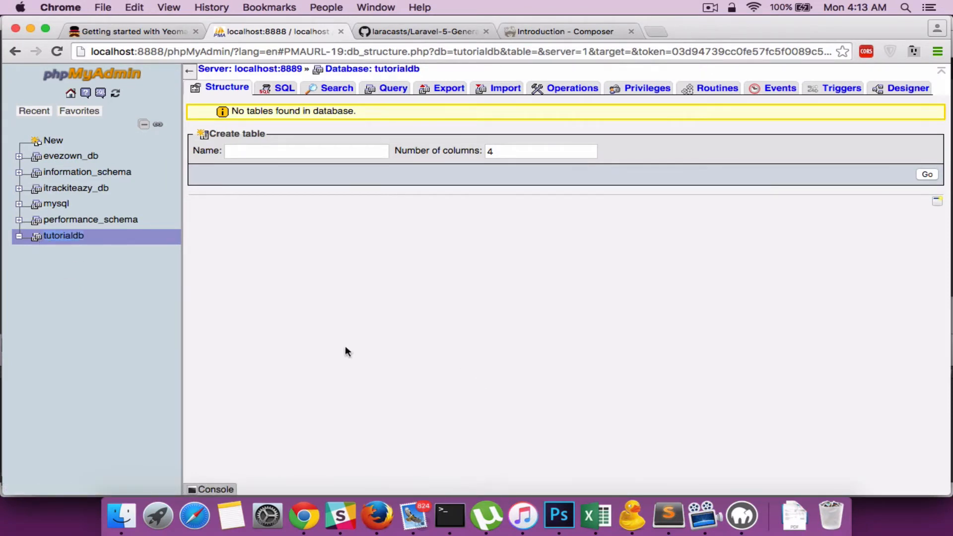
pyautogui.moveTo(474, 458)
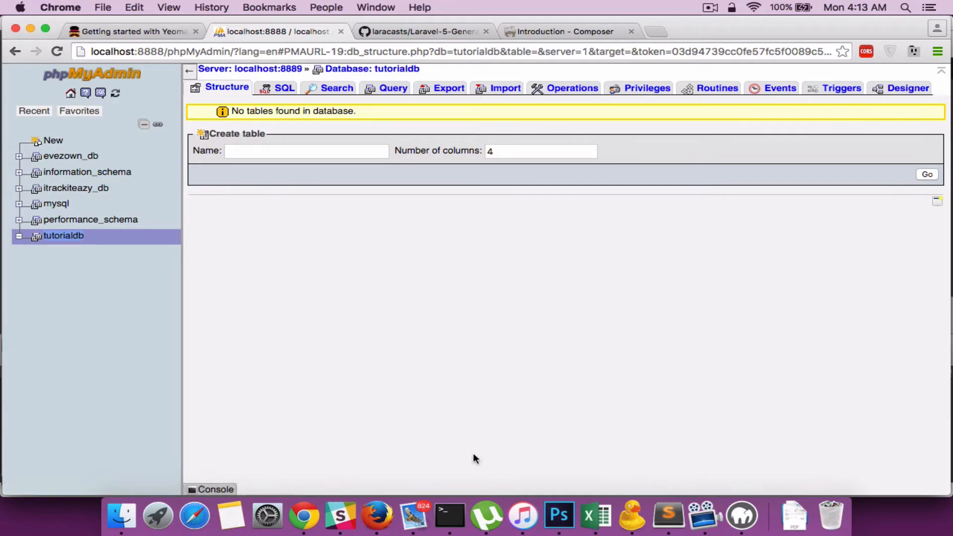
pyautogui.moveTo(665, 513)
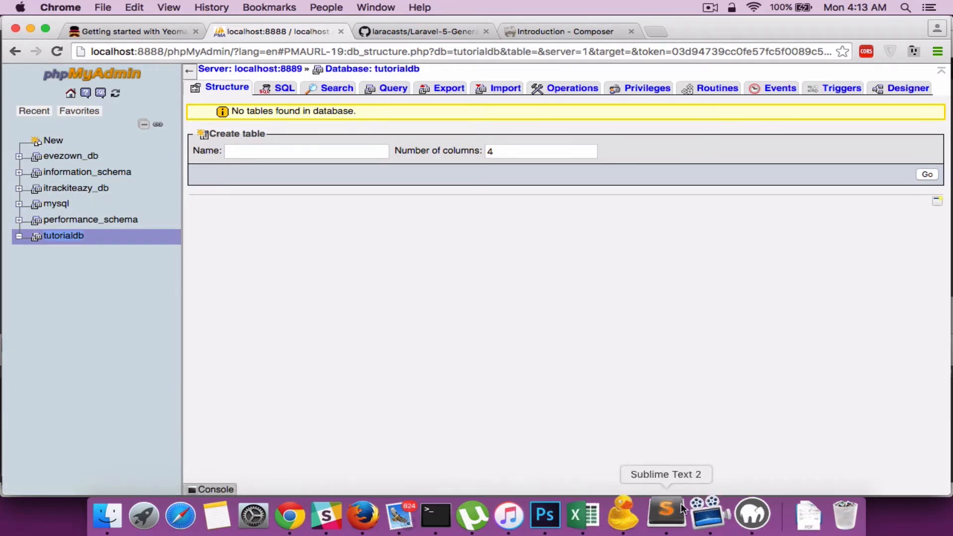
pyautogui.click(664, 516)
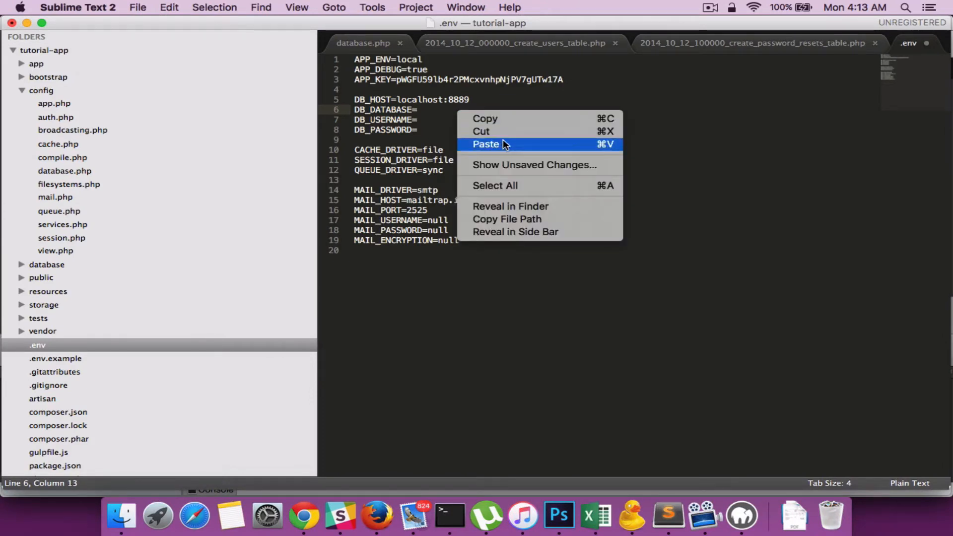
pyautogui.click(485, 144)
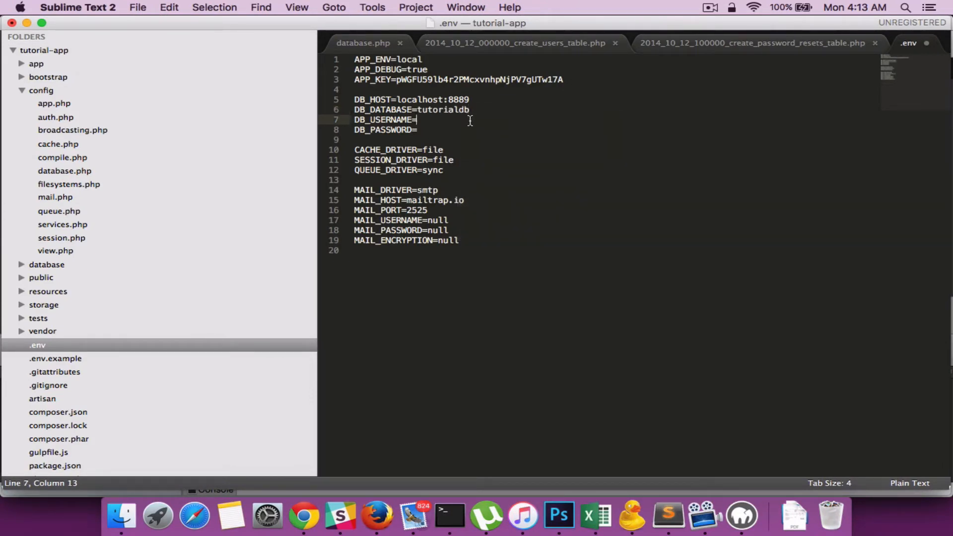
pyautogui.write('root')
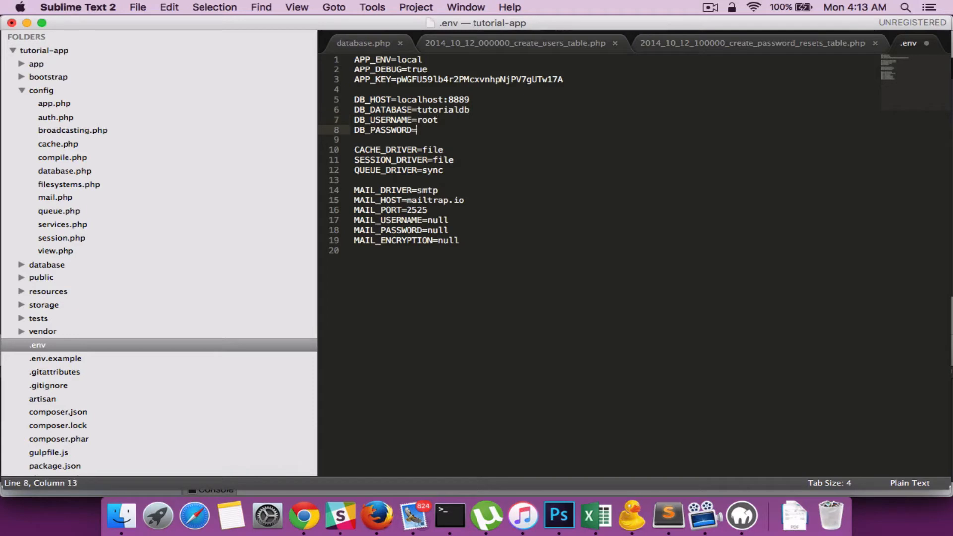
pyautogui.write('root')
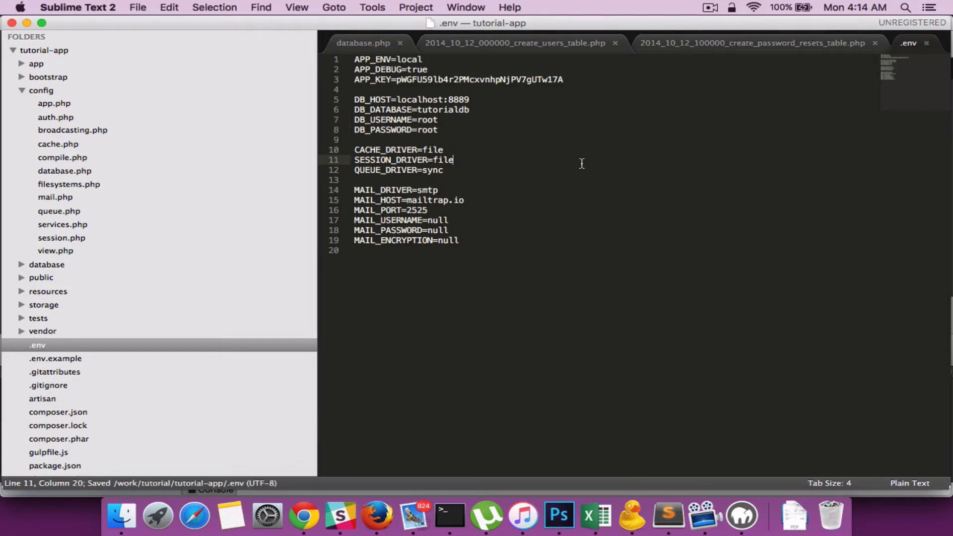
# - Review database.php's mysql settings and read the create_users_table migration's schema
pyautogui.click(362, 43)
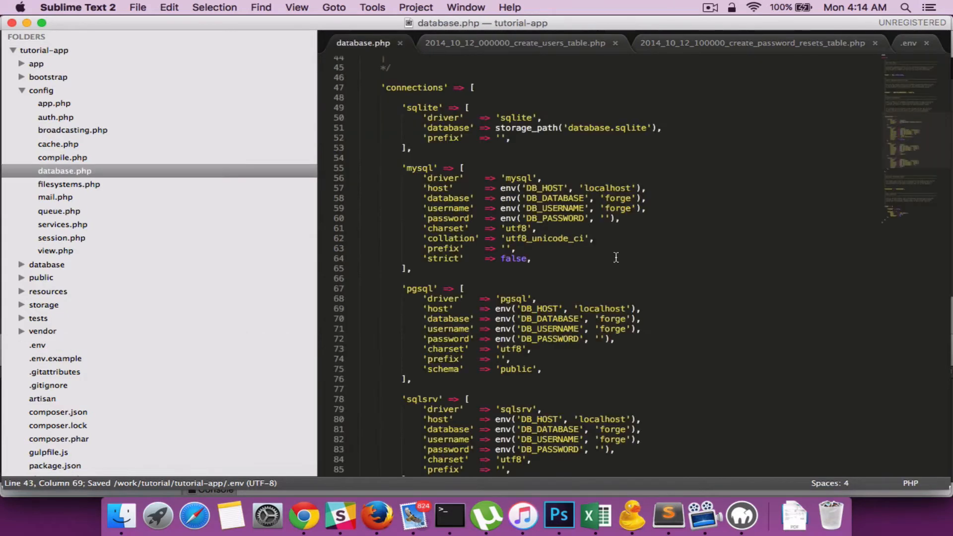
pyautogui.moveTo(652, 273)
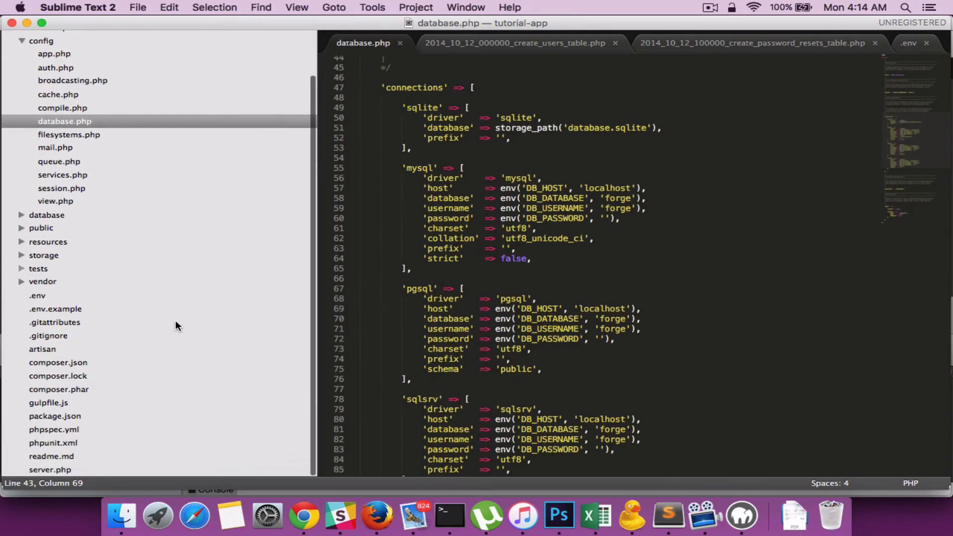
pyautogui.moveTo(129, 262)
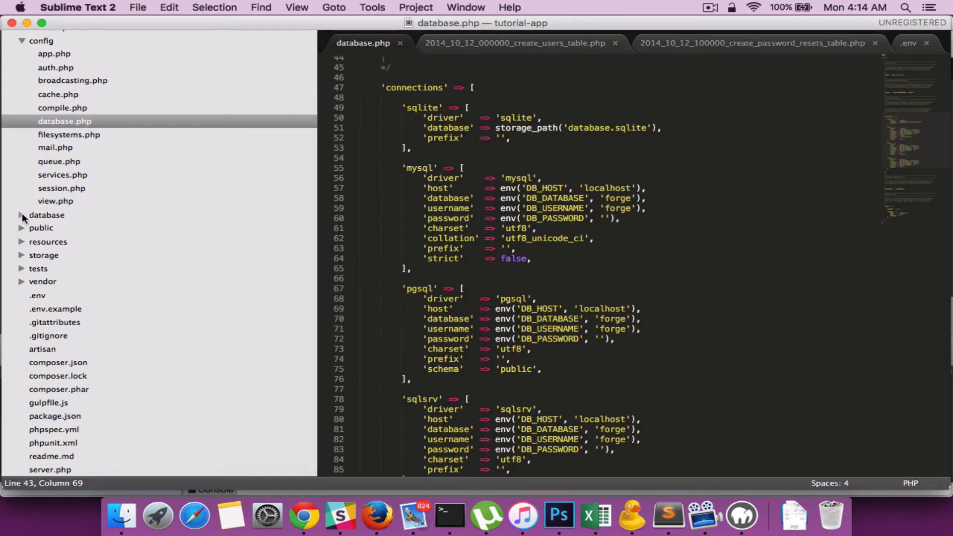
pyautogui.click(46, 214)
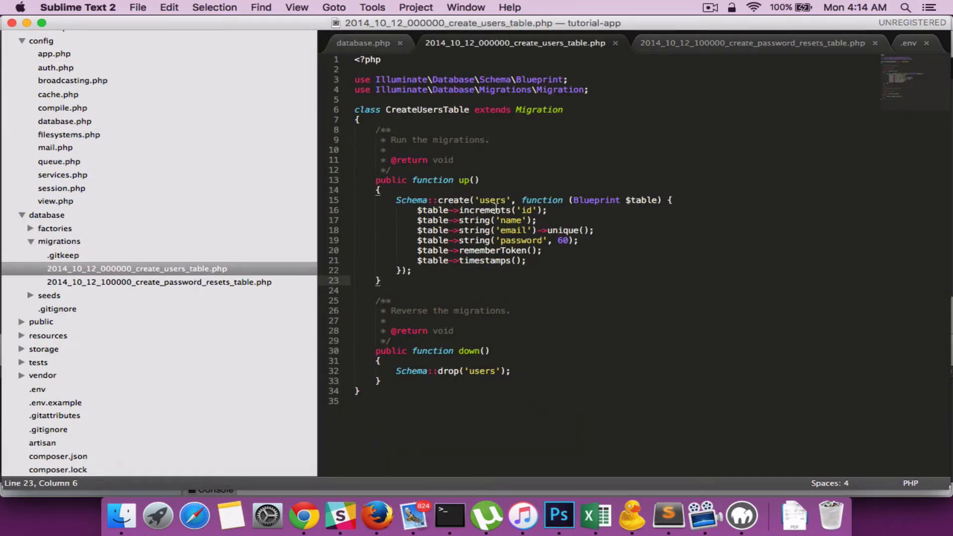
pyautogui.moveTo(561, 261)
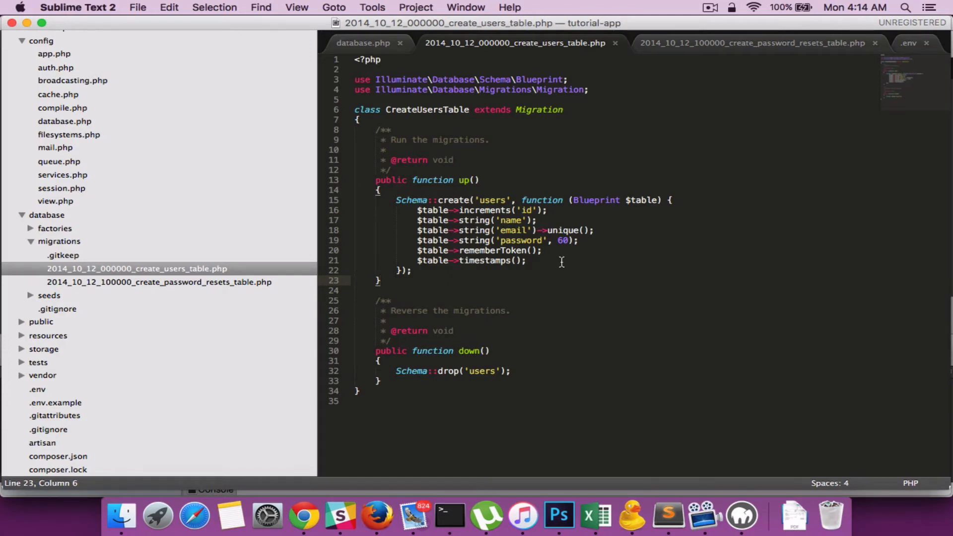
pyautogui.click(753, 43)
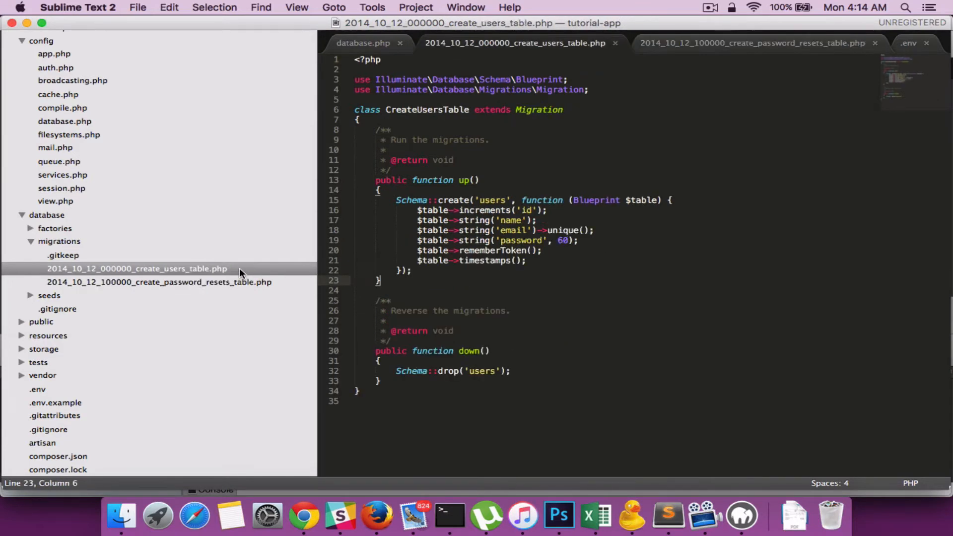
pyautogui.click(412, 270)
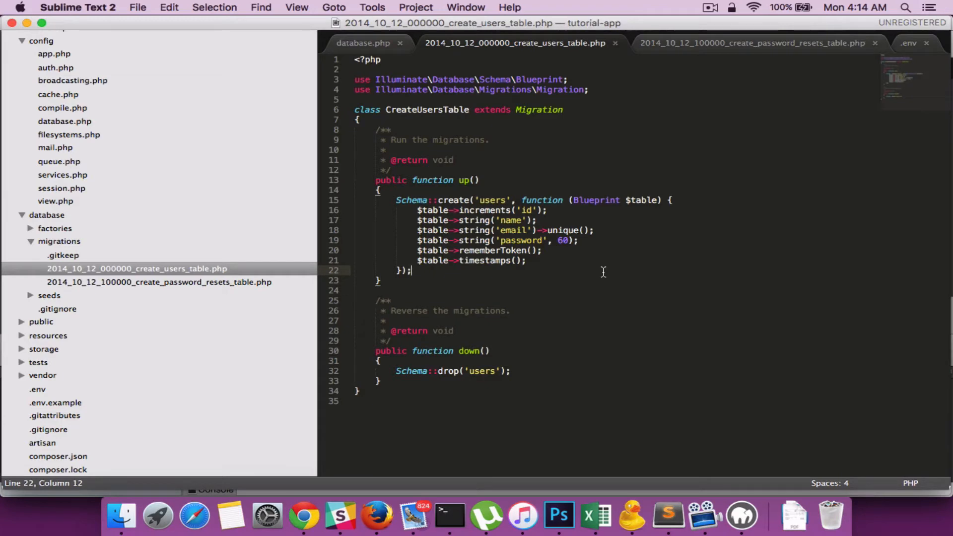
pyautogui.moveTo(473, 406)
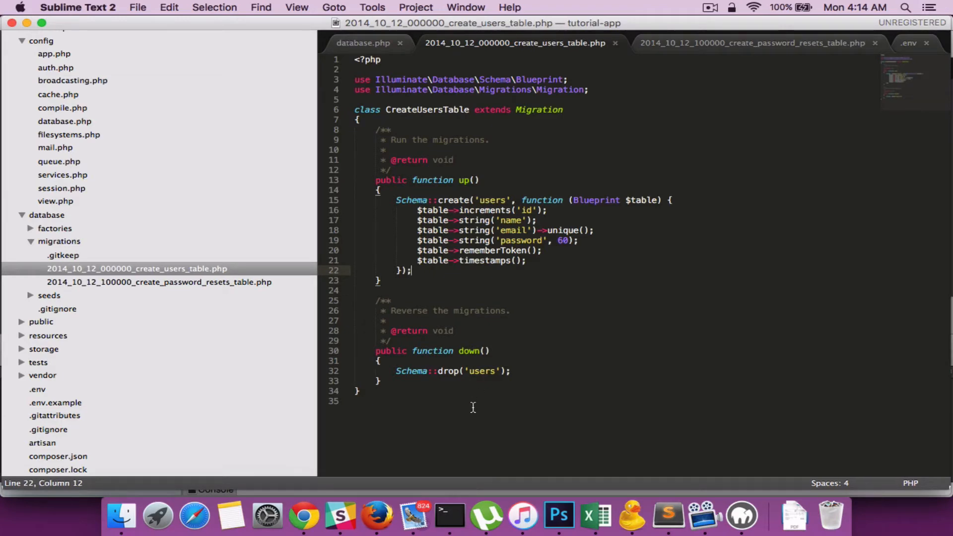
pyautogui.click(449, 516)
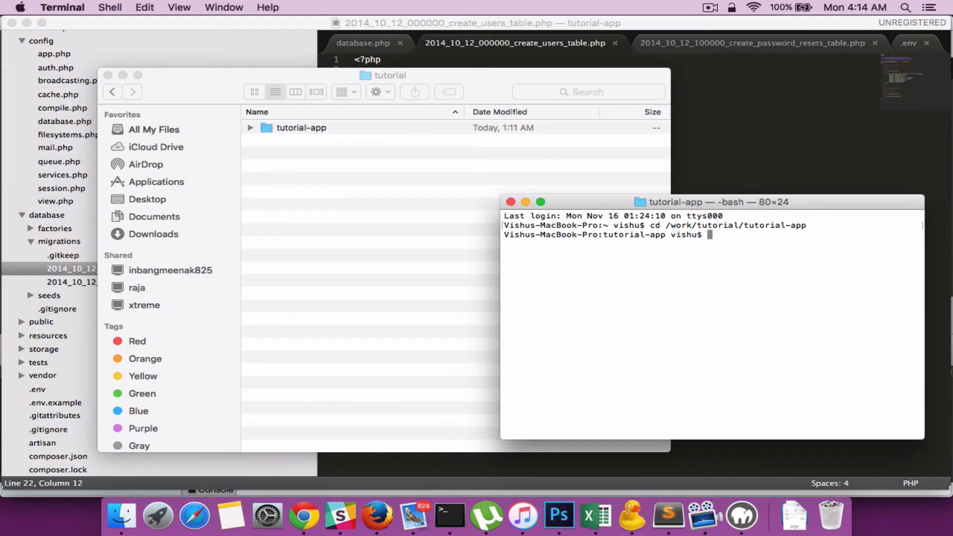
# - Run 'php artisan migrate' in tutorial-app to create the migration table
pyautogui.write('p')
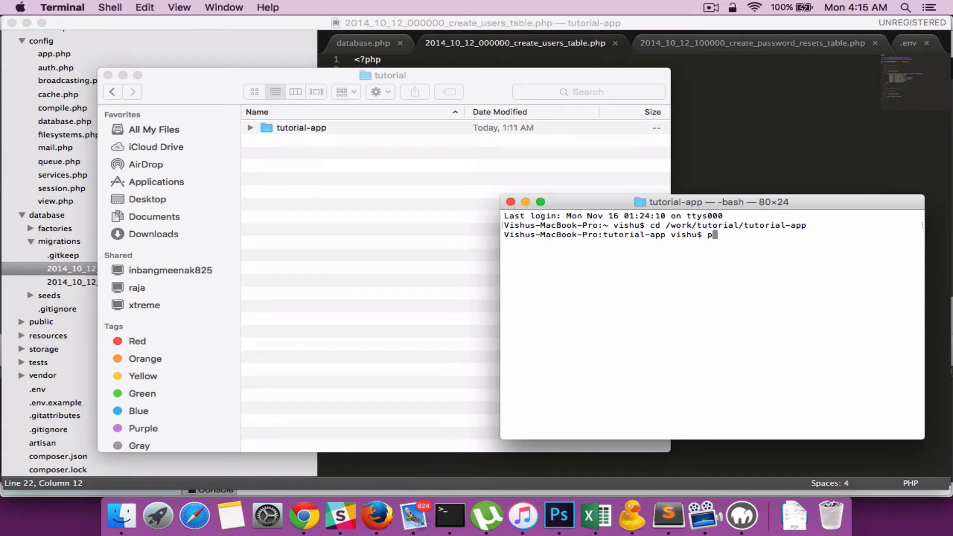
pyautogui.write('hp artisan m')
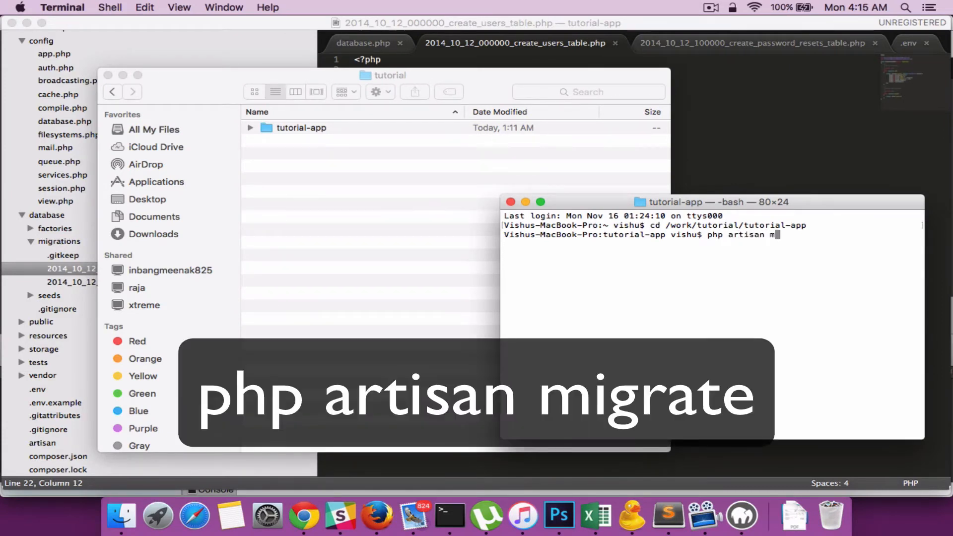
pyautogui.write('igrate')
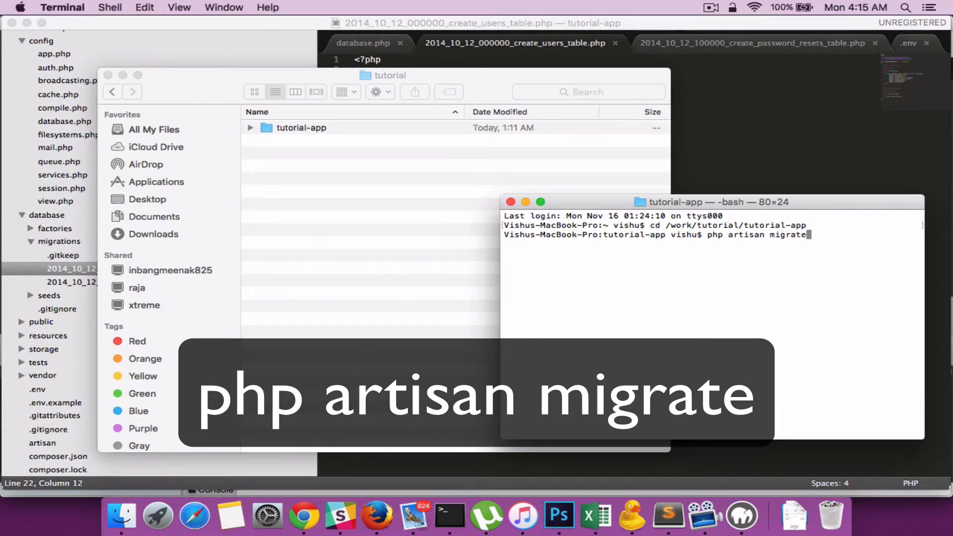
pyautogui.press('Return')
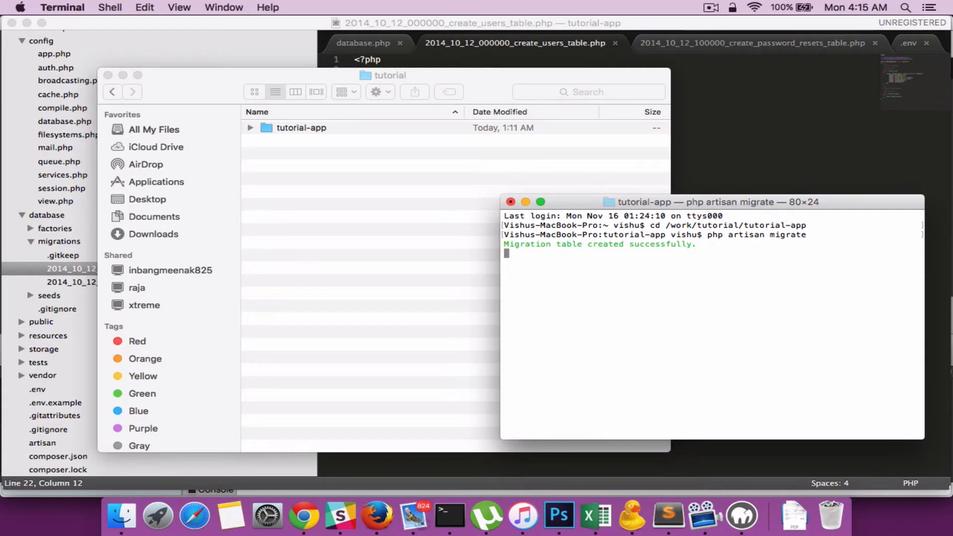
pyautogui.press('Return')
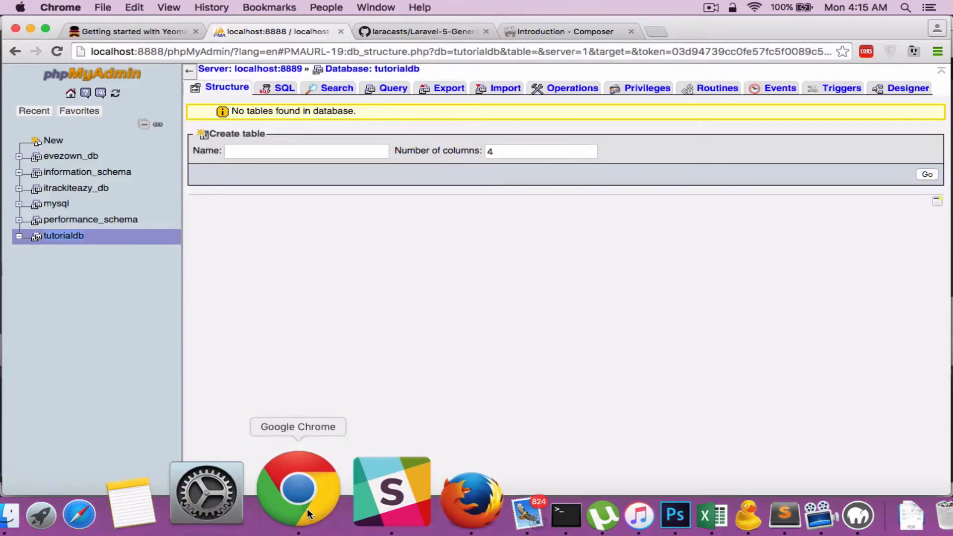
pyautogui.moveTo(102, 252)
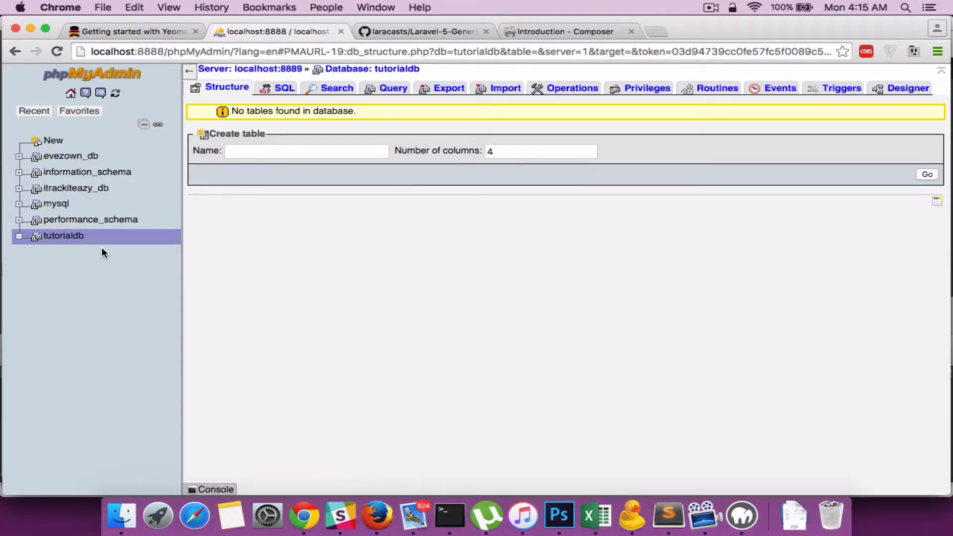
# - Refresh tutorialdb, confirm the users table is empty, and view its seven columns
pyautogui.click(63, 235)
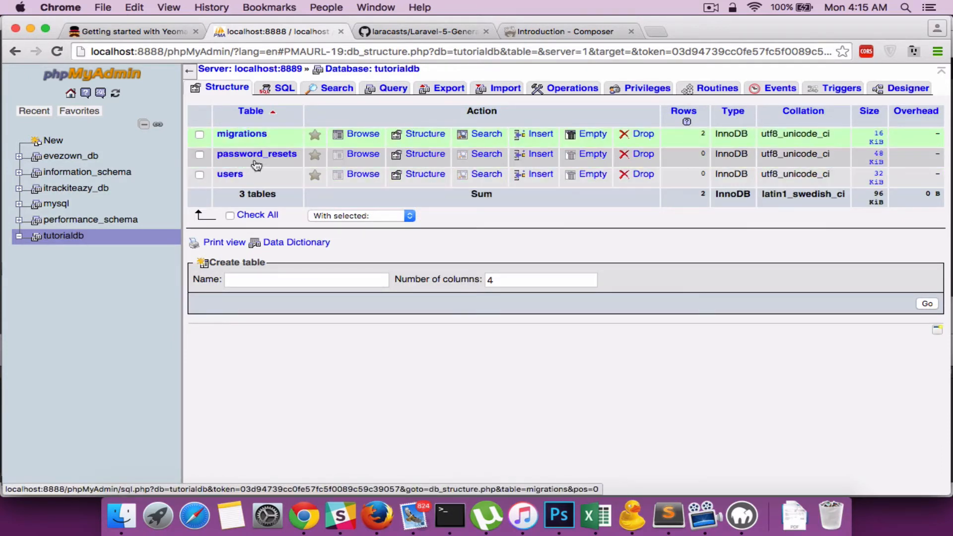
pyautogui.moveTo(229, 174)
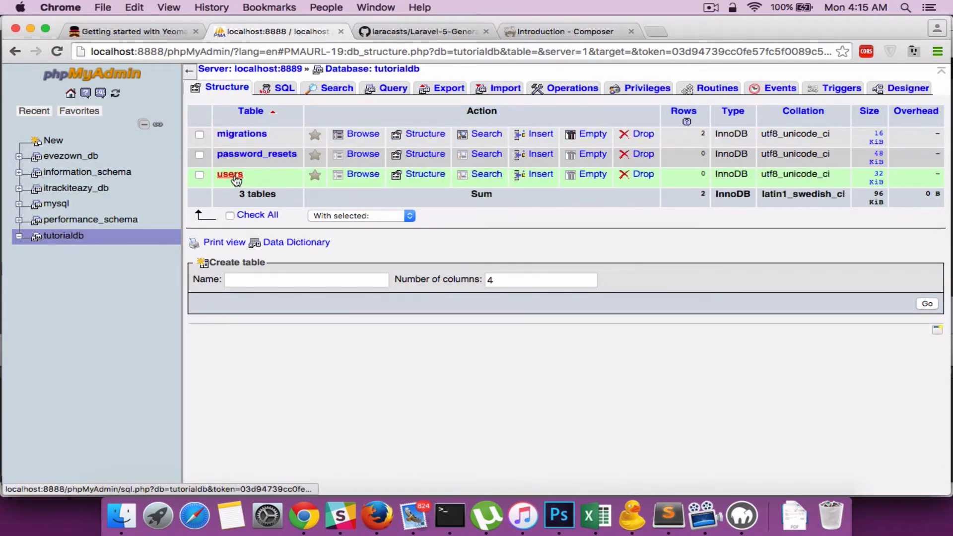
pyautogui.click(229, 174)
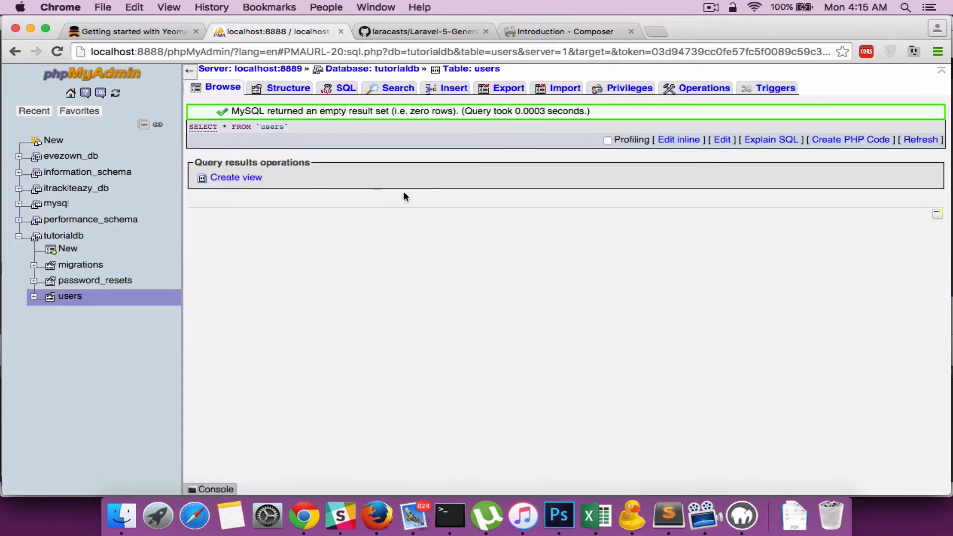
pyautogui.click(288, 87)
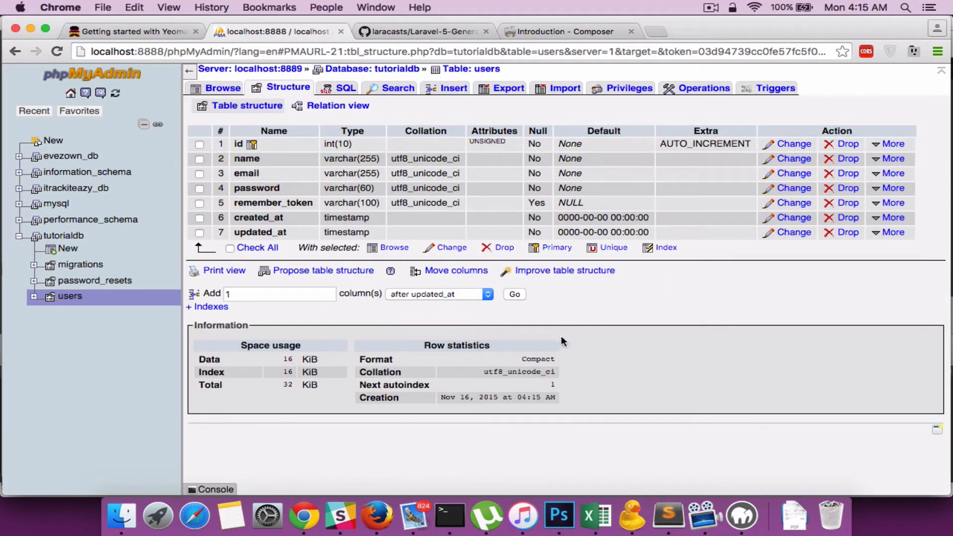
pyautogui.moveTo(637, 367)
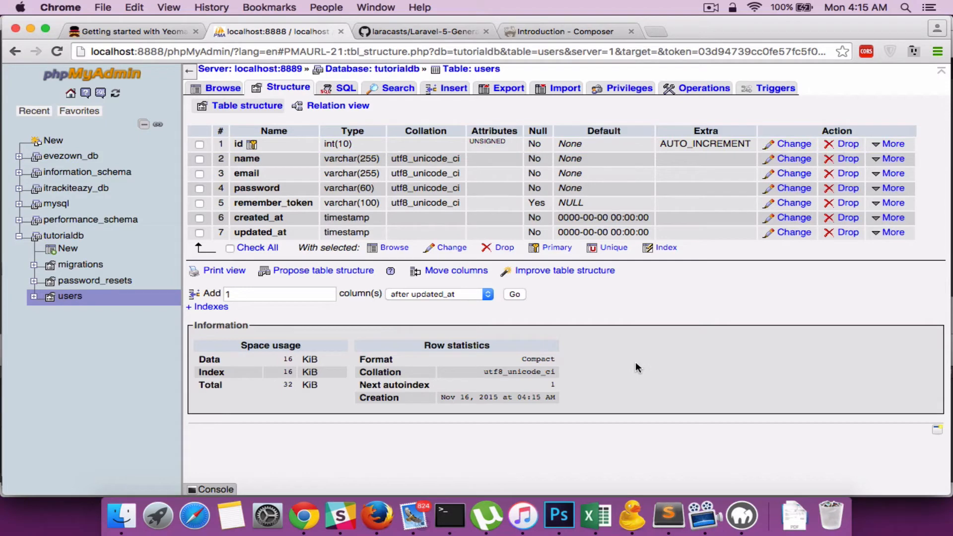
pyautogui.moveTo(643, 490)
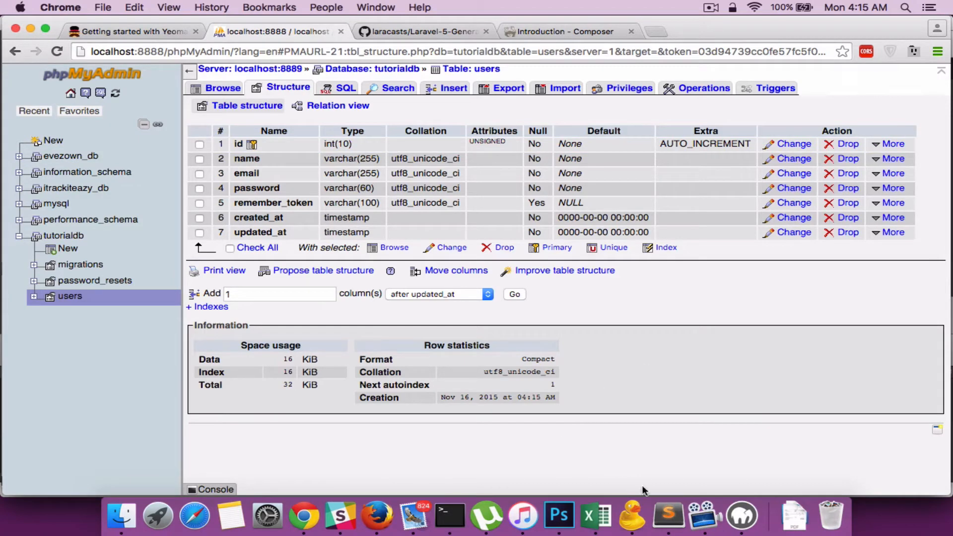
# - Compare the users migration code with the users table, then view password_resets' structure
pyautogui.click(666, 516)
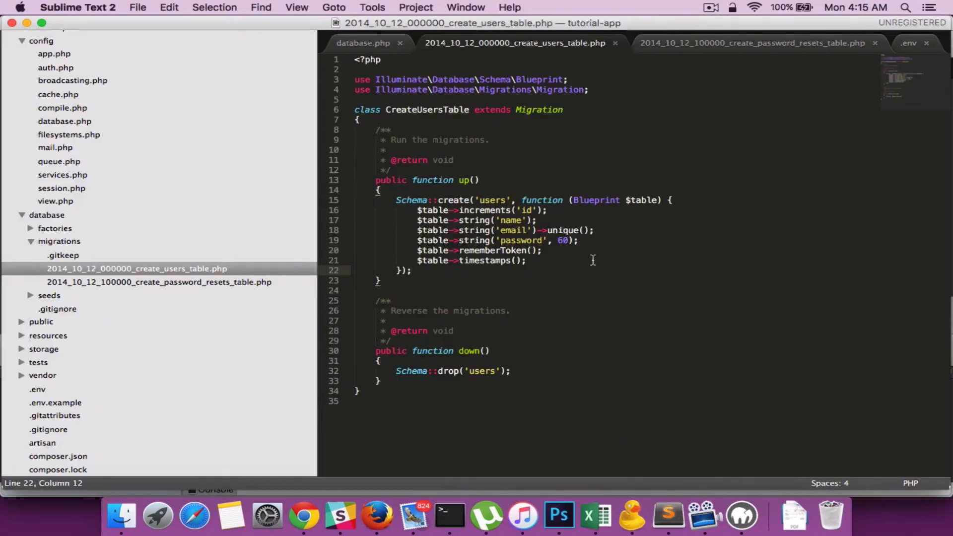
pyautogui.moveTo(517, 423)
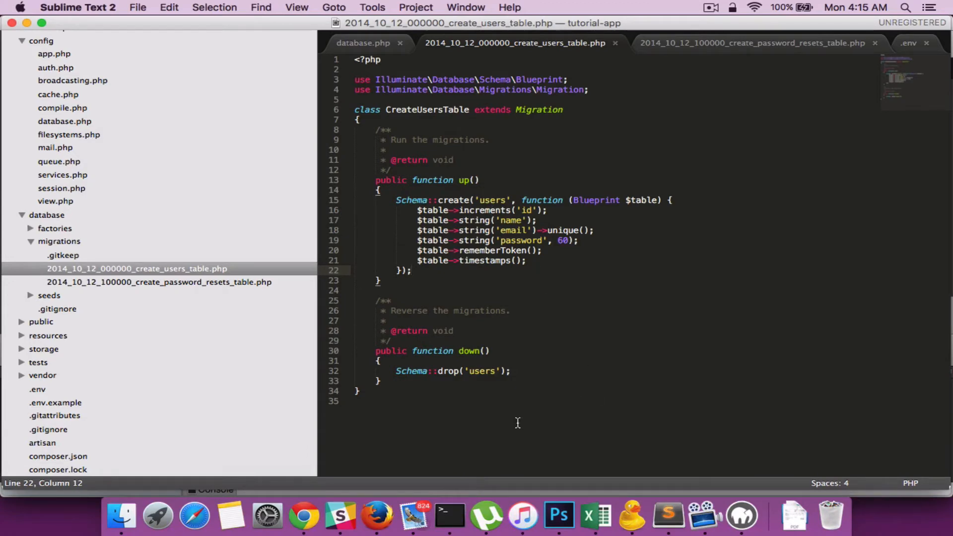
pyautogui.moveTo(307, 492)
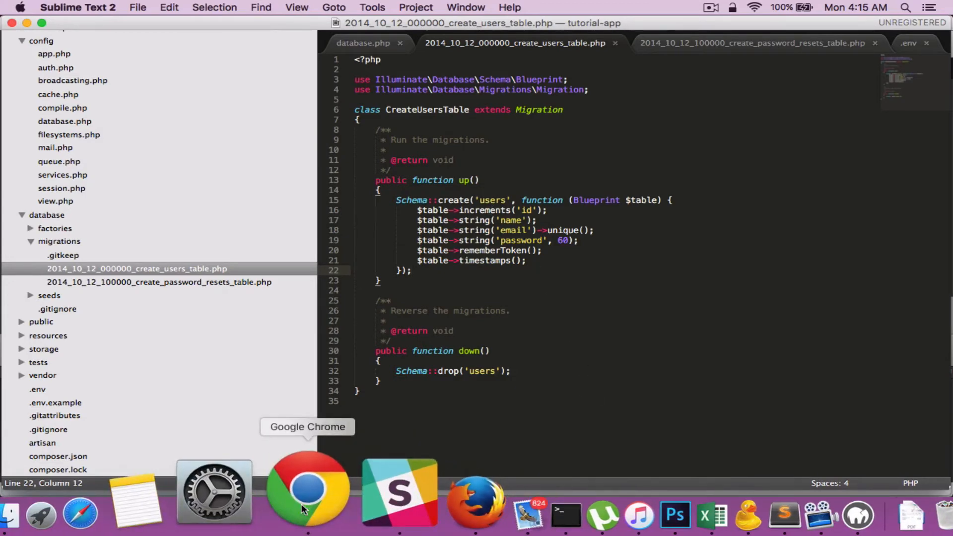
pyautogui.click(306, 492)
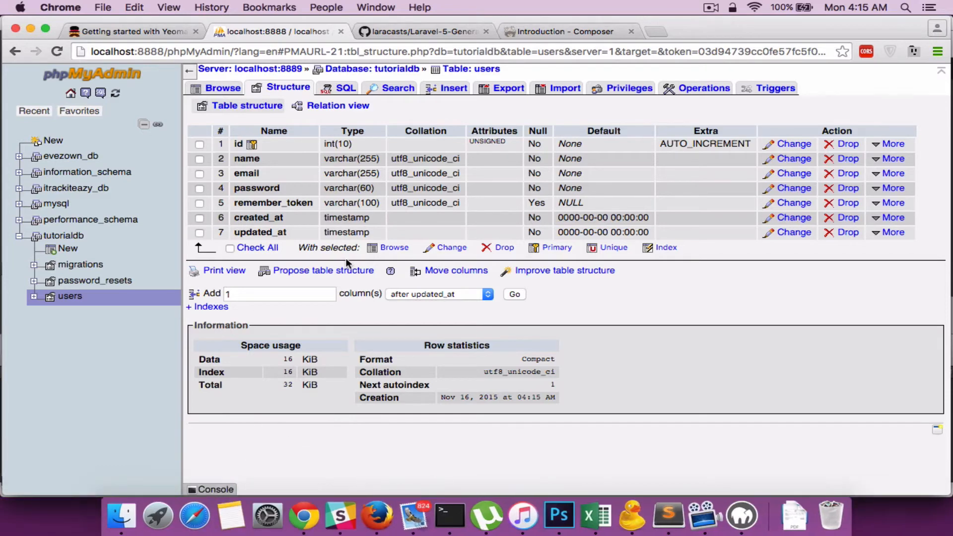
pyautogui.click(95, 279)
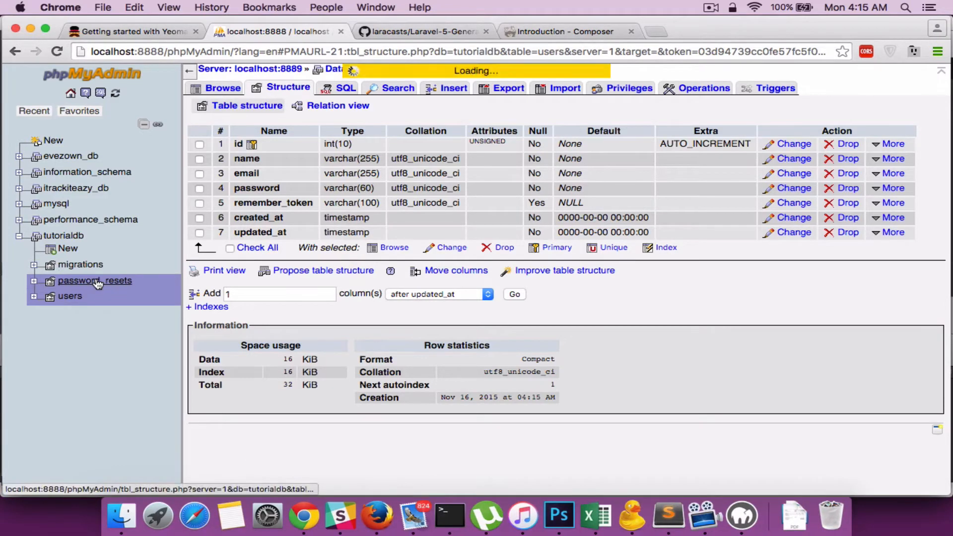
pyautogui.click(94, 280)
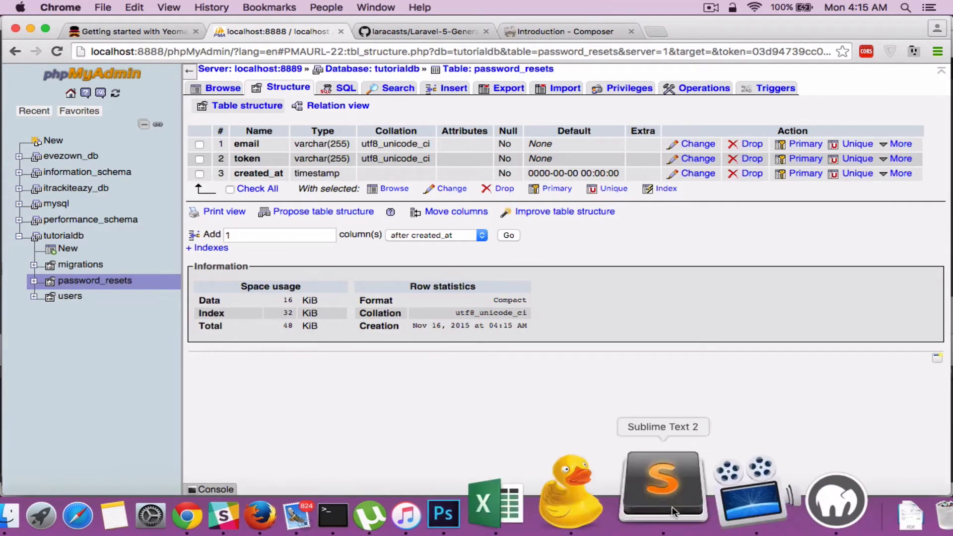
# - View the password_resets migration file in Sublime, then return to phpMyAdmin
pyautogui.click(662, 486)
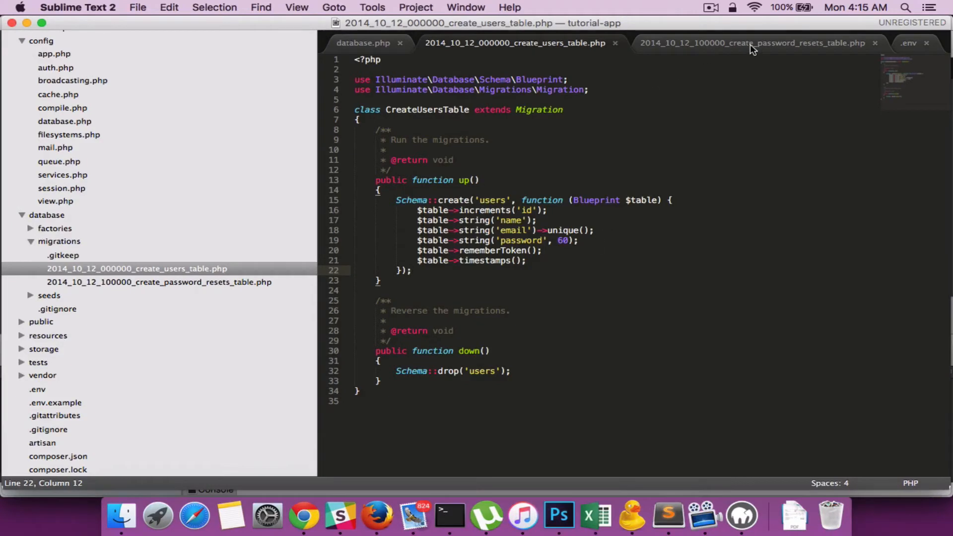
pyautogui.click(753, 43)
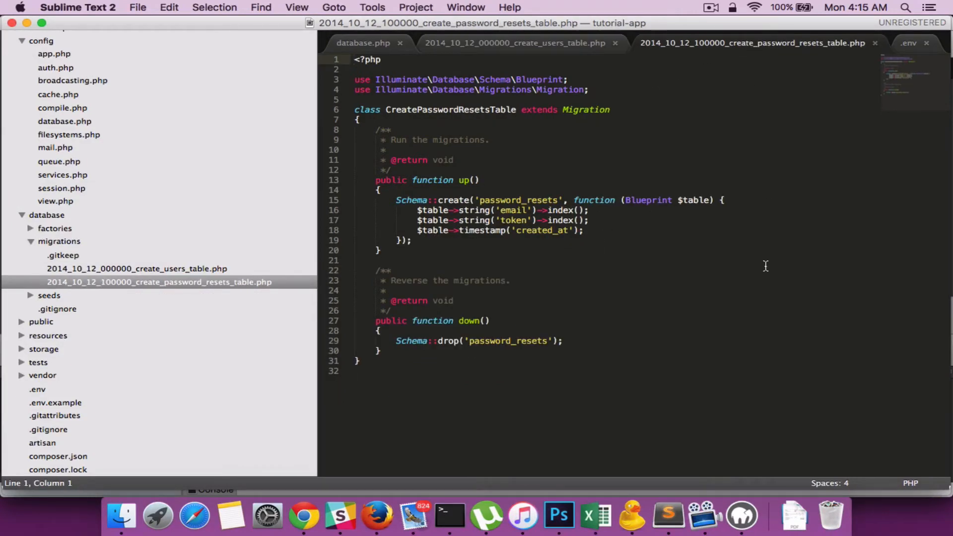
pyautogui.moveTo(571, 193)
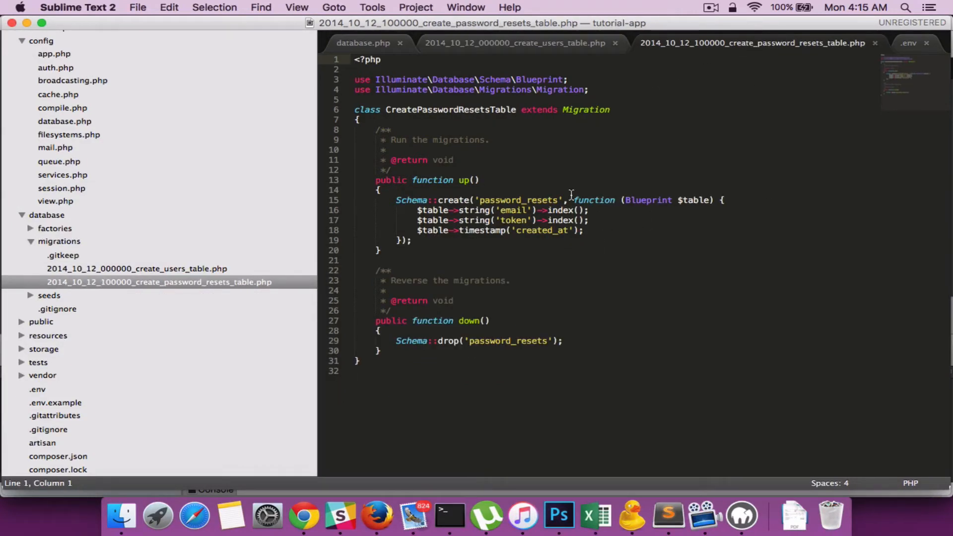
pyautogui.moveTo(305, 504)
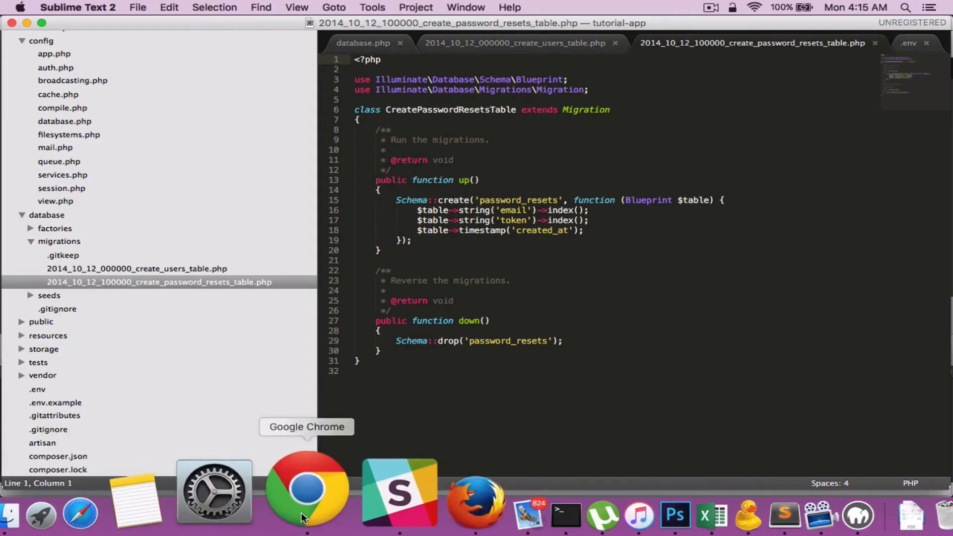
pyautogui.click(306, 491)
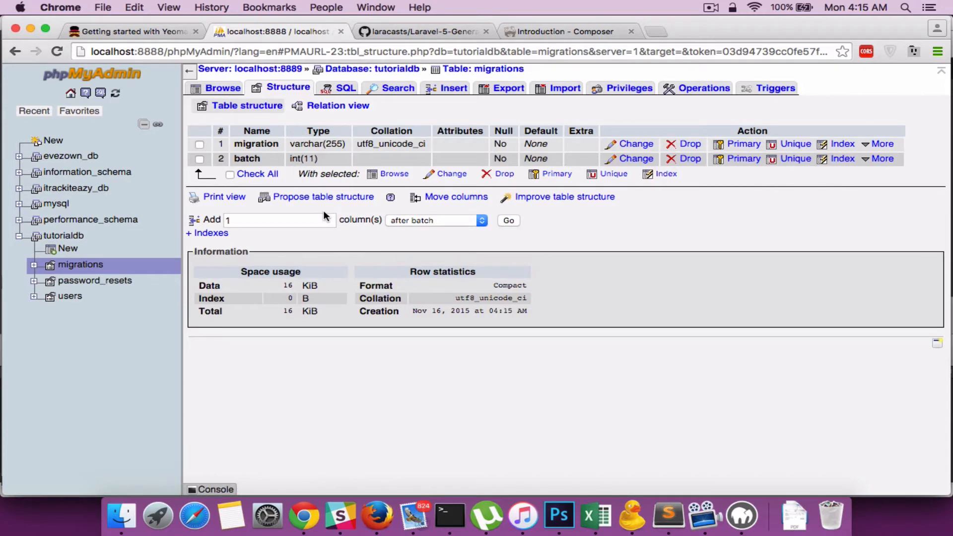
pyautogui.moveTo(222, 87)
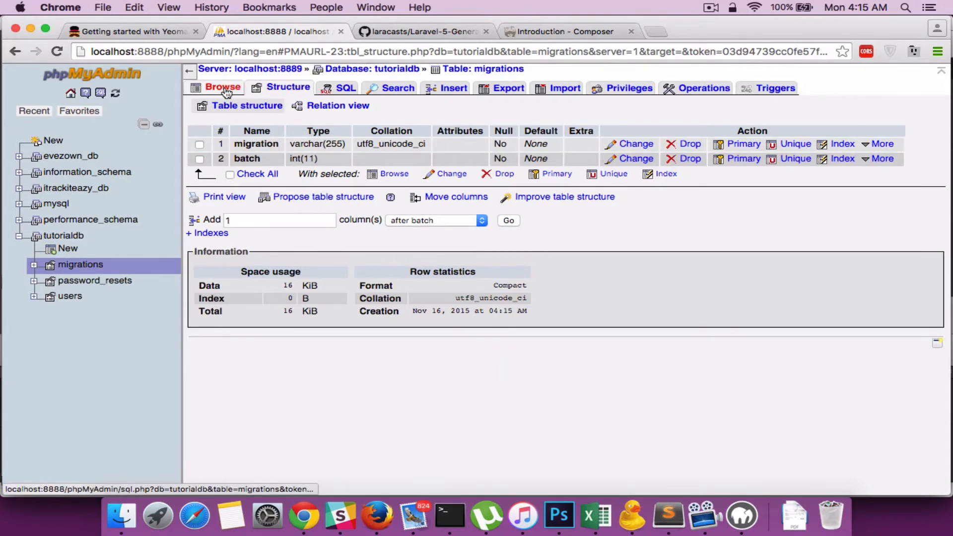
# - Browse the migrations table: create_users_table and create_password_resets_table, both batch 1
pyautogui.click(222, 87)
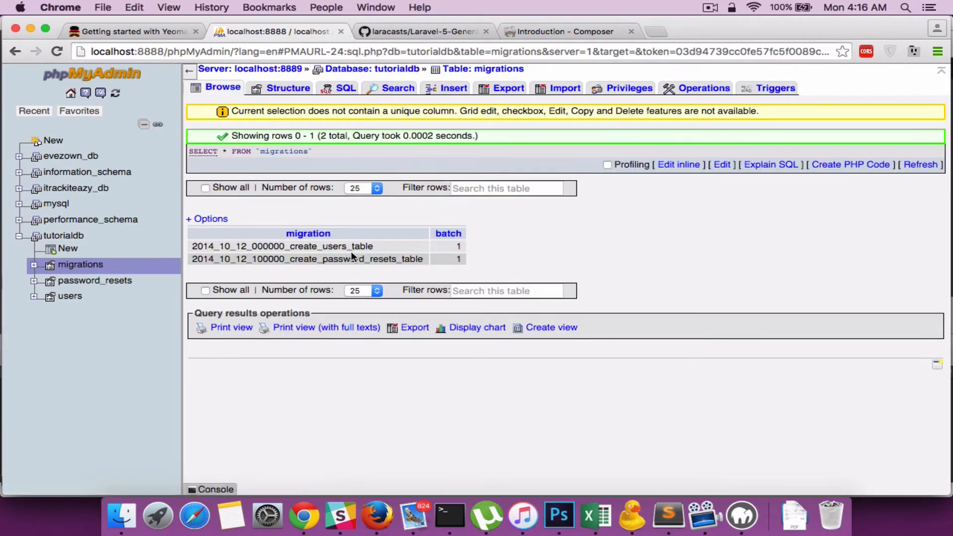
pyautogui.moveTo(585, 263)
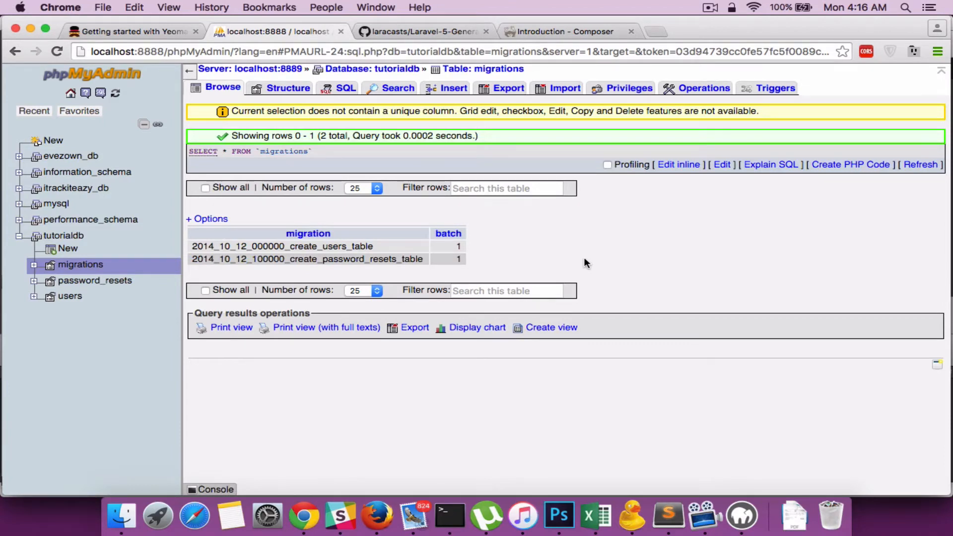
pyautogui.moveTo(286, 498)
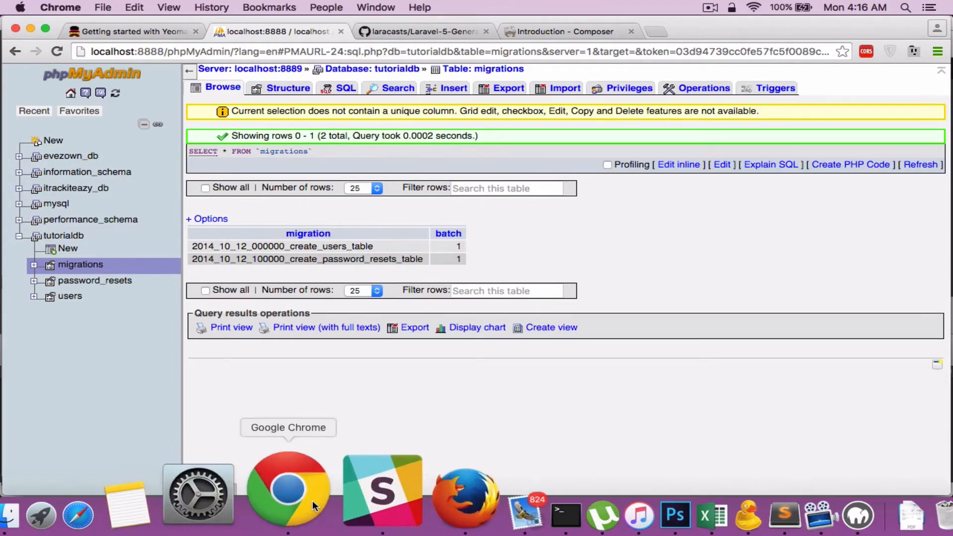
pyautogui.moveTo(562, 316)
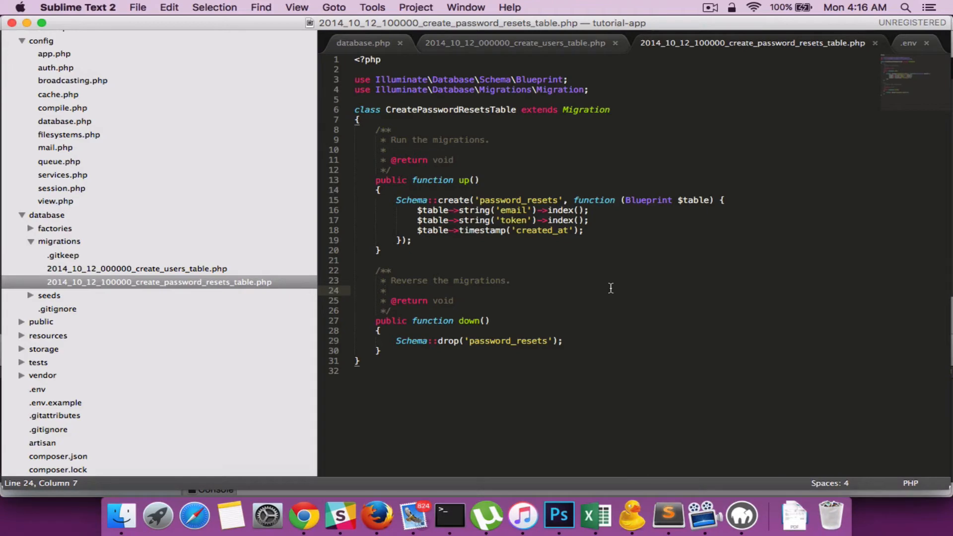
pyautogui.moveTo(541, 360)
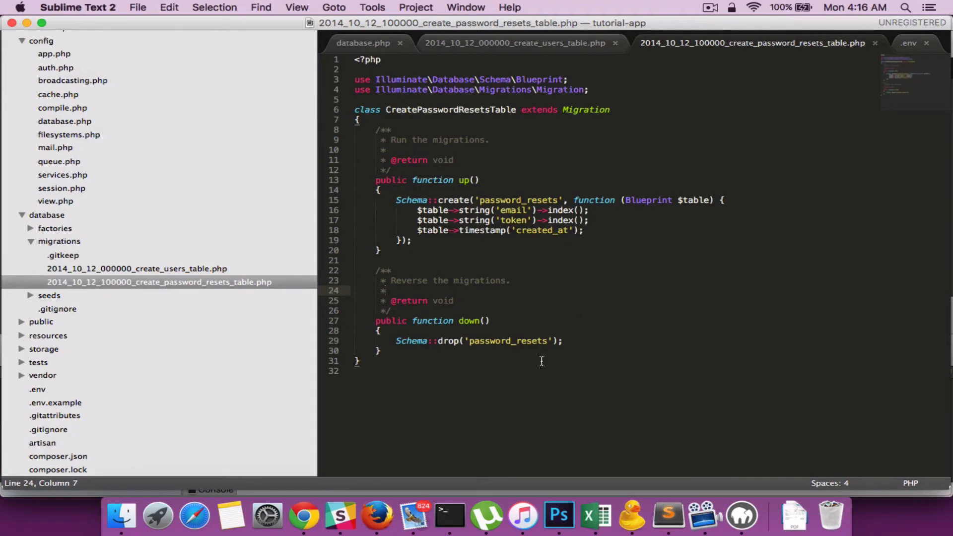
pyautogui.click(283, 491)
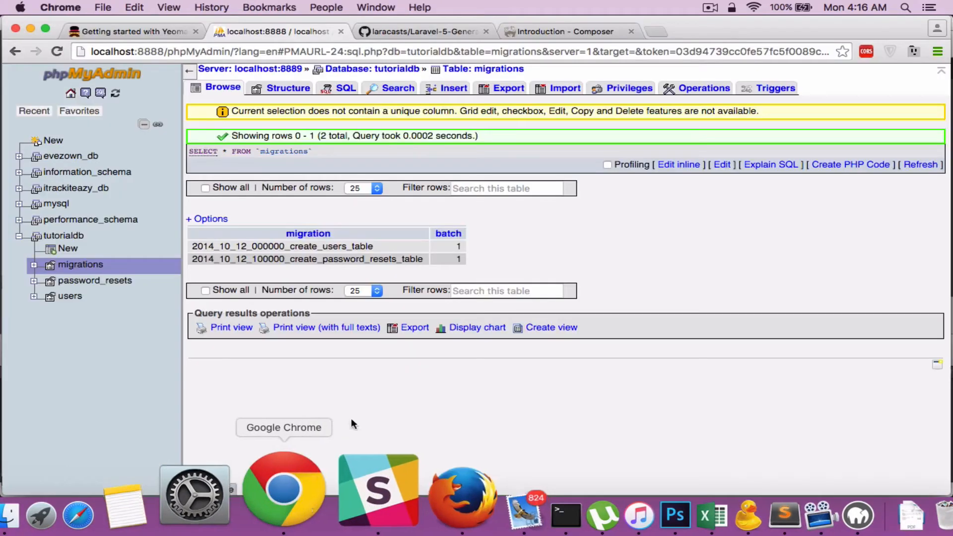
# - Find the make:migration:schema create_users_table command under the readme's Migrations With Schema
pyautogui.click(421, 31)
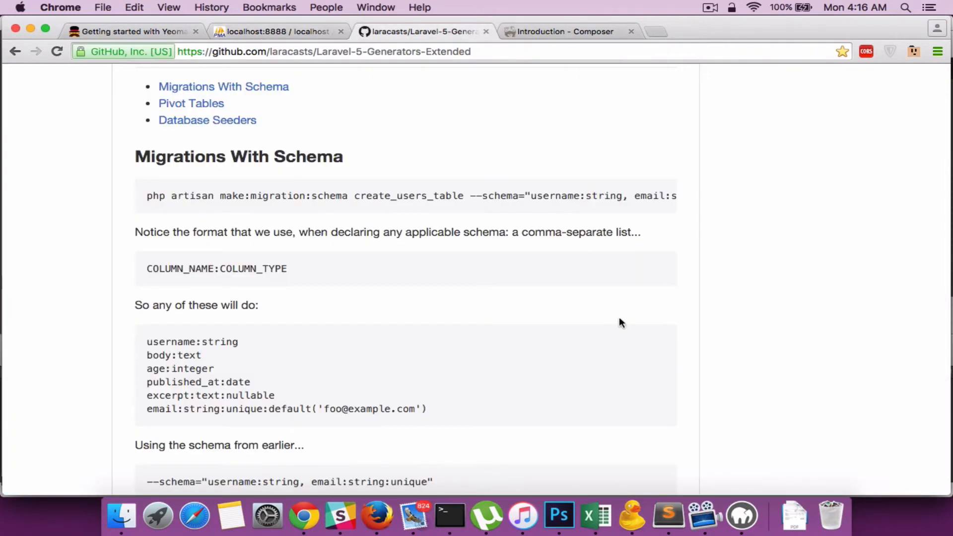
pyautogui.scroll(-3)
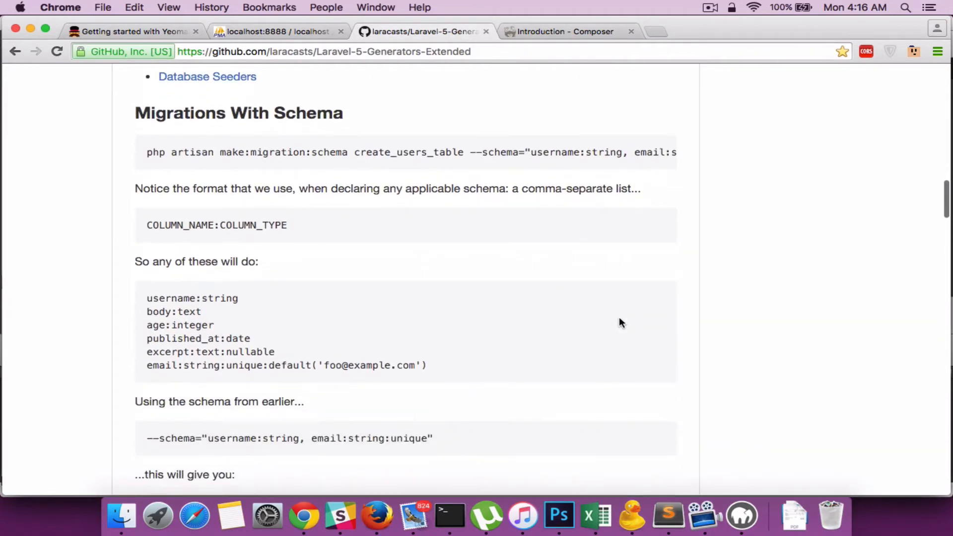
pyautogui.scroll(-3)
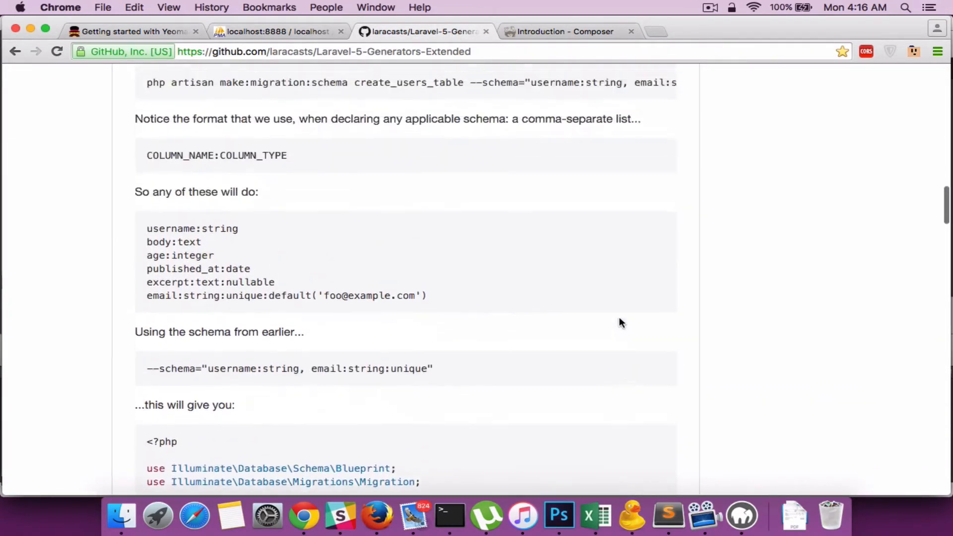
pyautogui.scroll(3)
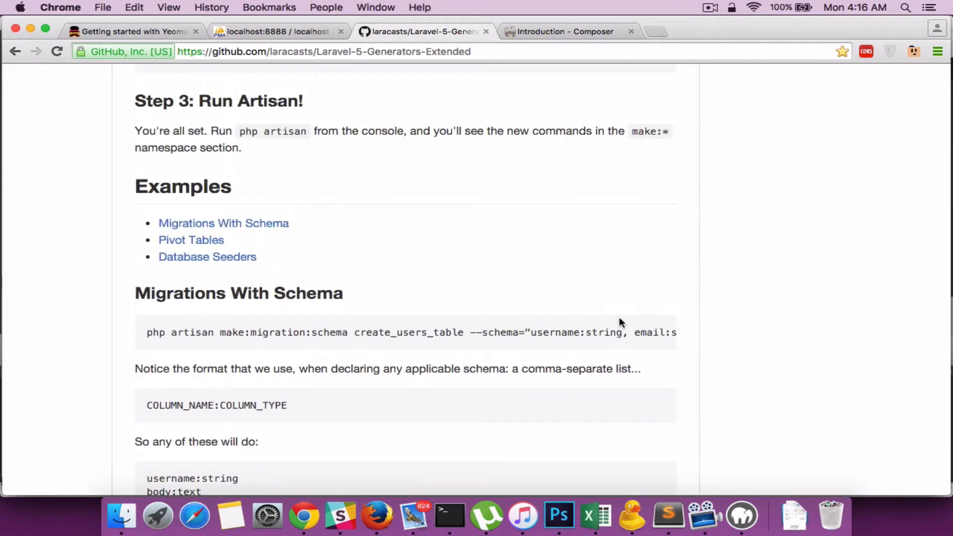
pyautogui.click(224, 223)
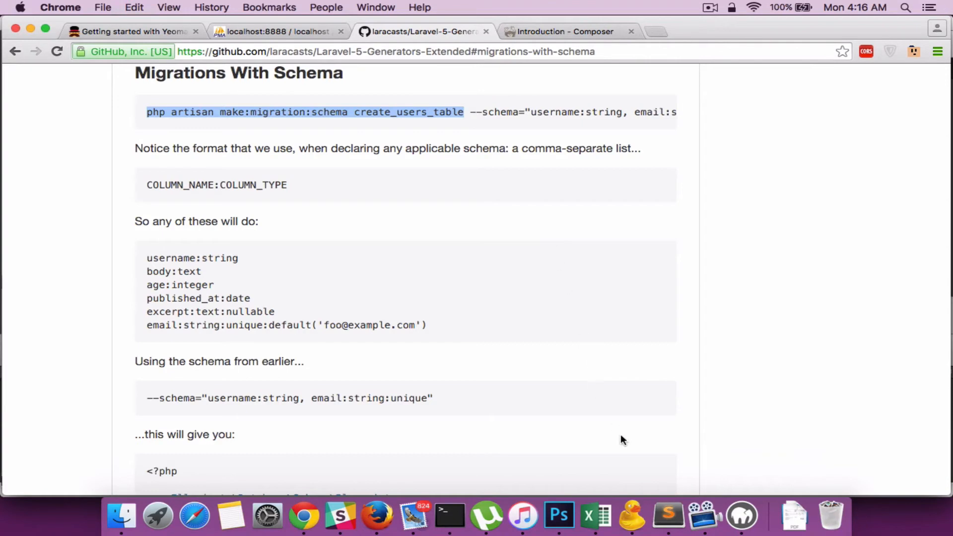
pyautogui.moveTo(636, 457)
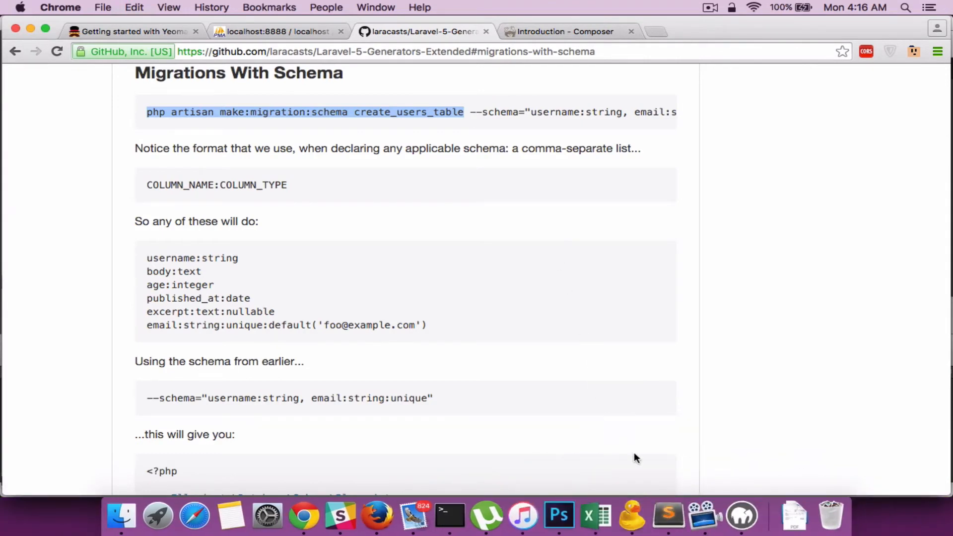
pyautogui.click(448, 516)
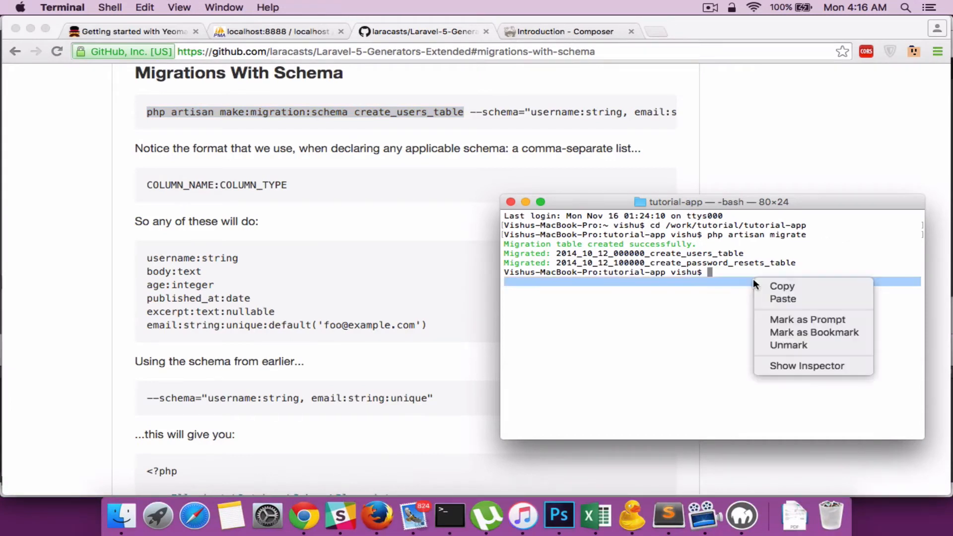
# - Run php artisan make:migration:schema create_users_details_table in the tutorial-app Terminal
pyautogui.click(783, 298)
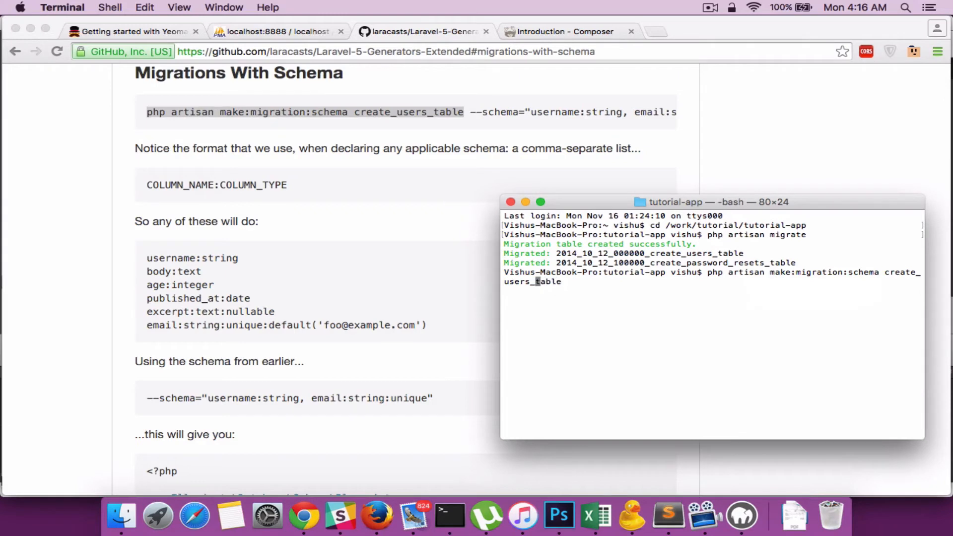
pyautogui.write('_details_')
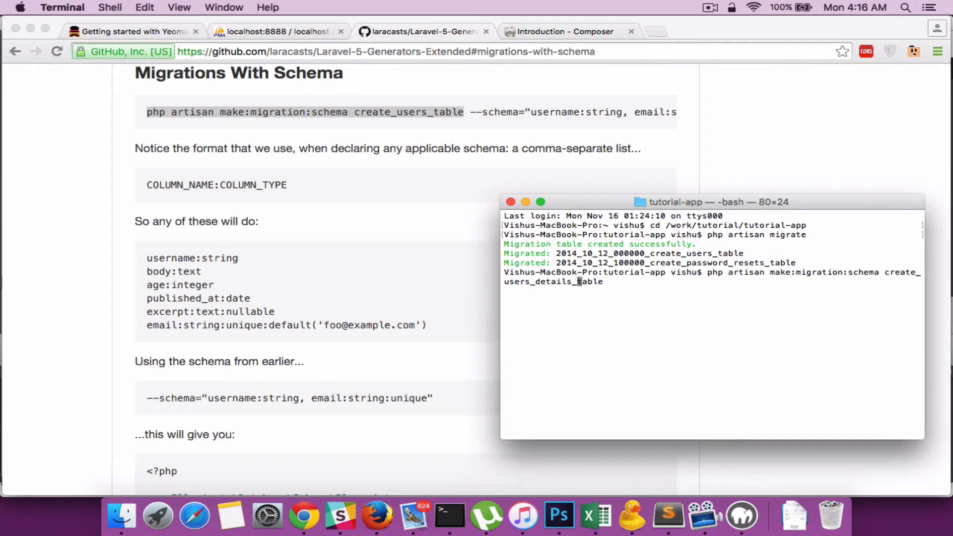
pyautogui.press('Return')
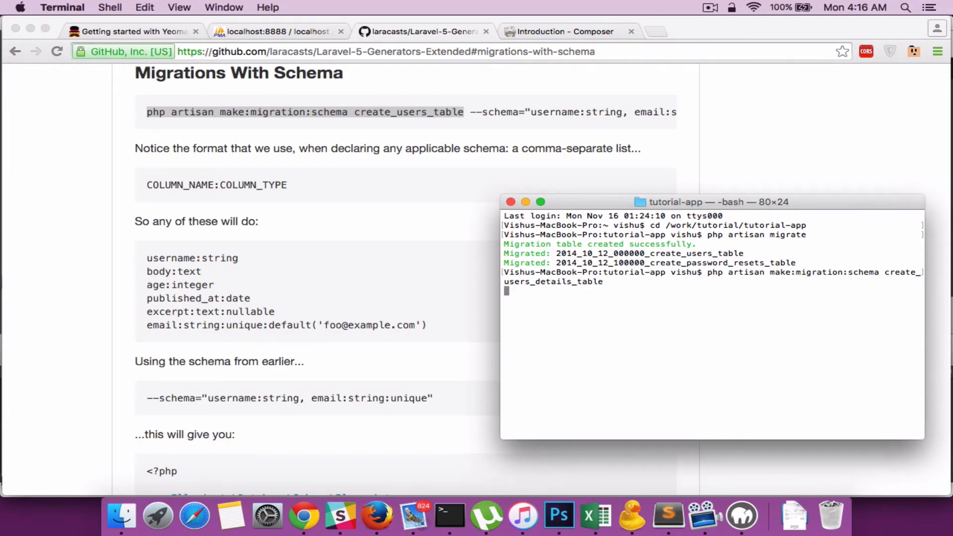
pyautogui.press('Return')
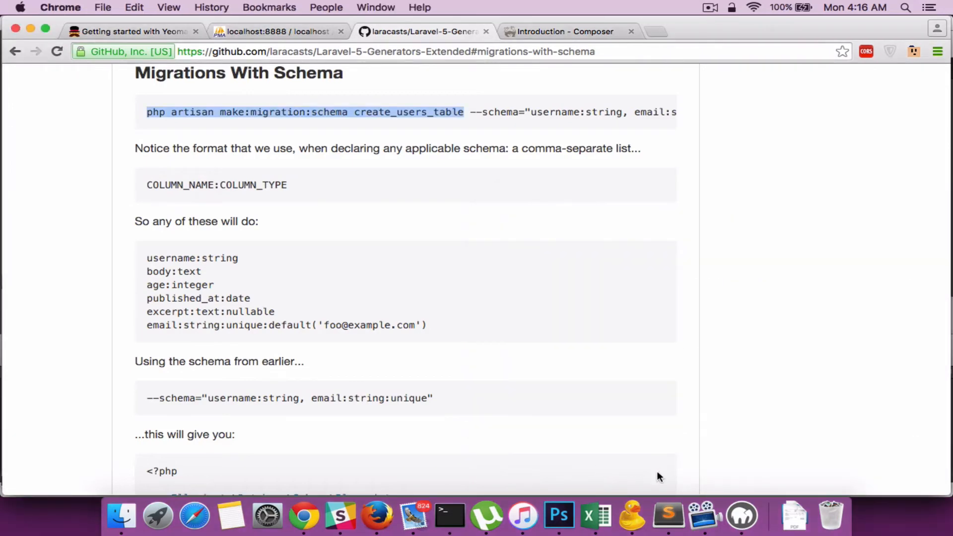
# - Open 2015_11_15_224652_create_users_details_table.php from database/migrations in Sublime Text
pyautogui.click(665, 486)
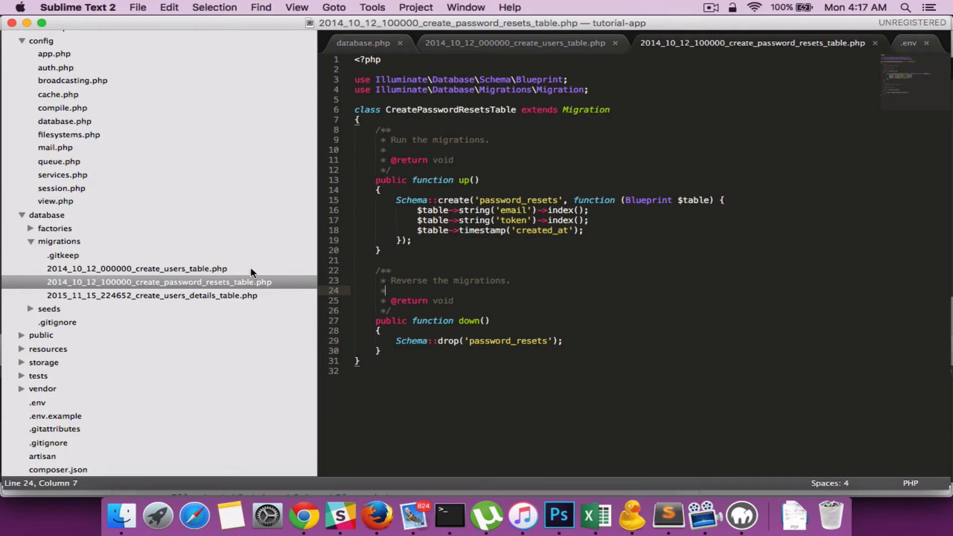
pyautogui.click(152, 295)
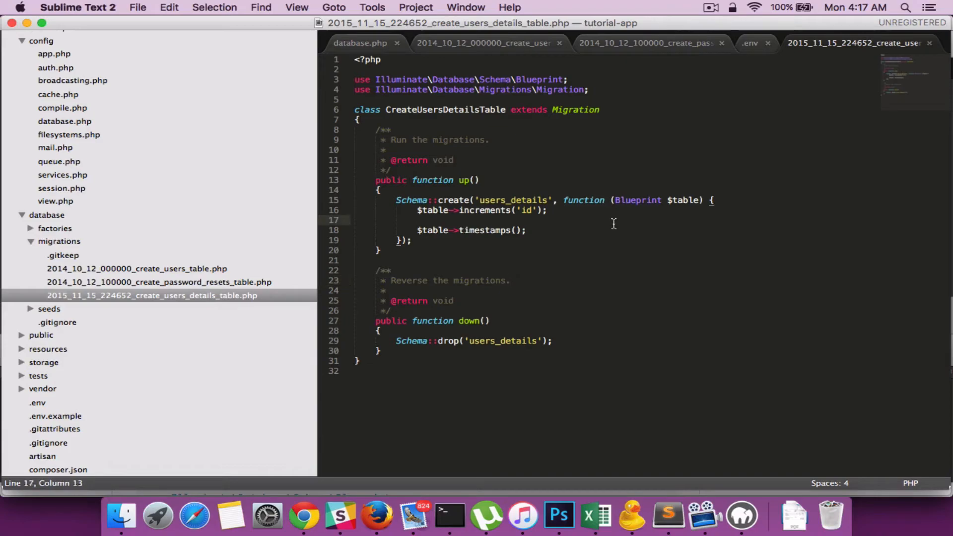
# - Scroll the Laravel 5.1 migrations docs from Creating Tables down to Foreign Key Constraints
pyautogui.click(306, 516)
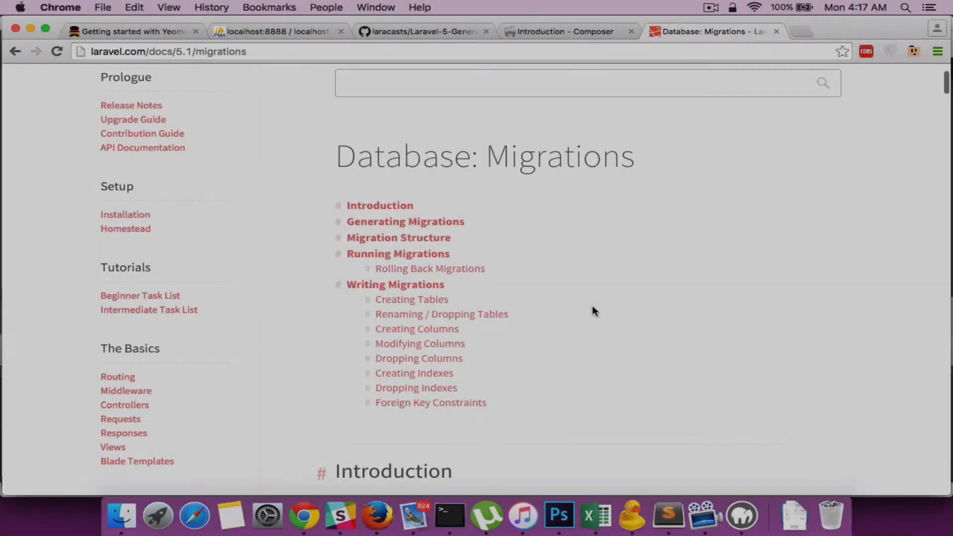
pyautogui.click(411, 299)
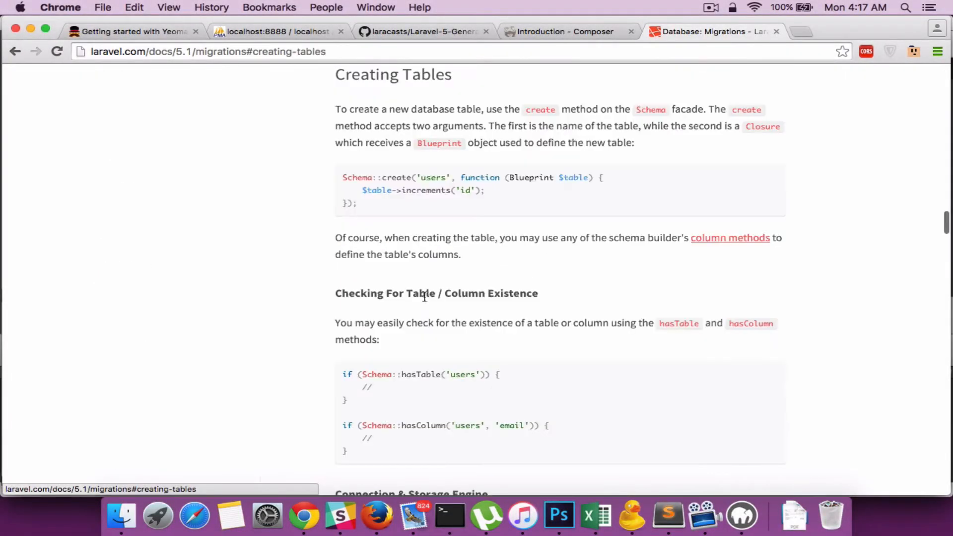
pyautogui.scroll(-3)
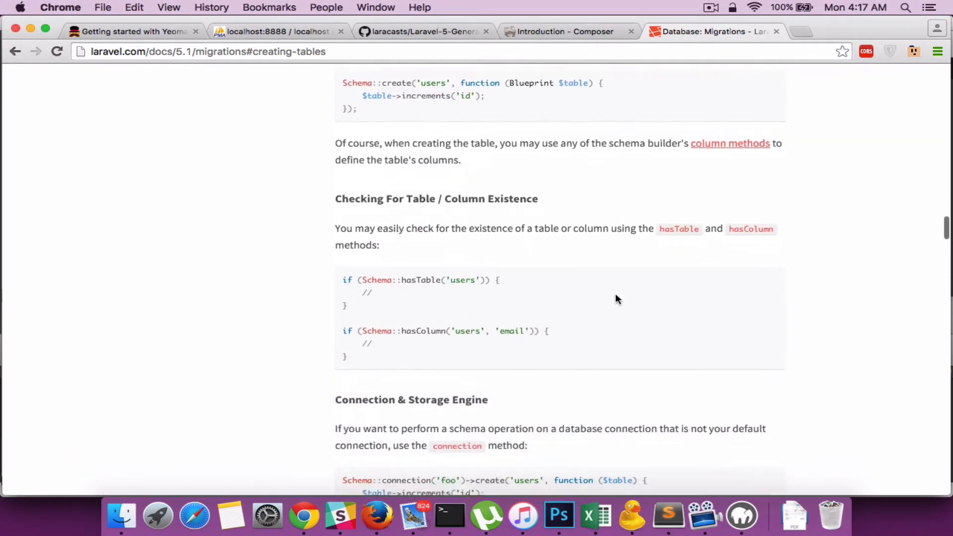
pyautogui.scroll(-3)
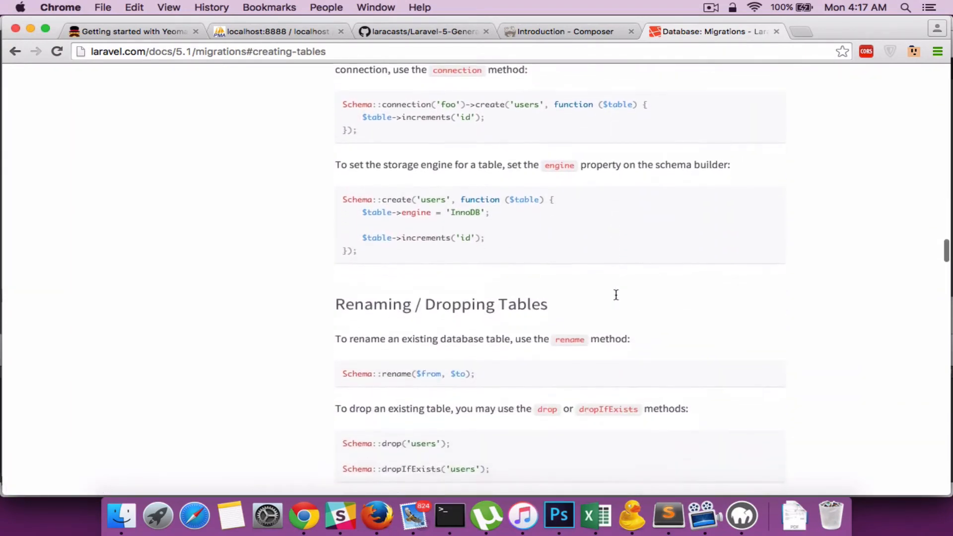
pyautogui.scroll(-3)
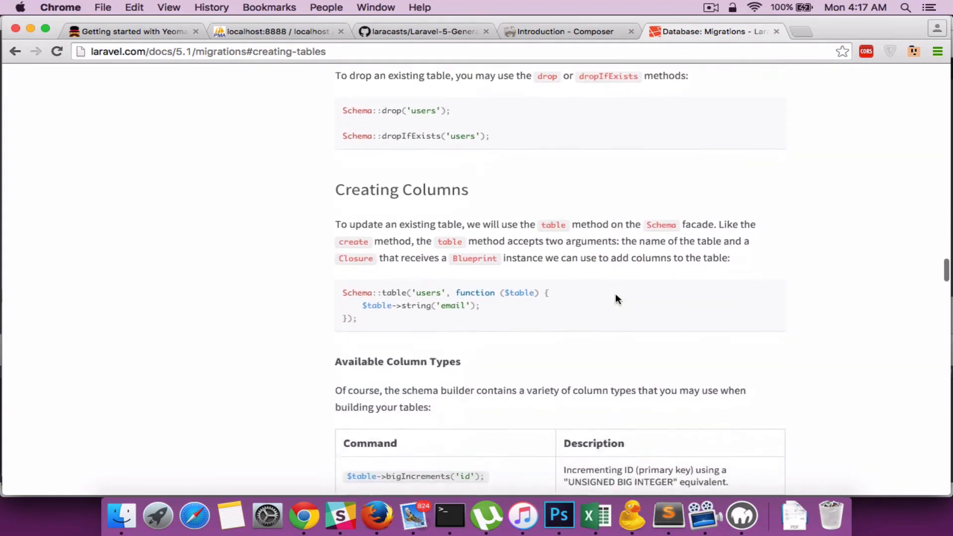
pyautogui.scroll(-3)
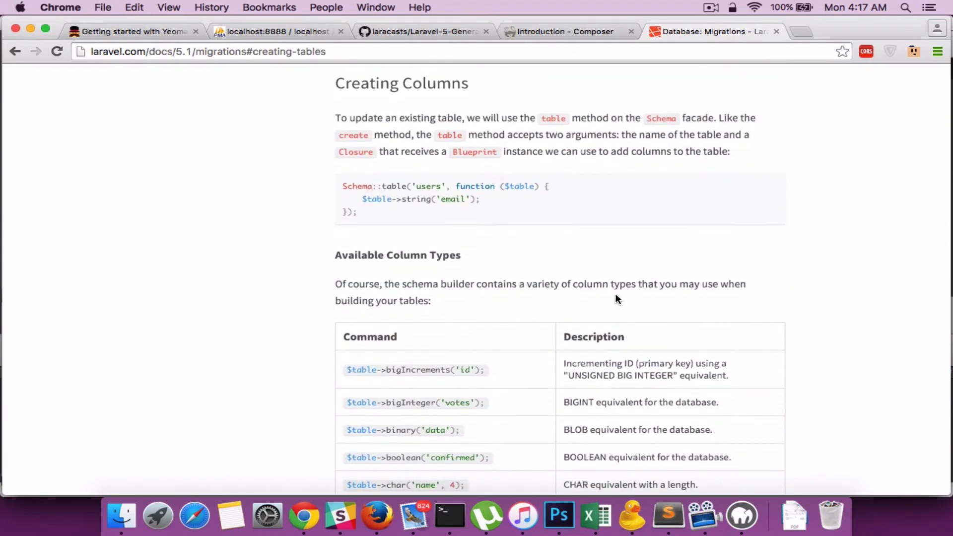
pyautogui.moveTo(881, 318)
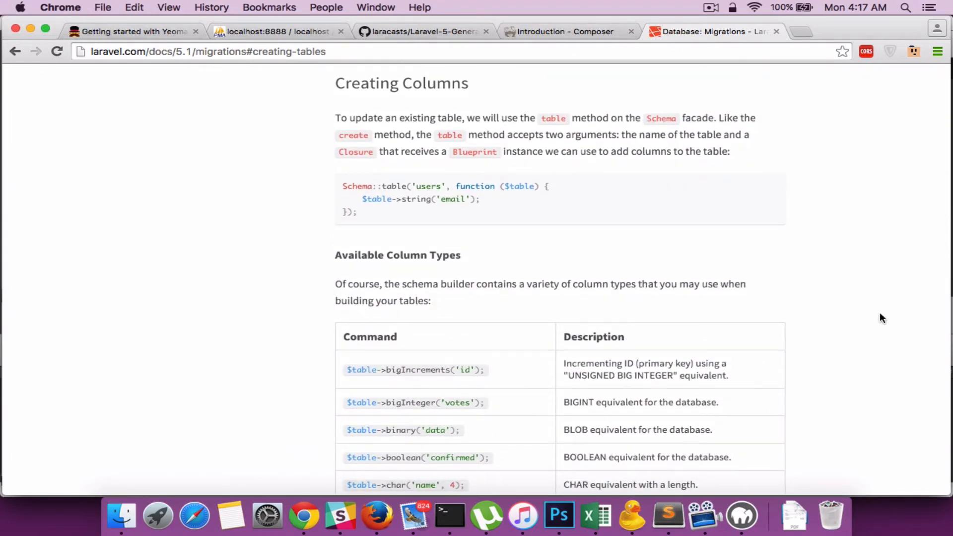
pyautogui.scroll(-3)
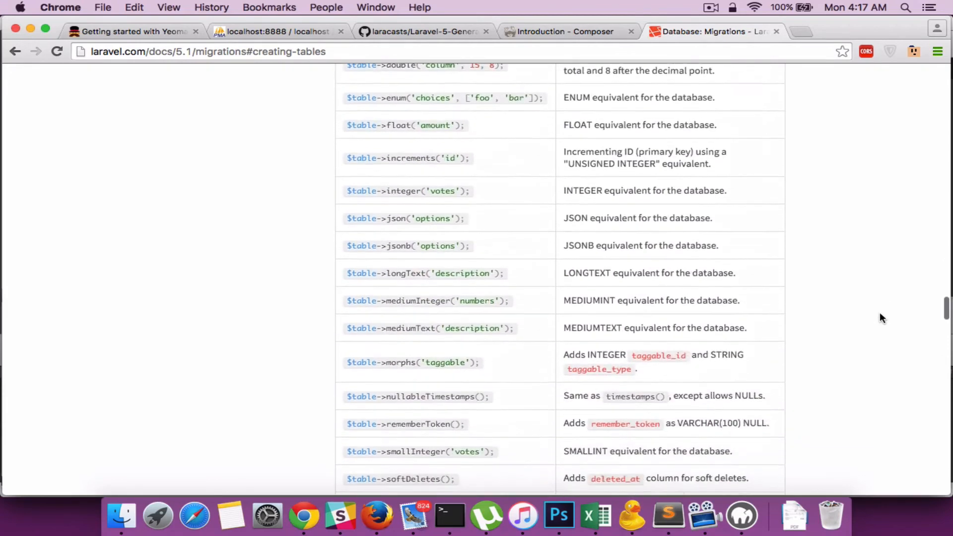
pyautogui.scroll(-3)
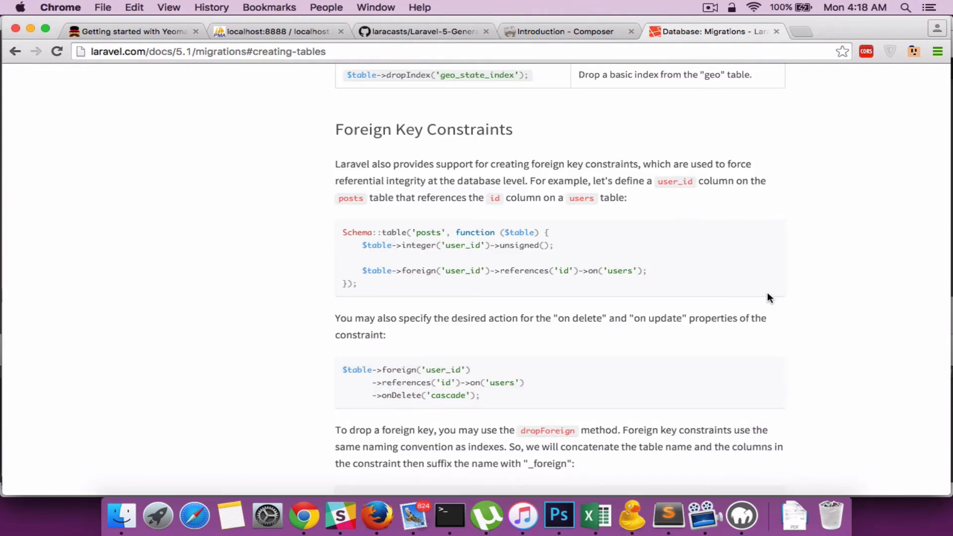
pyautogui.moveTo(663, 422)
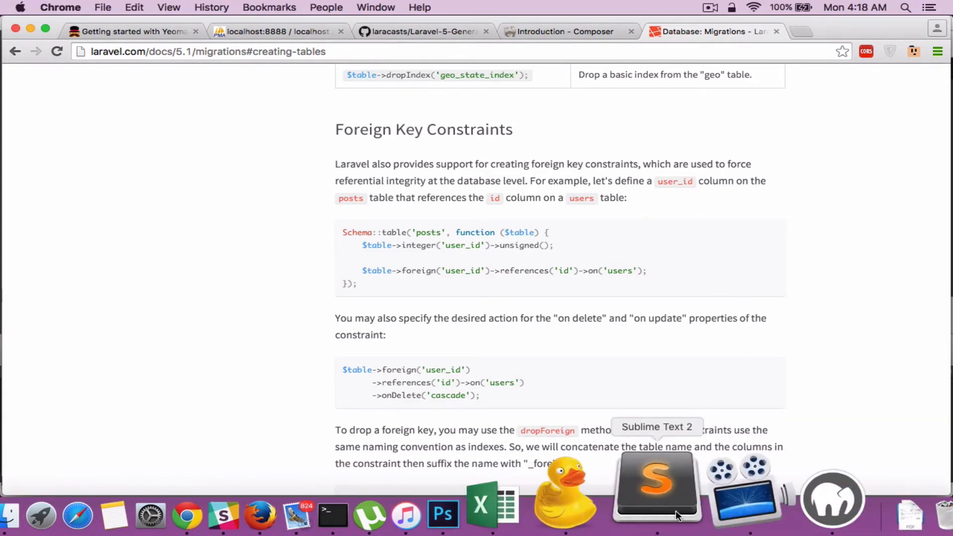
# - Add $table->integer('user_id')->unsigned(); on line 17 of the users_details migration
pyautogui.click(656, 486)
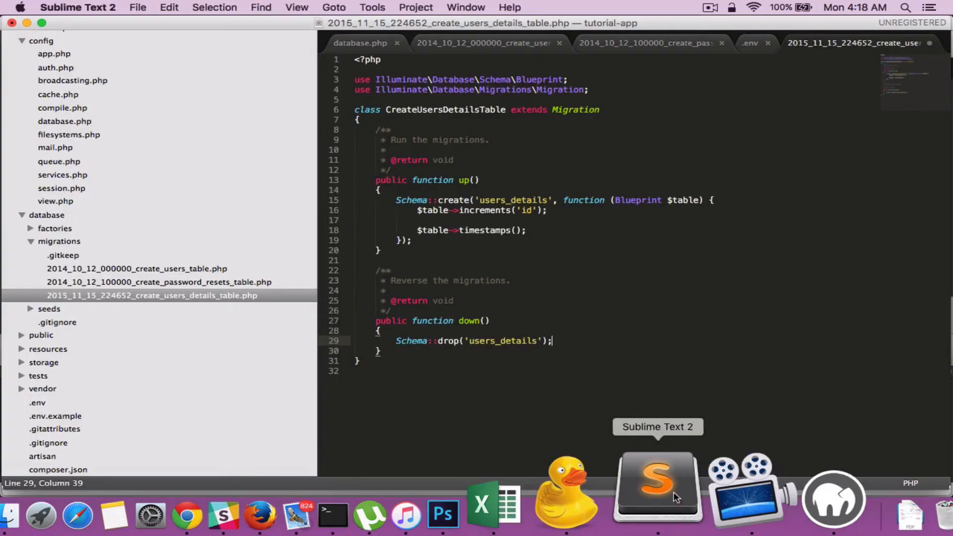
pyautogui.write('$table->integer(')
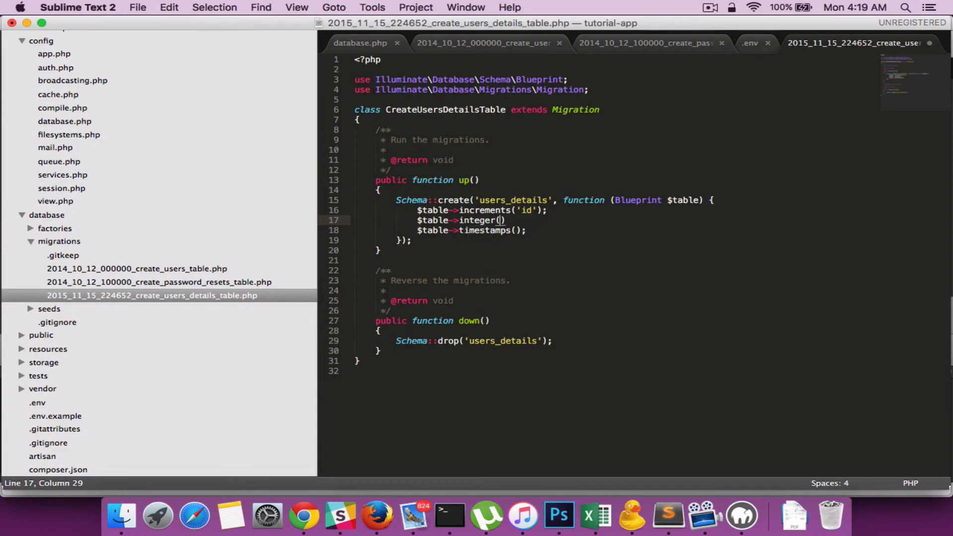
pyautogui.write("'user'")
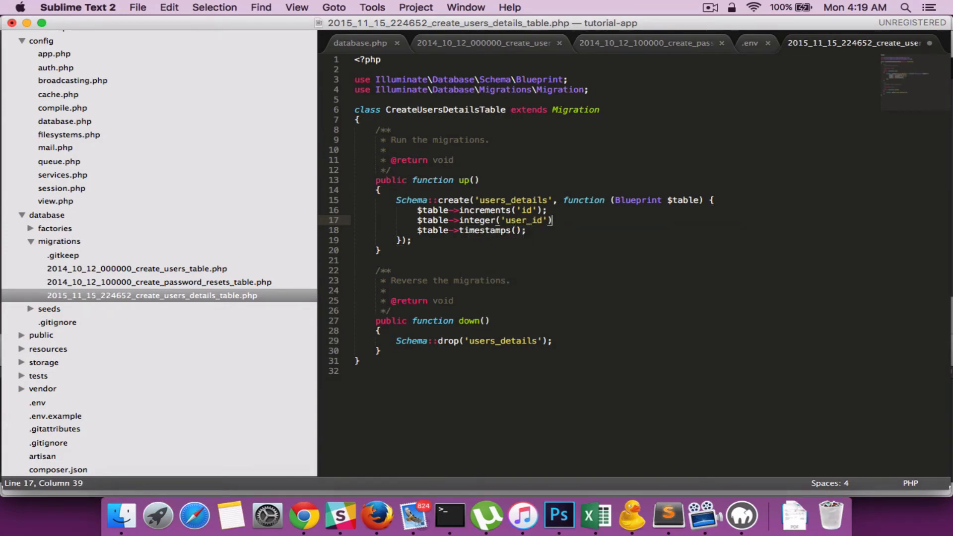
pyautogui.write('->unsigned')
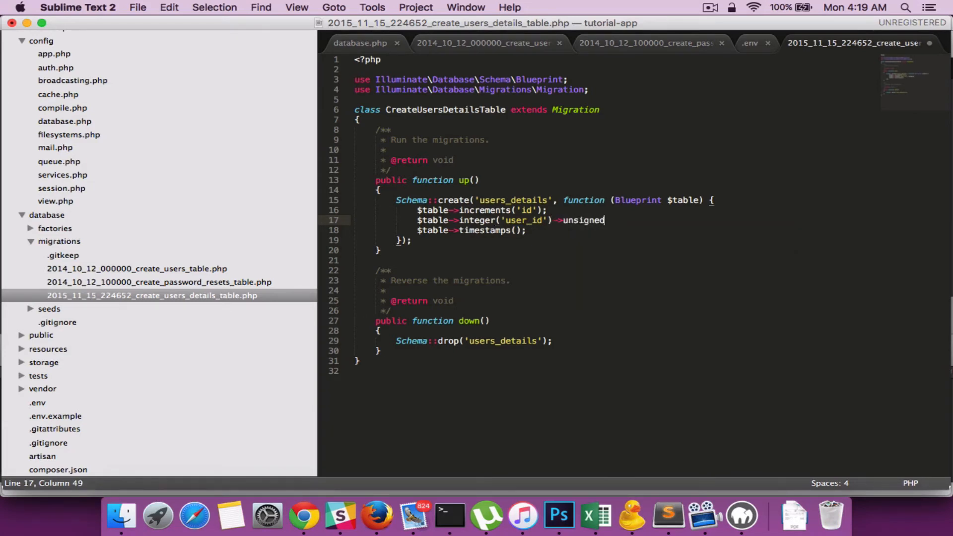
pyautogui.write('();')
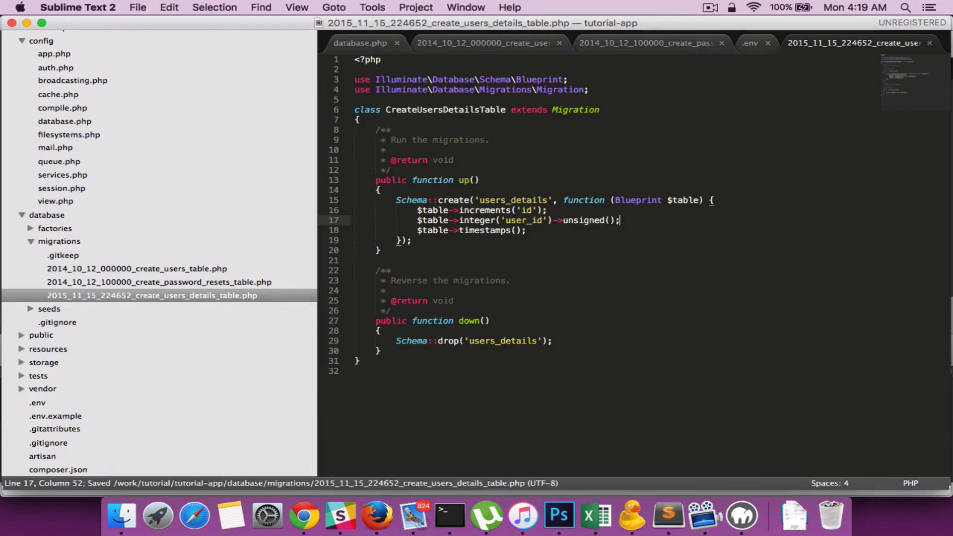
pyautogui.moveTo(303, 516)
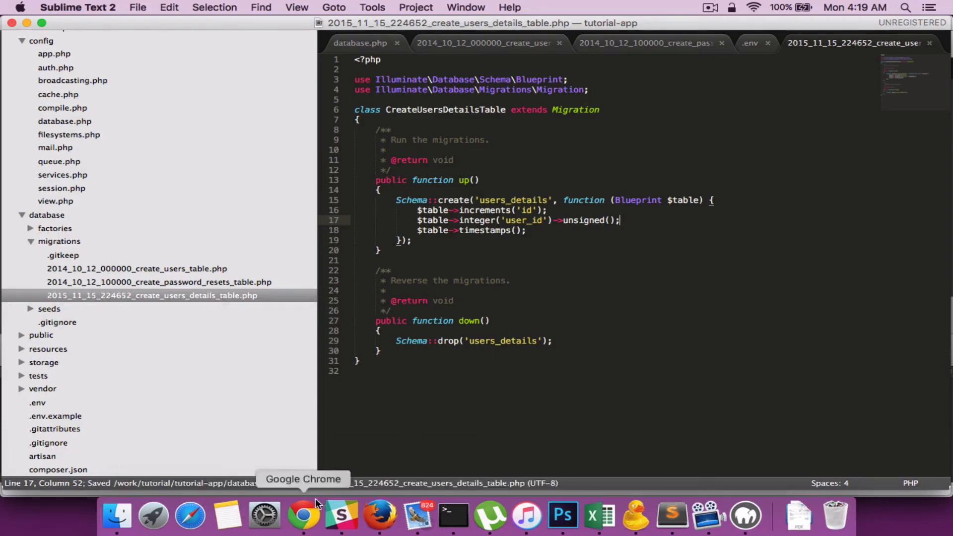
pyautogui.moveTo(303, 514)
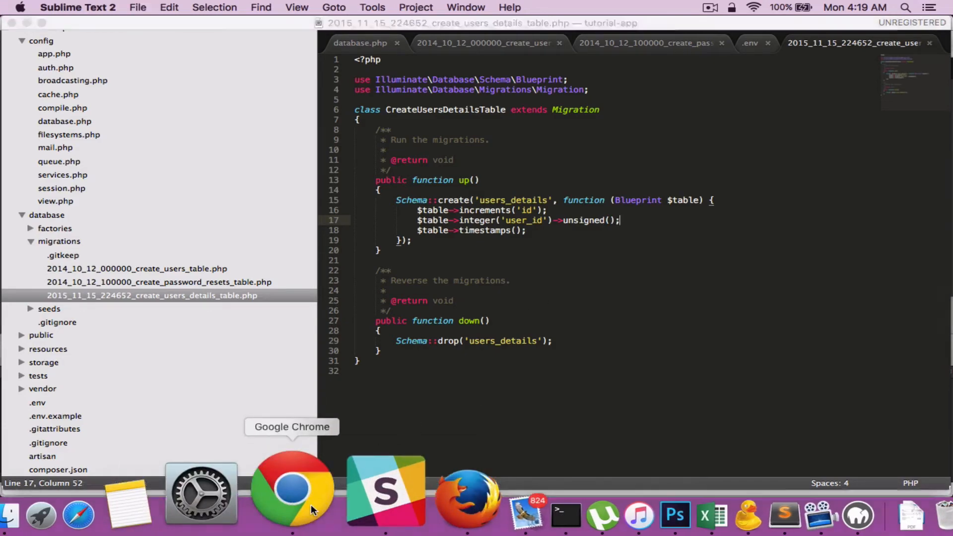
pyautogui.click(292, 492)
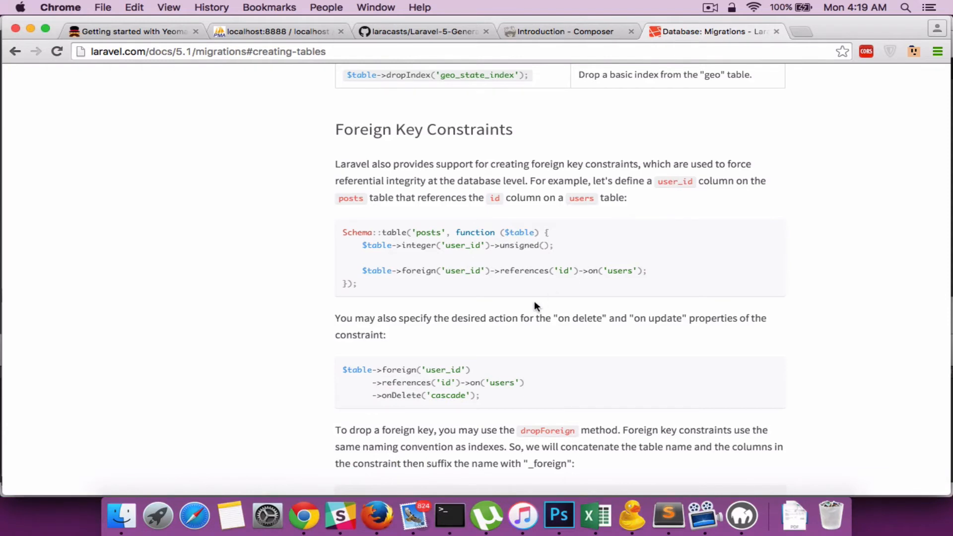
pyautogui.moveTo(622, 357)
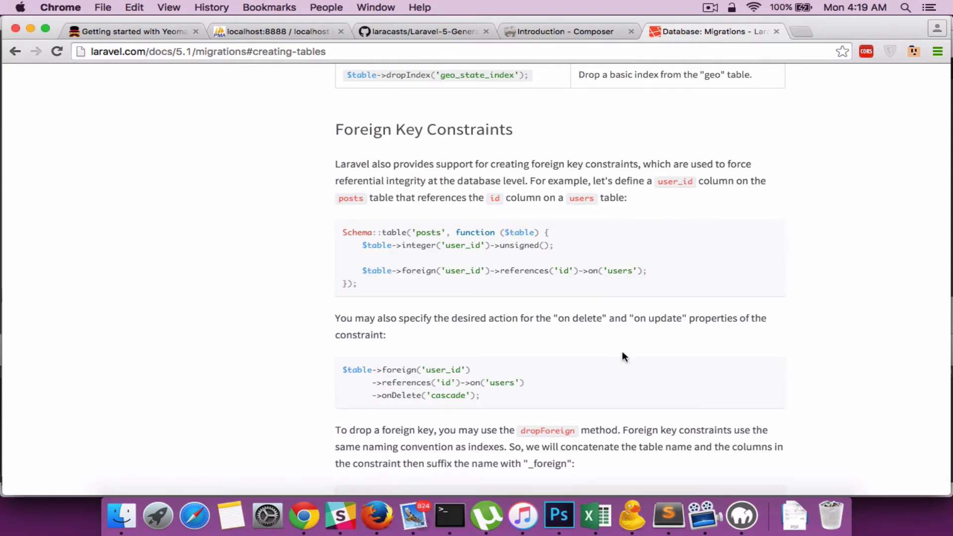
pyautogui.moveTo(642, 387)
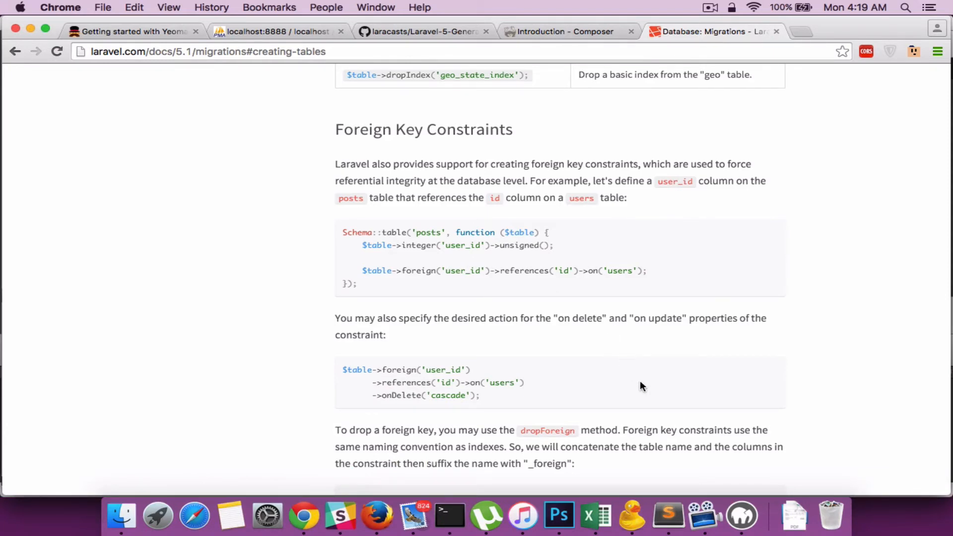
pyautogui.moveTo(647, 412)
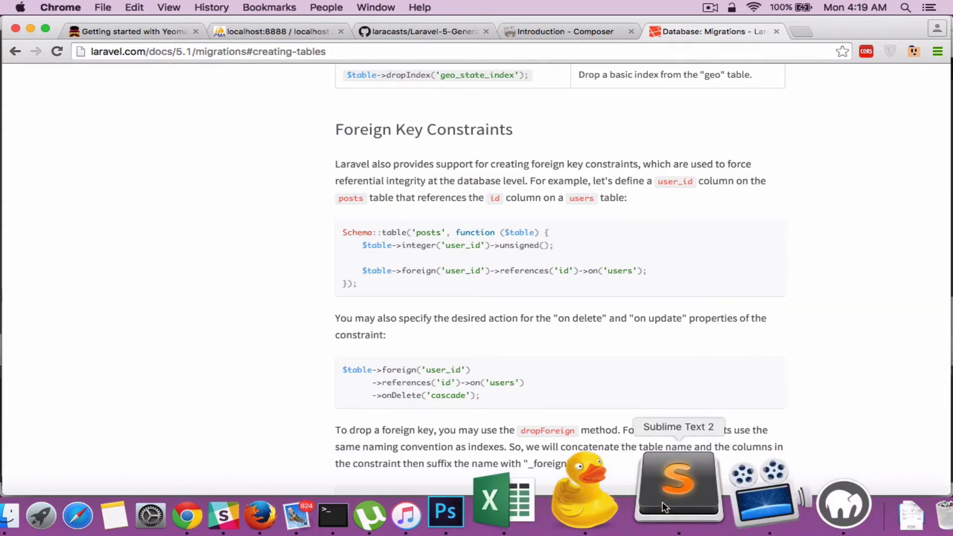
# - Type $table->foreign('user_id')->references('id')->on('users'); on line 18 of the migration
pyautogui.click(678, 482)
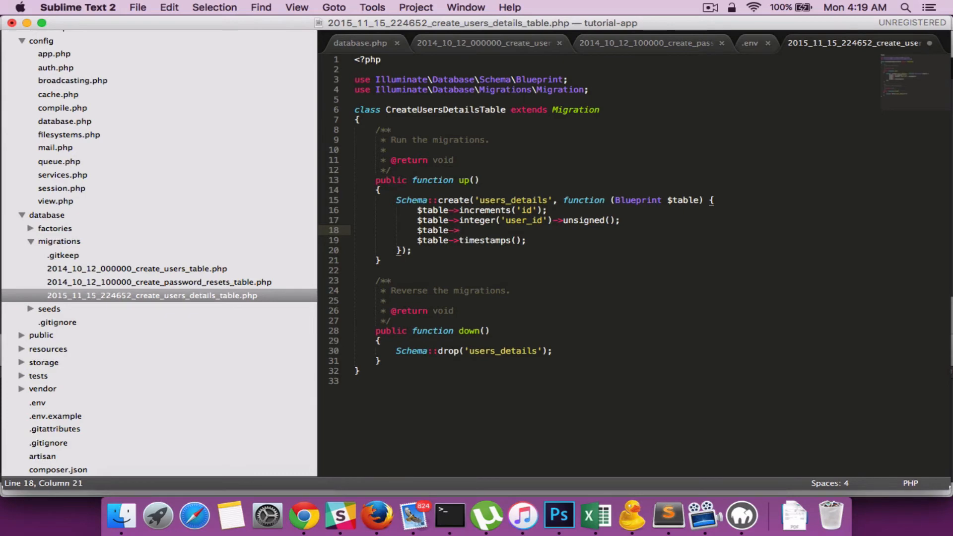
pyautogui.write('fo')
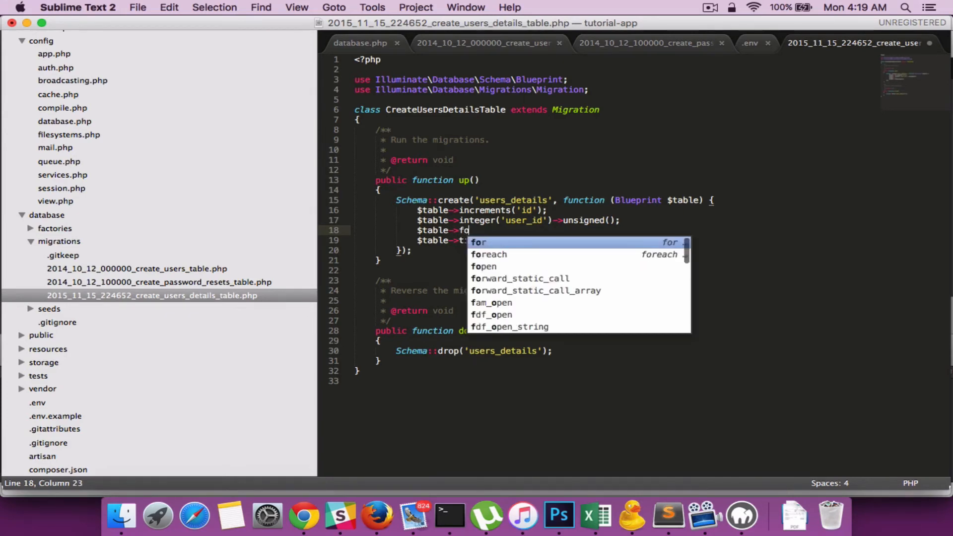
pyautogui.write('eig')
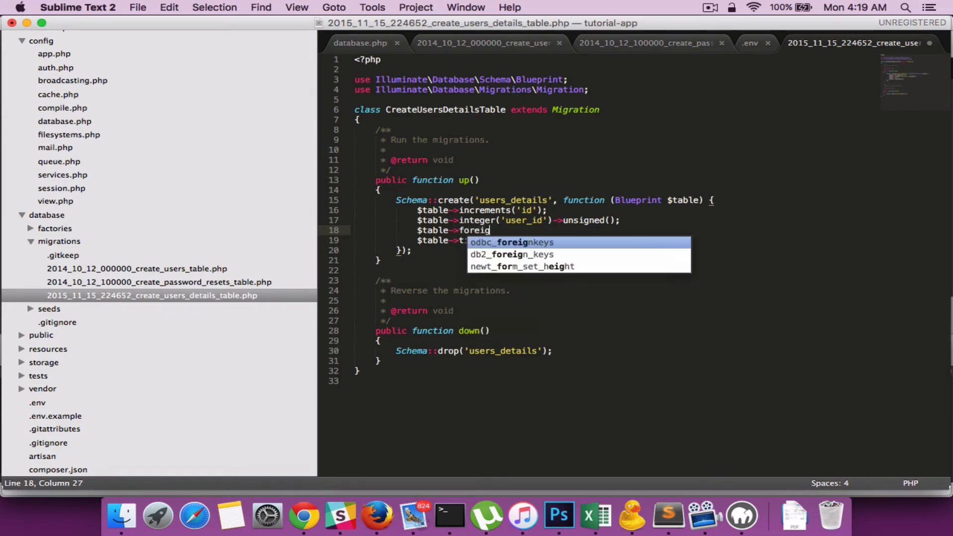
pyautogui.write("n('")
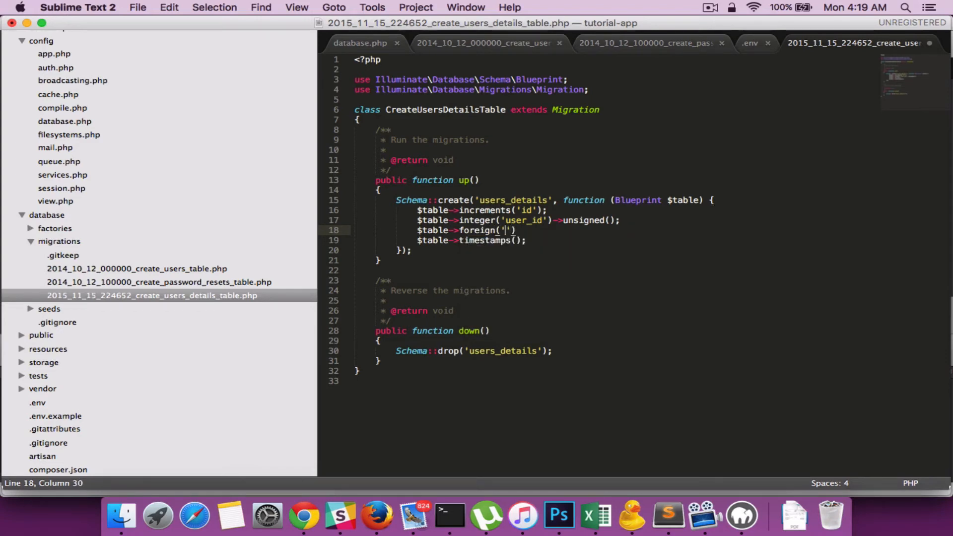
pyautogui.write('user_id')
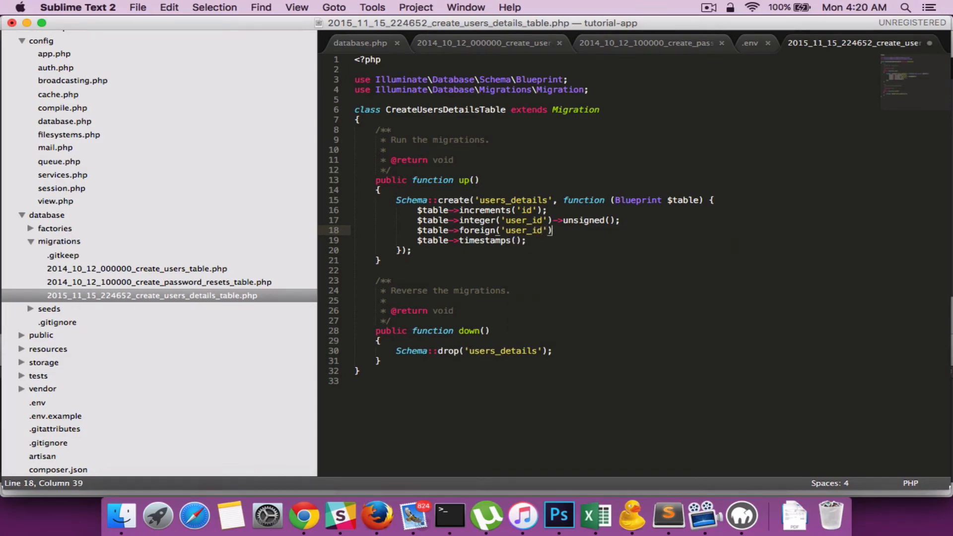
pyautogui.write('->')
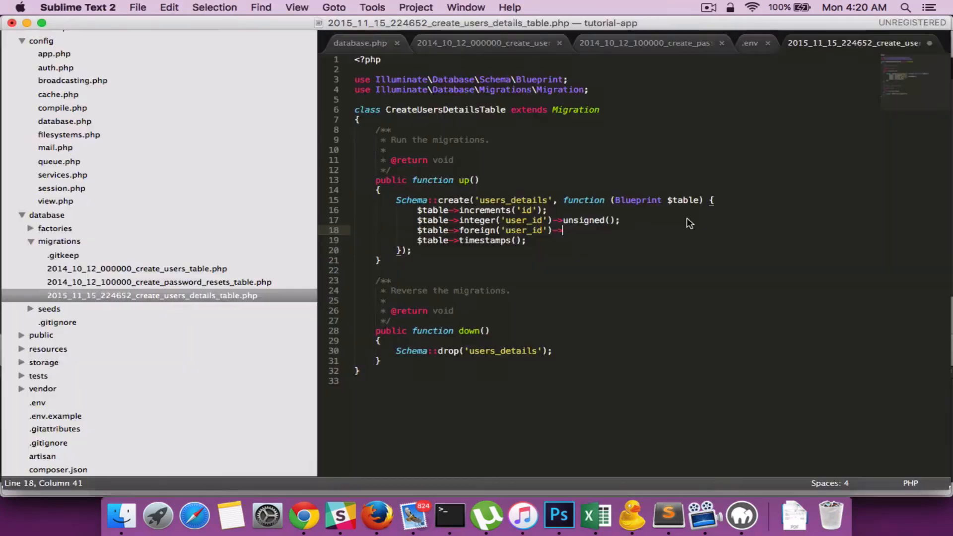
pyautogui.write('references(')
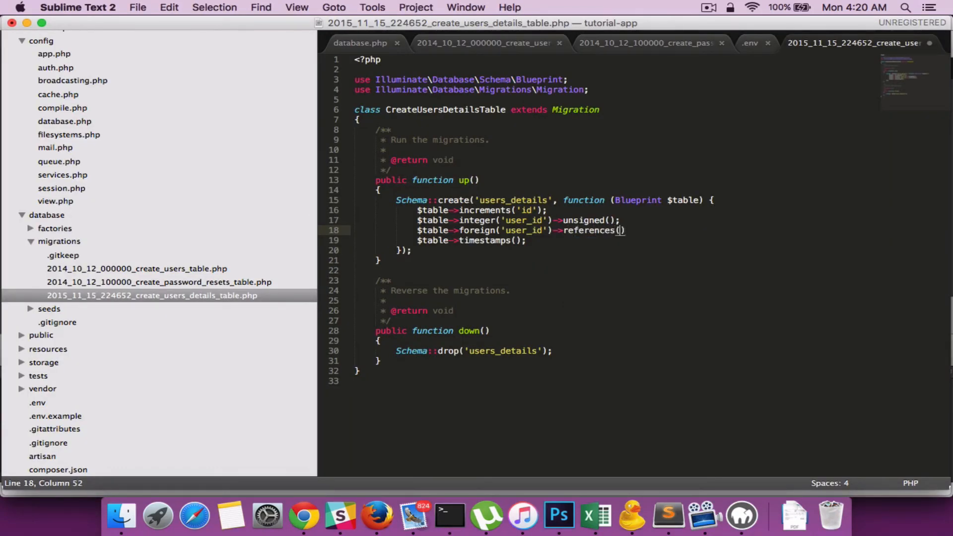
pyautogui.write("'id'")
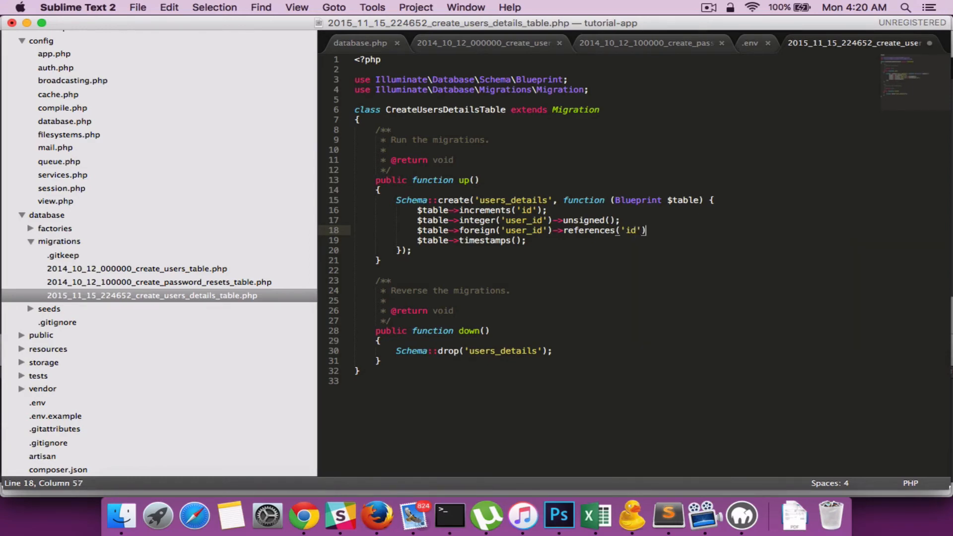
pyautogui.write('->on')
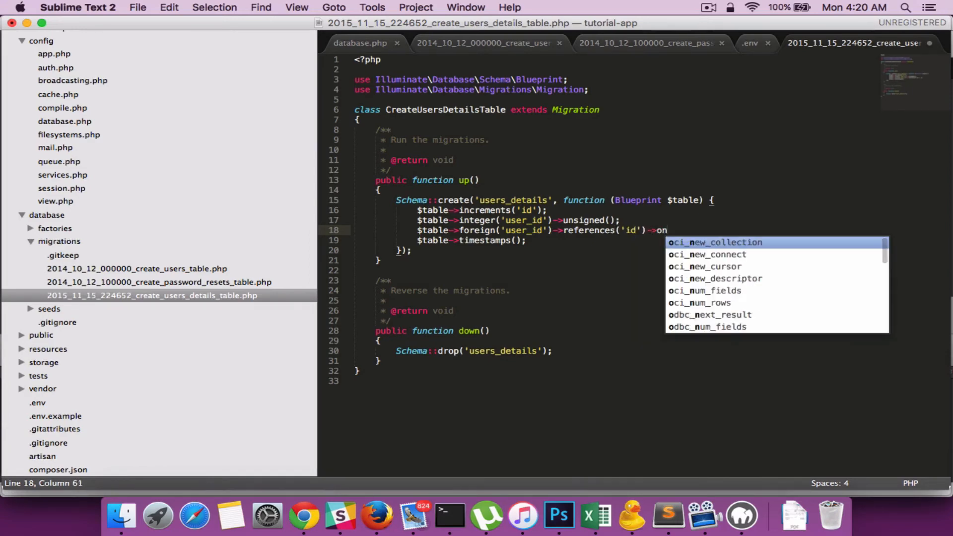
pyautogui.click(306, 517)
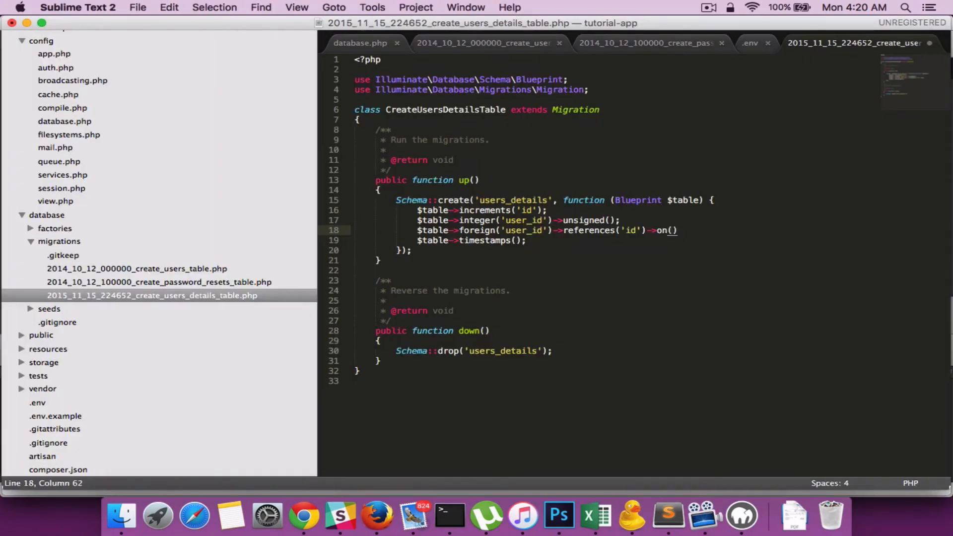
pyautogui.write("'users'")
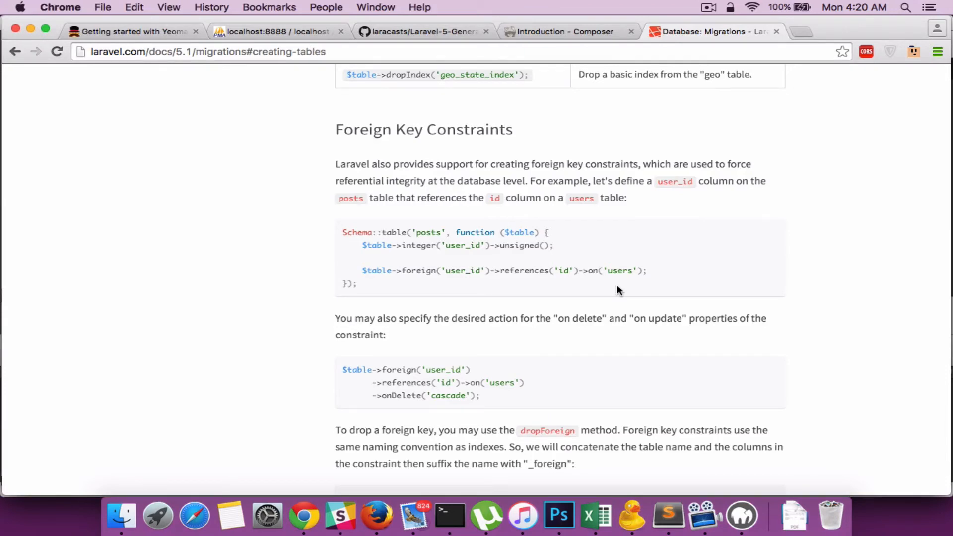
pyautogui.click(667, 515)
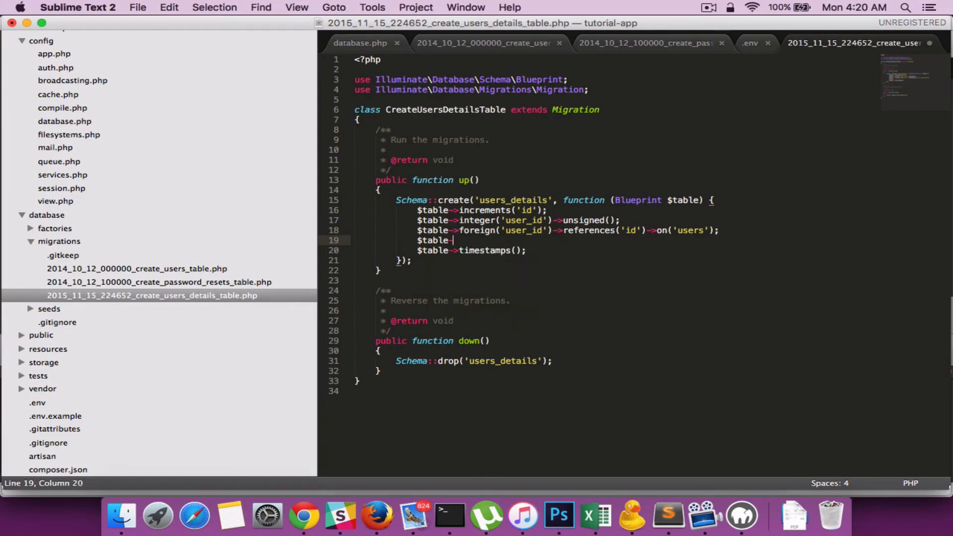
# - Add a $table->string('firstname', '20'); column to the migration
pyautogui.write('->string()')
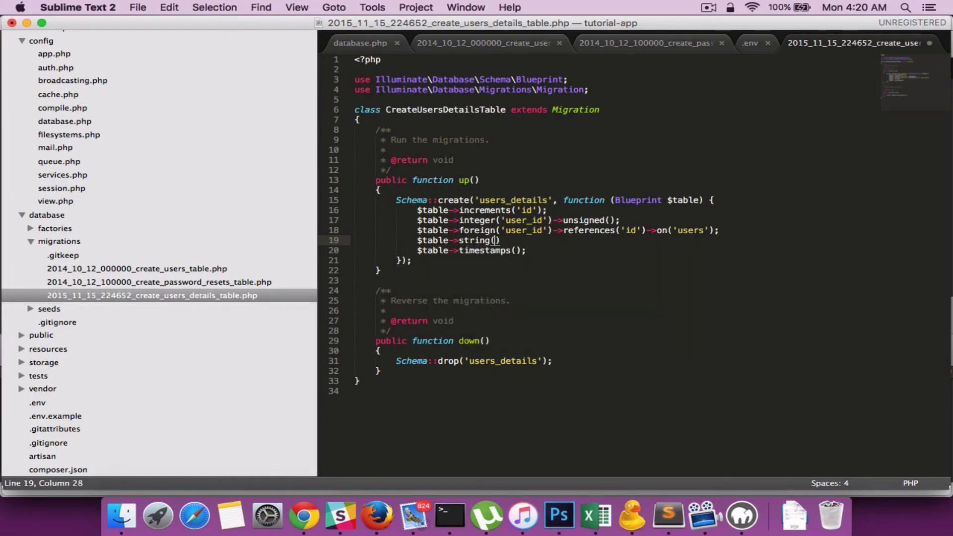
pyautogui.write("'")
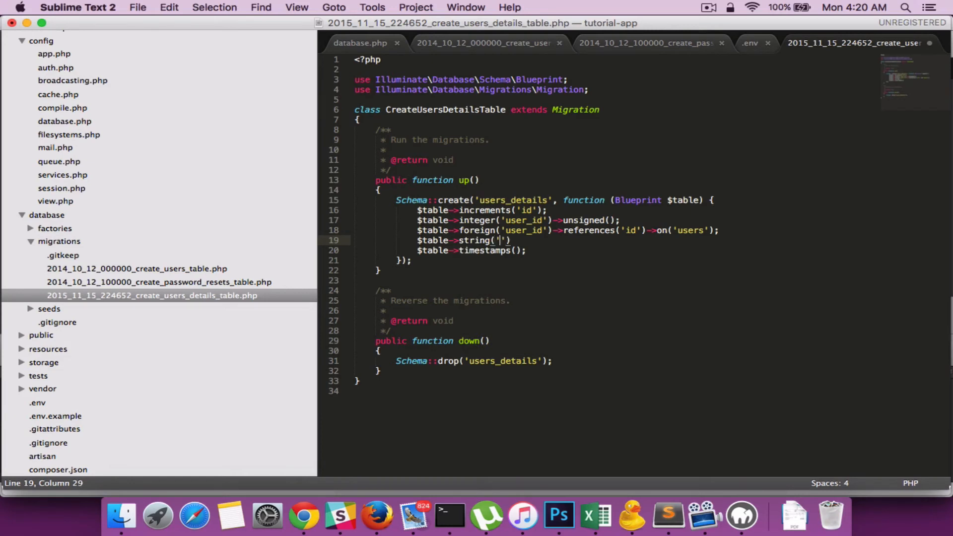
pyautogui.write('firstname')
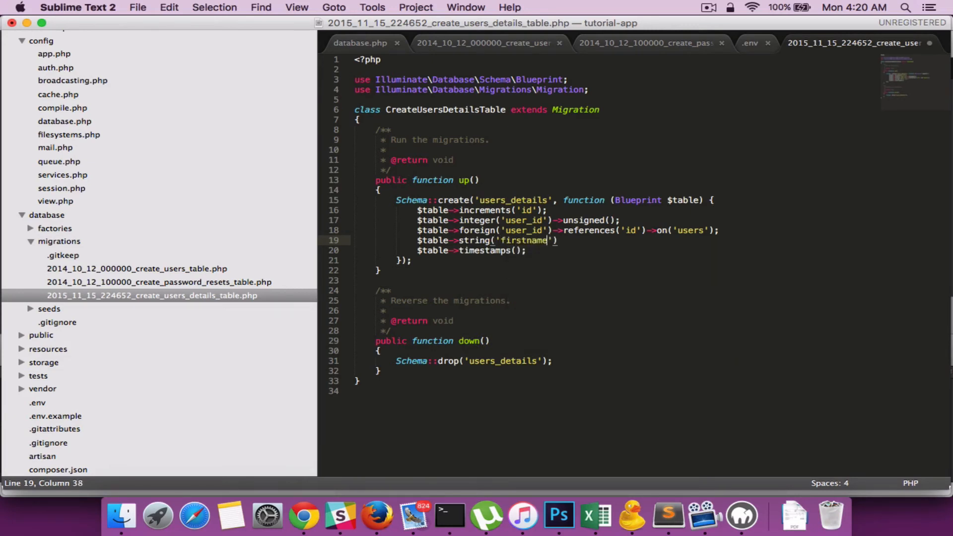
pyautogui.write(", '20'")
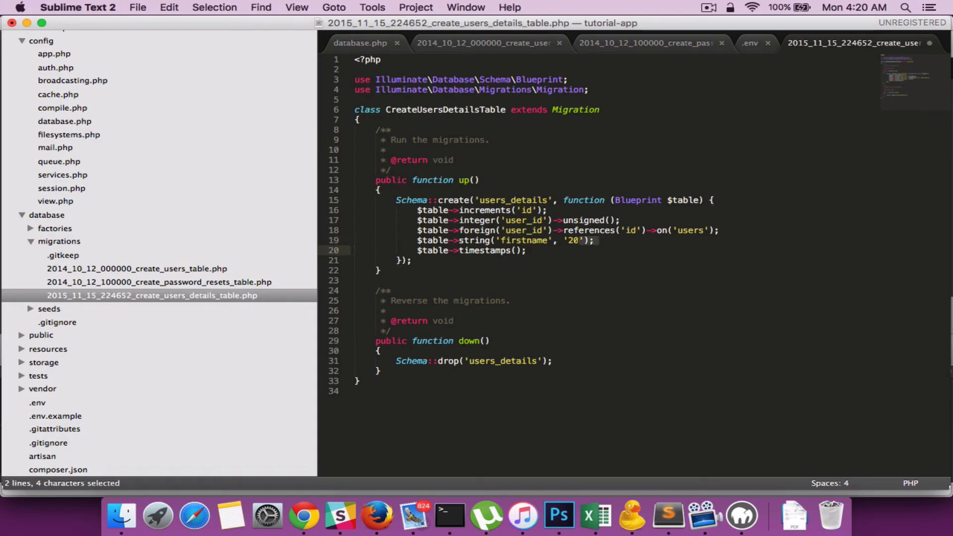
# - Duplicate it into lastname (20) and occupation (200) columns, then save the file
pyautogui.click(586, 229)
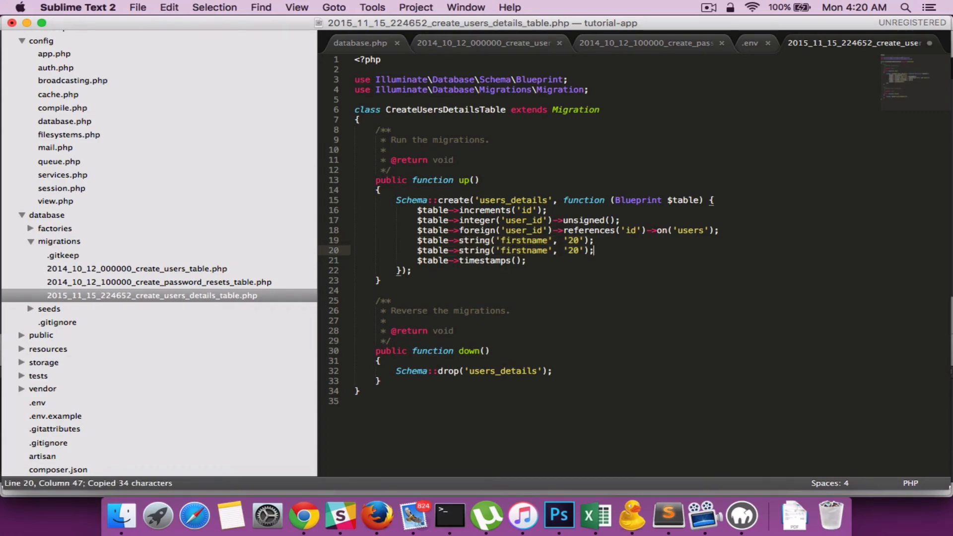
pyautogui.click(524, 249)
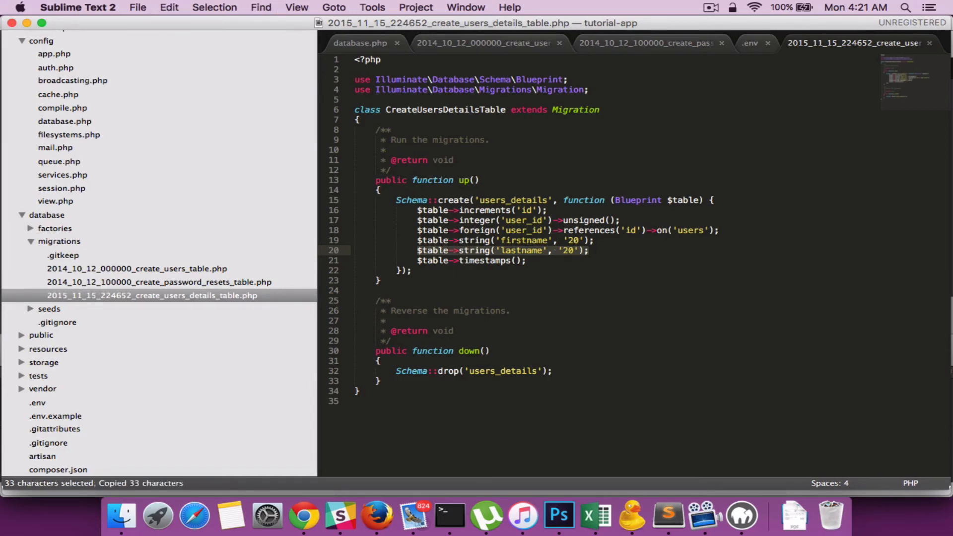
pyautogui.press('Return')
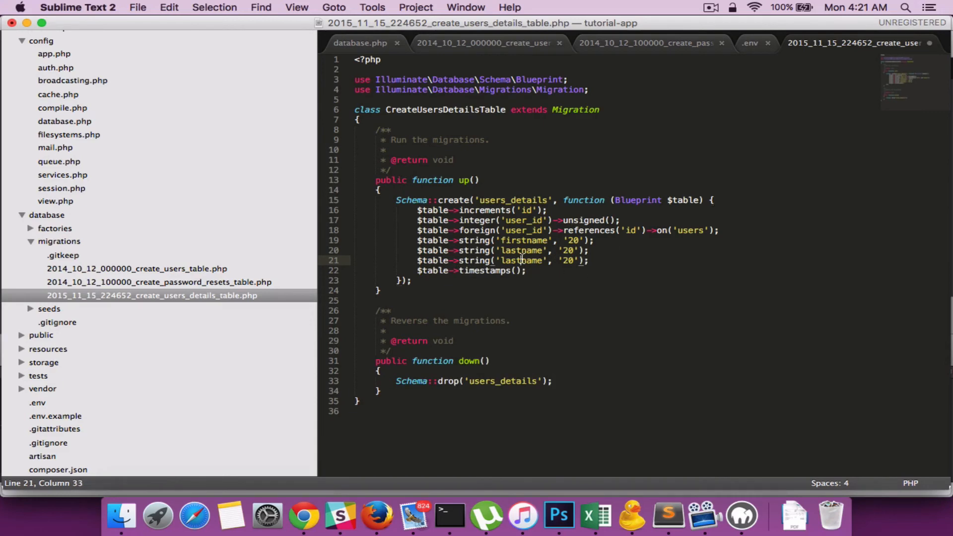
pyautogui.write('occupatio')
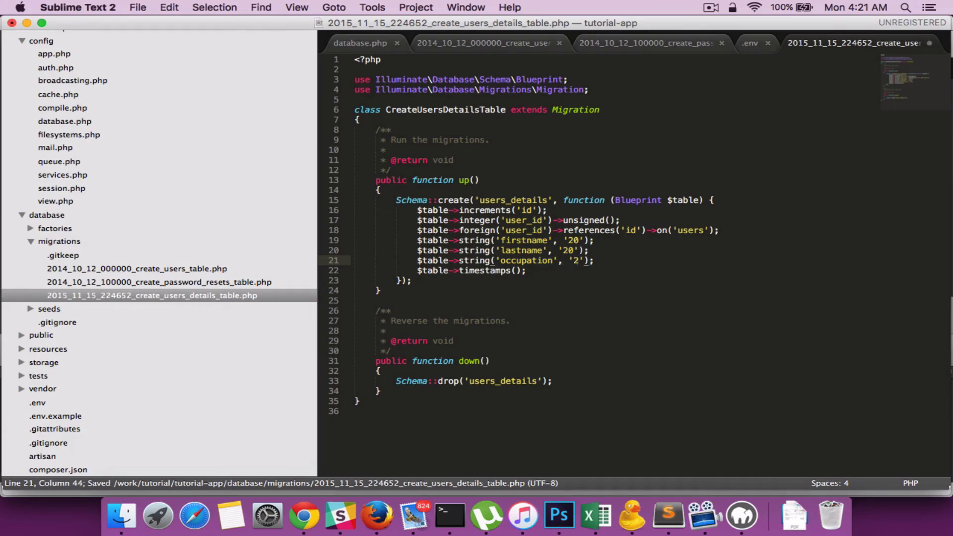
pyautogui.write('00')
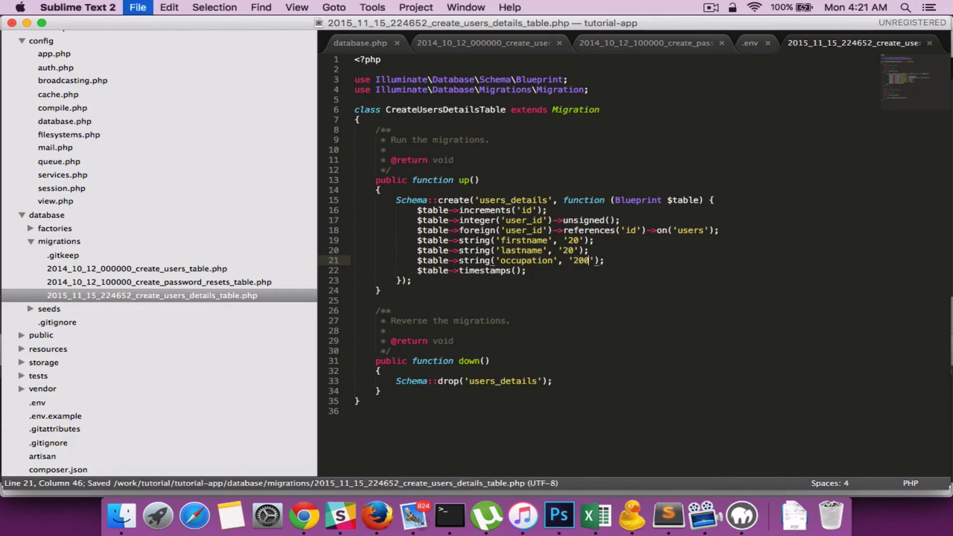
pyautogui.click(617, 320)
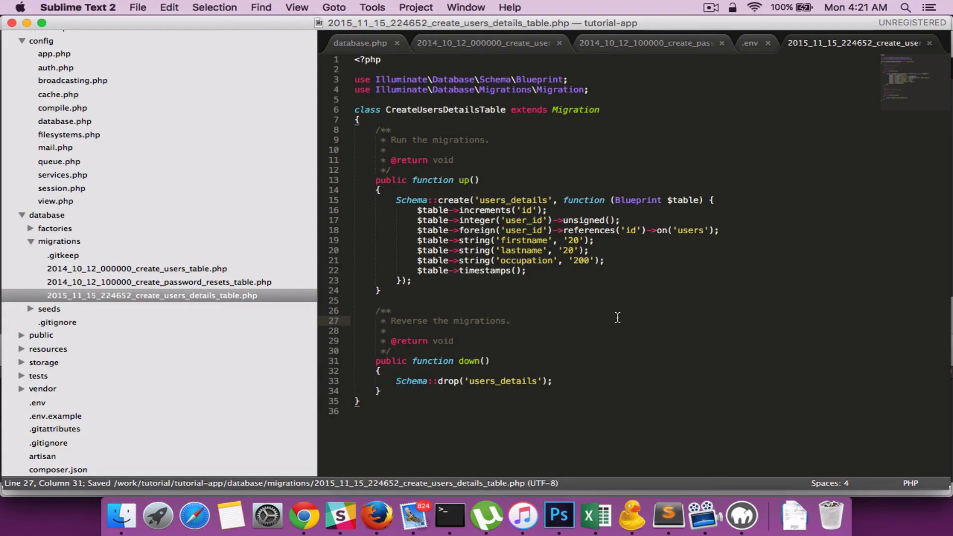
pyautogui.moveTo(597, 282)
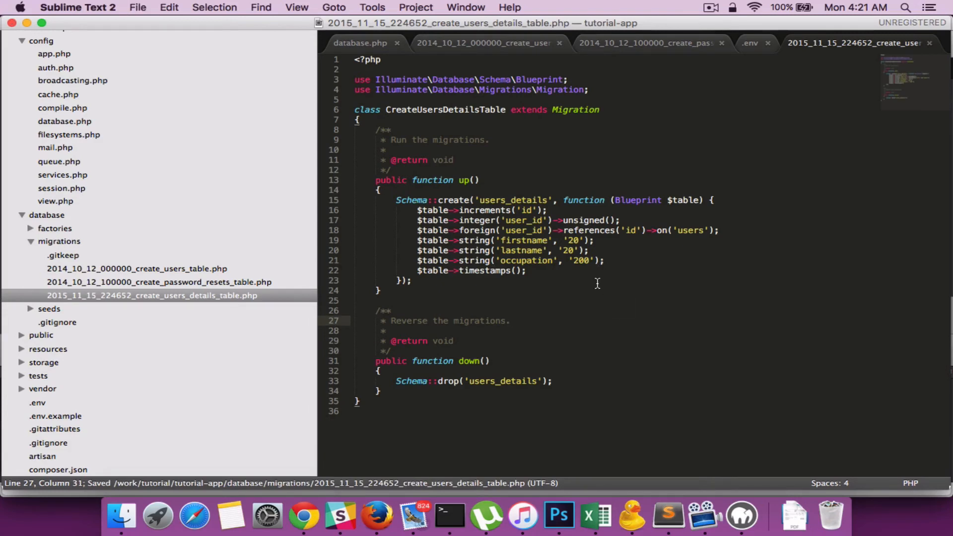
pyautogui.click(575, 271)
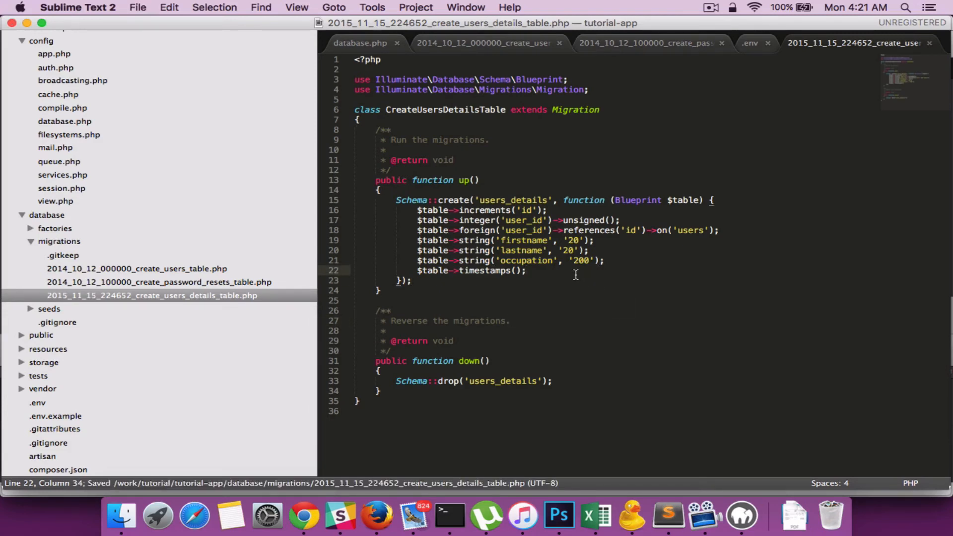
pyautogui.moveTo(600, 297)
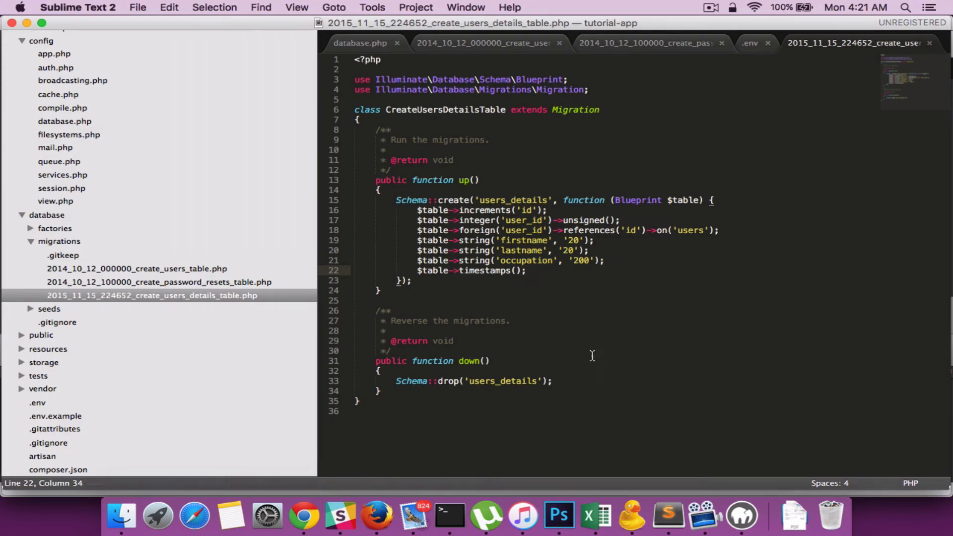
pyautogui.moveTo(481, 403)
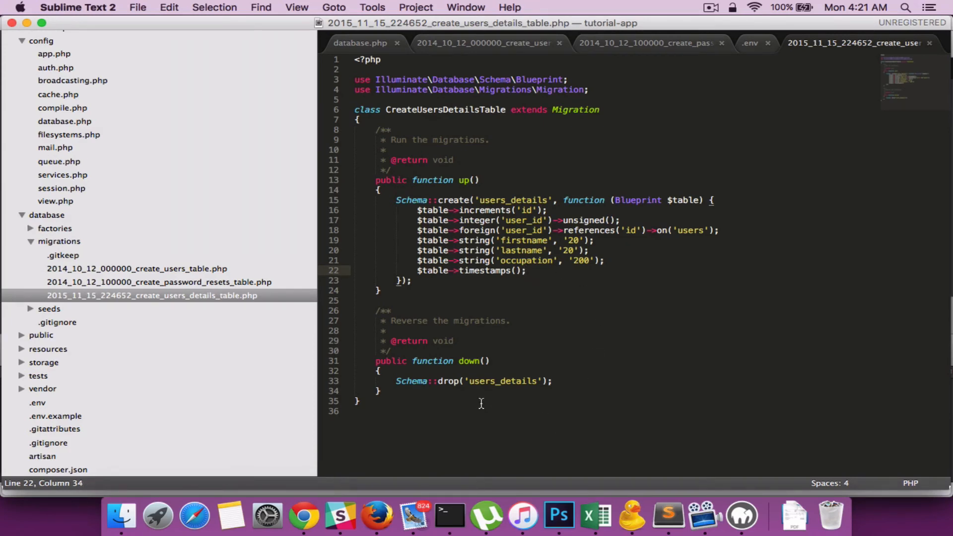
# - Run php artisan migrate in Terminal to create the users_details table
pyautogui.click(449, 515)
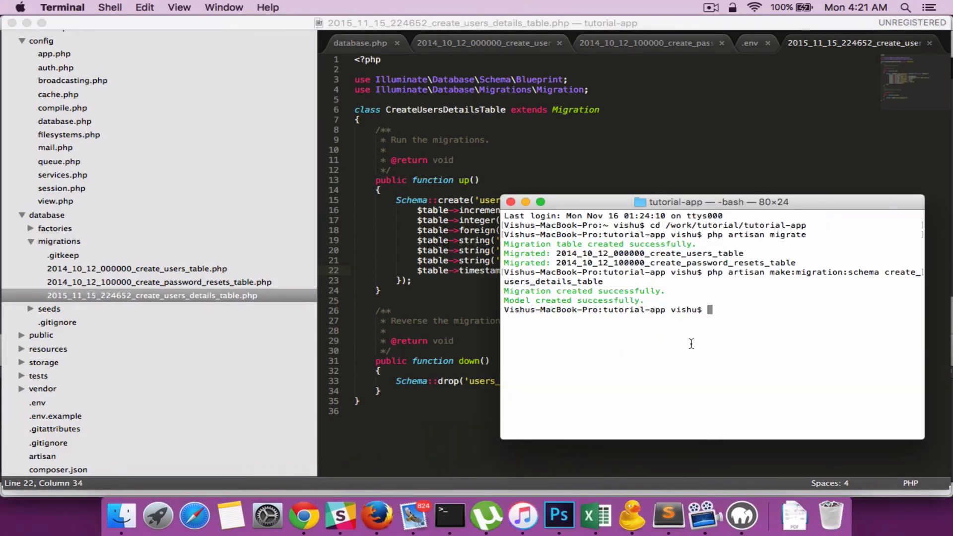
pyautogui.write('php artisan')
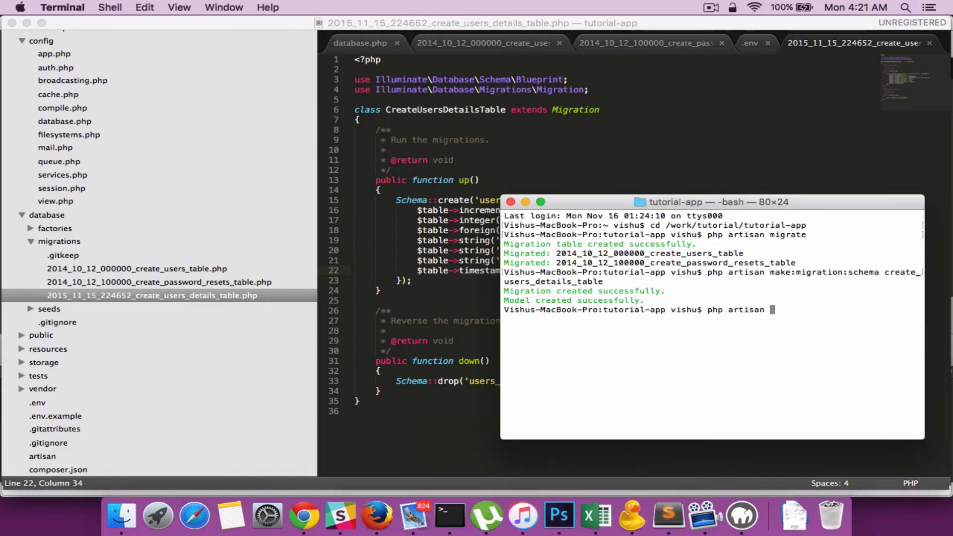
pyautogui.write('migrate')
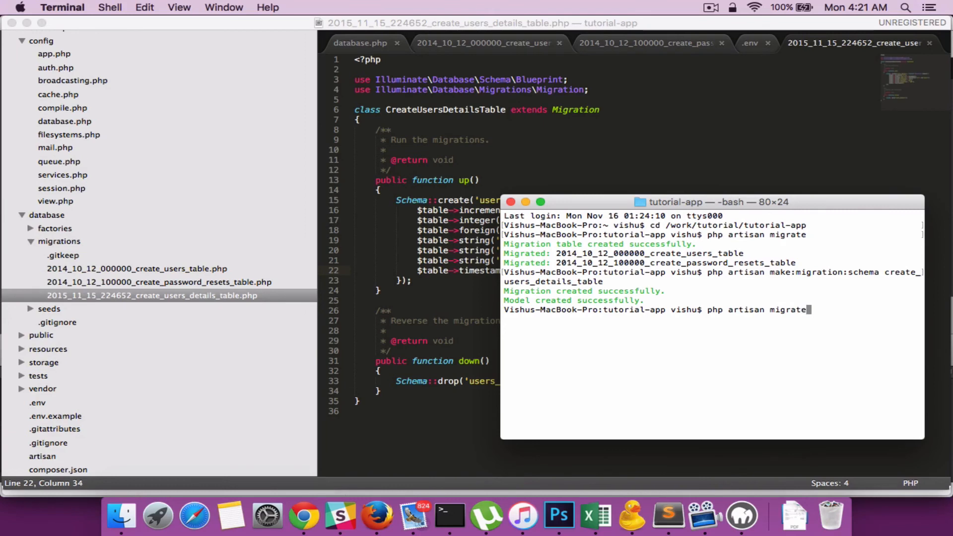
pyautogui.press('Return')
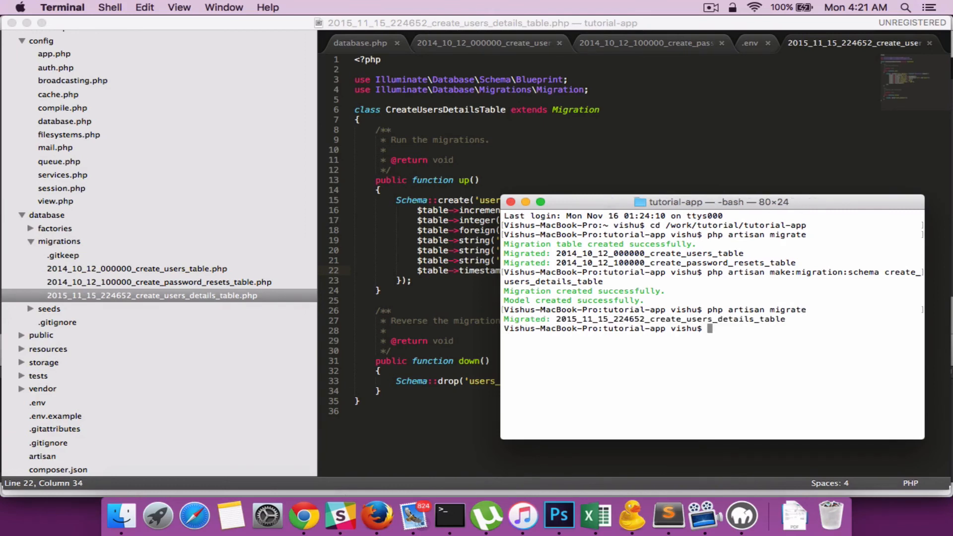
pyautogui.moveTo(683, 342)
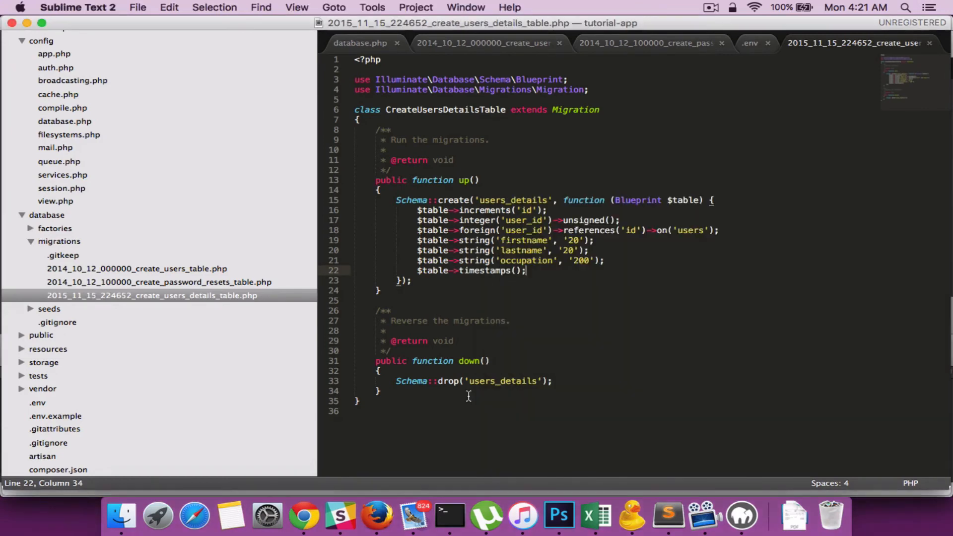
pyautogui.moveTo(550, 419)
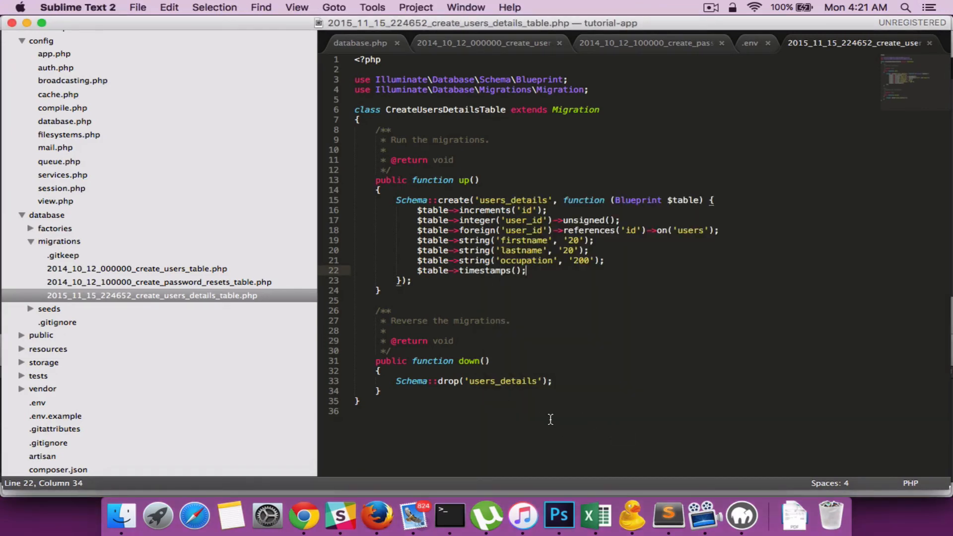
# - Open the users_details table's structure in phpMyAdmin, showing its seven columns from id to updated_at
pyautogui.click(305, 516)
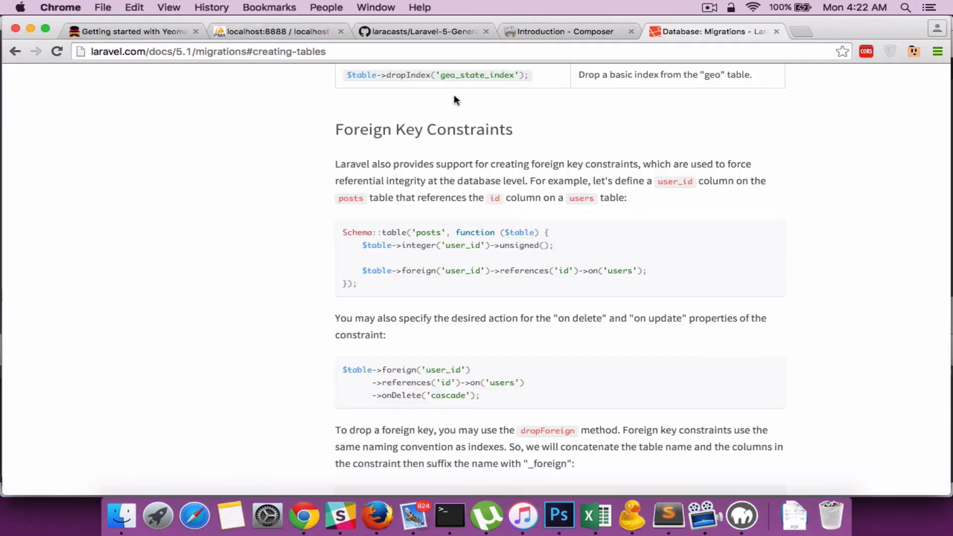
pyautogui.moveTo(465, 32)
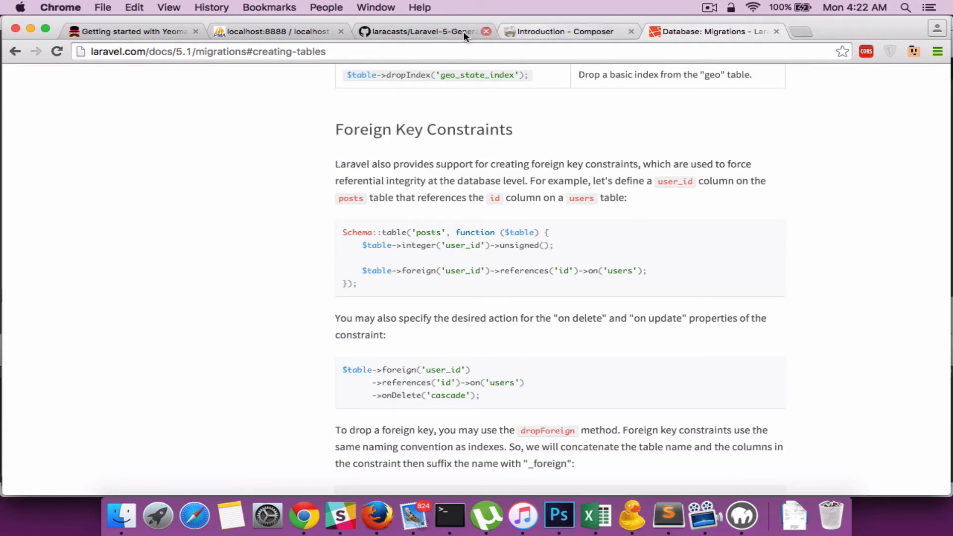
pyautogui.click(276, 30)
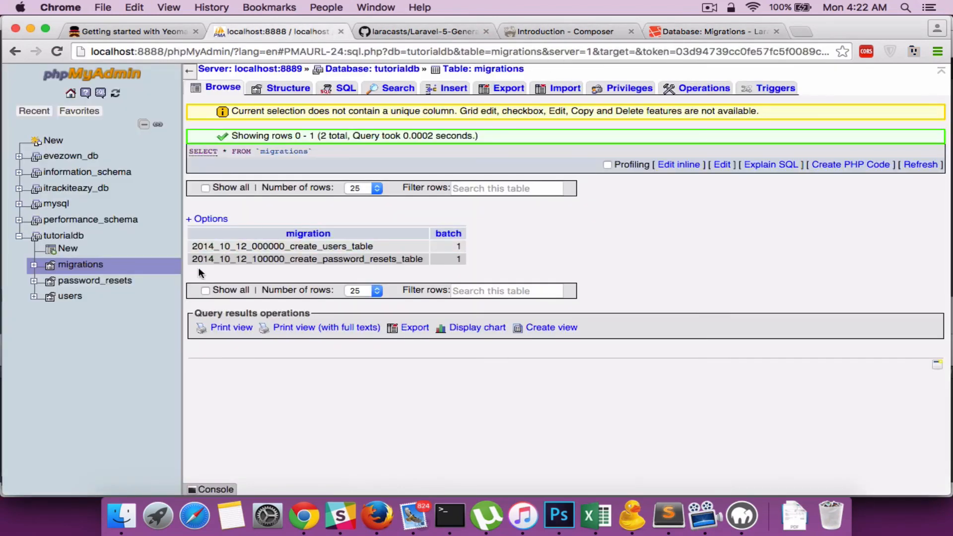
pyautogui.click(63, 235)
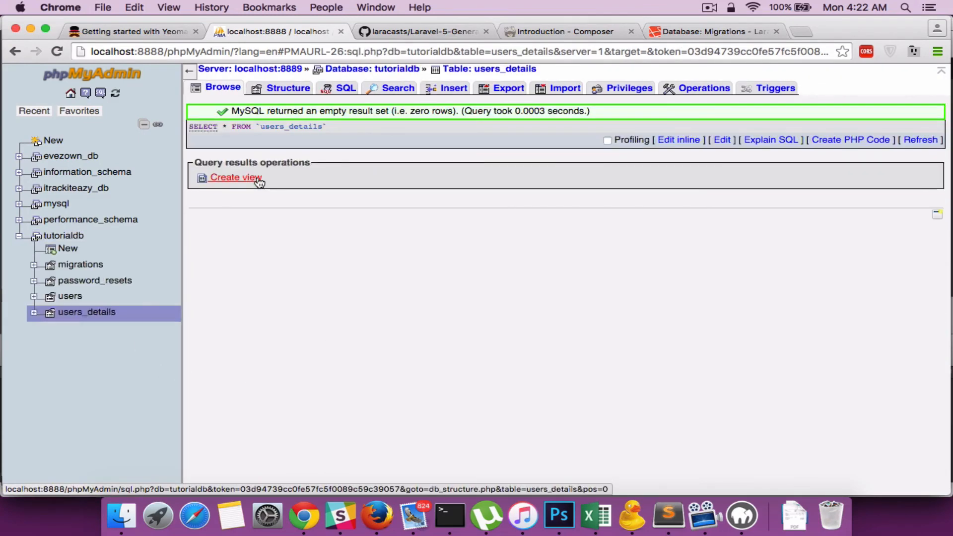
pyautogui.click(287, 88)
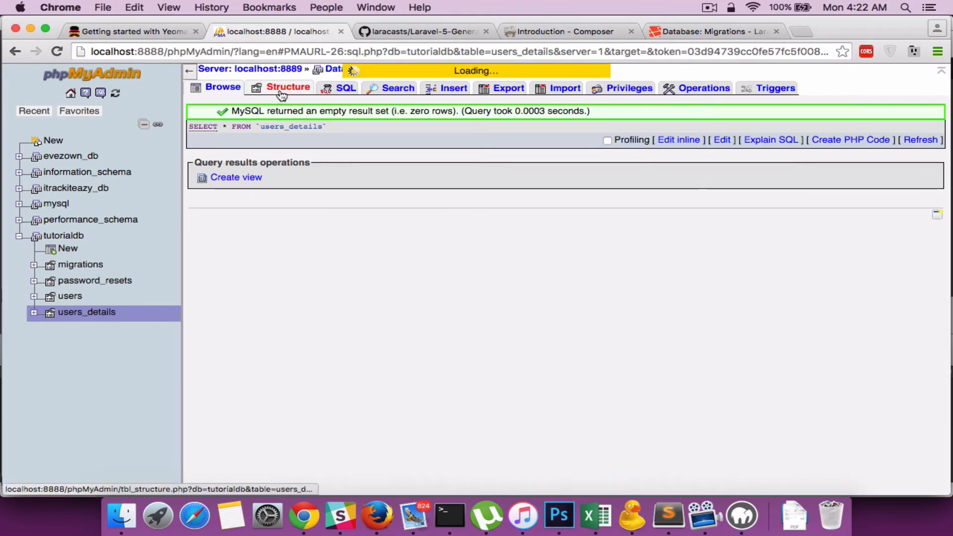
pyautogui.click(287, 88)
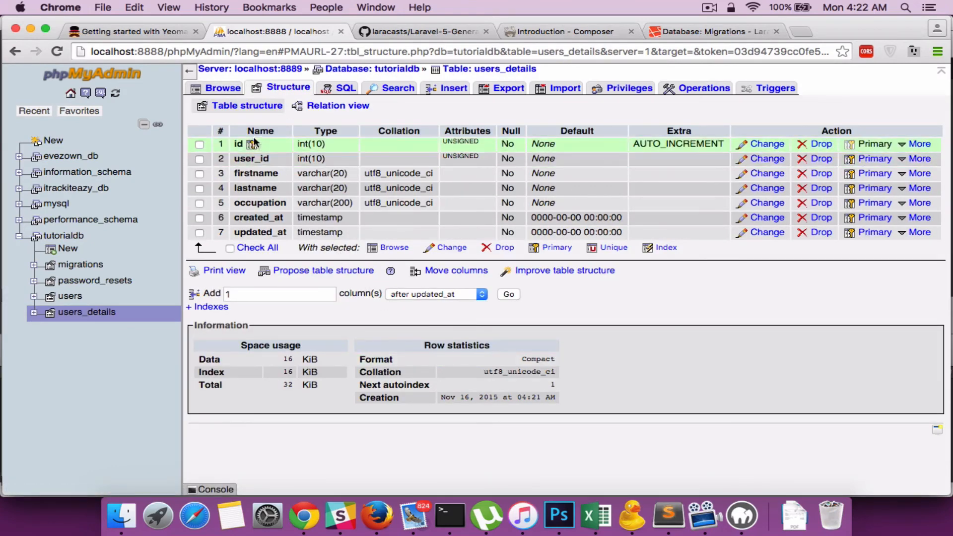
pyautogui.moveTo(289, 237)
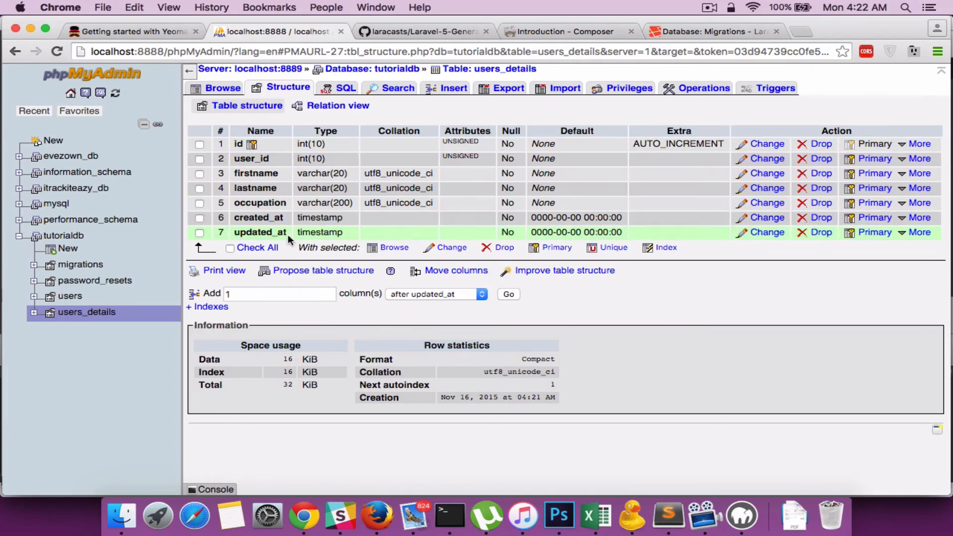
pyautogui.moveTo(346, 492)
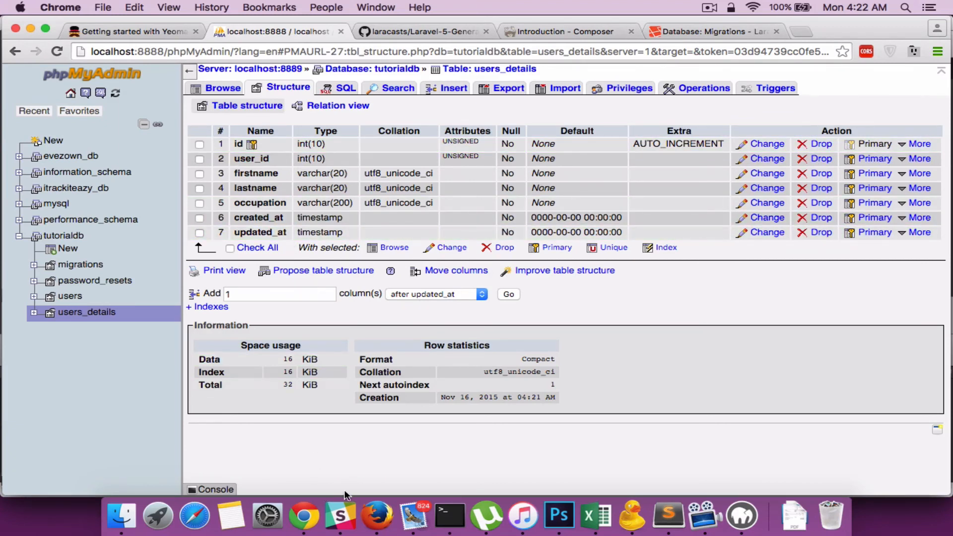
pyautogui.moveTo(533, 486)
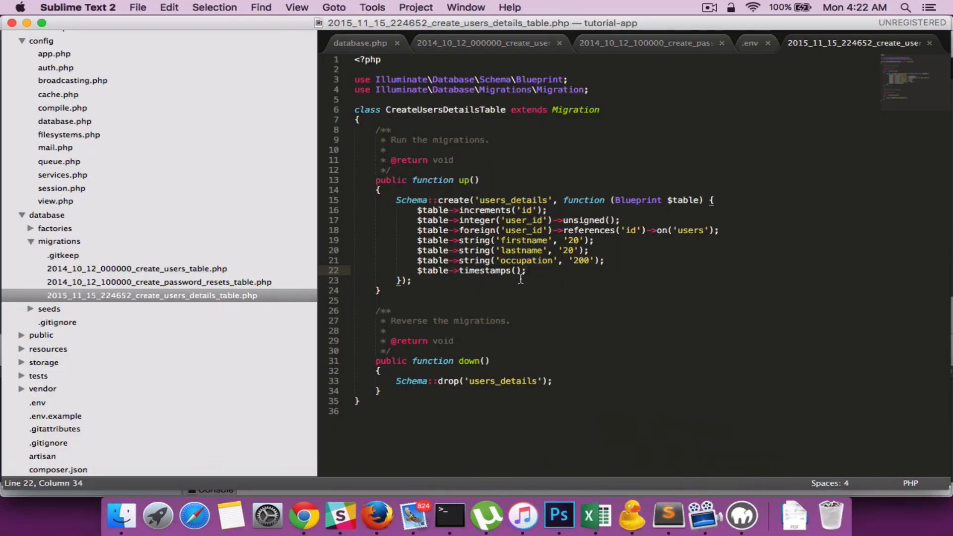
pyautogui.moveTo(528, 313)
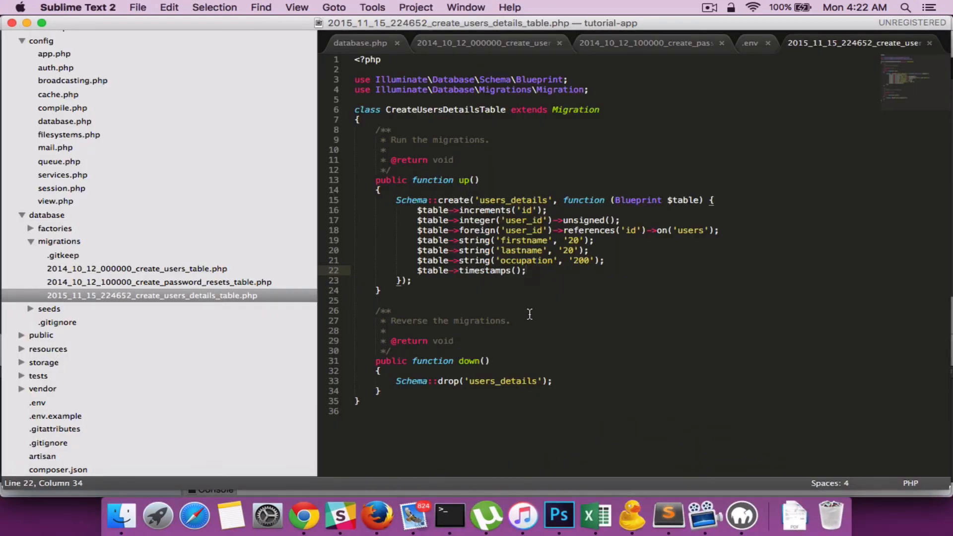
pyautogui.moveTo(570, 180)
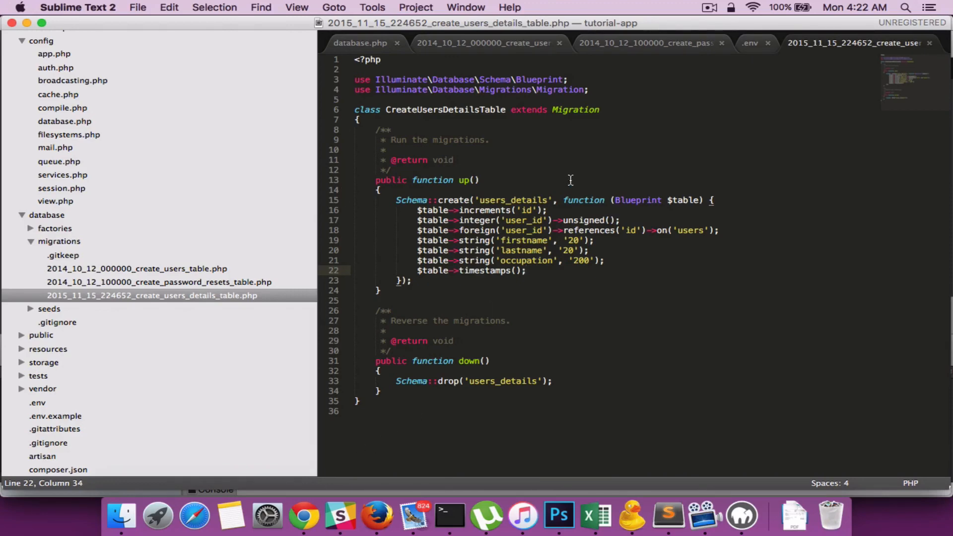
pyautogui.moveTo(296, 492)
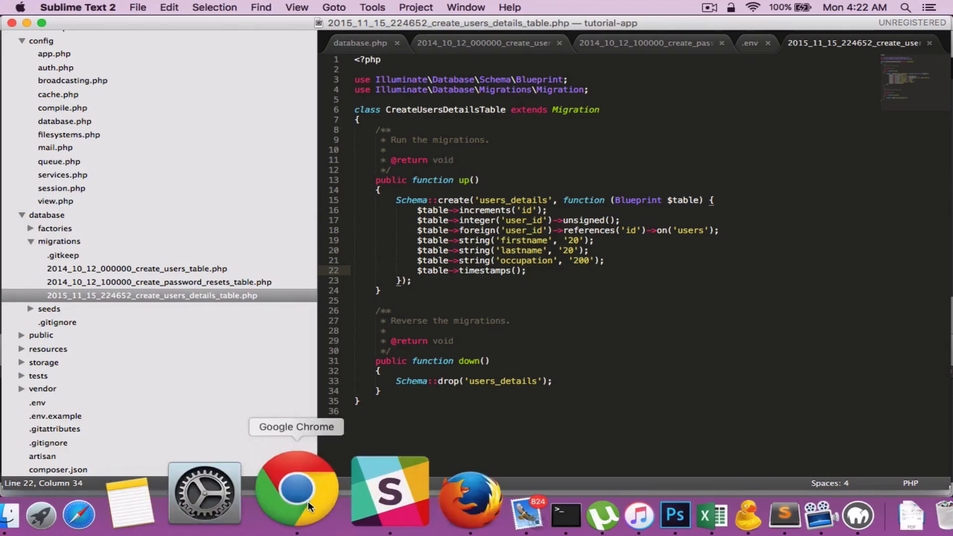
pyautogui.click(295, 487)
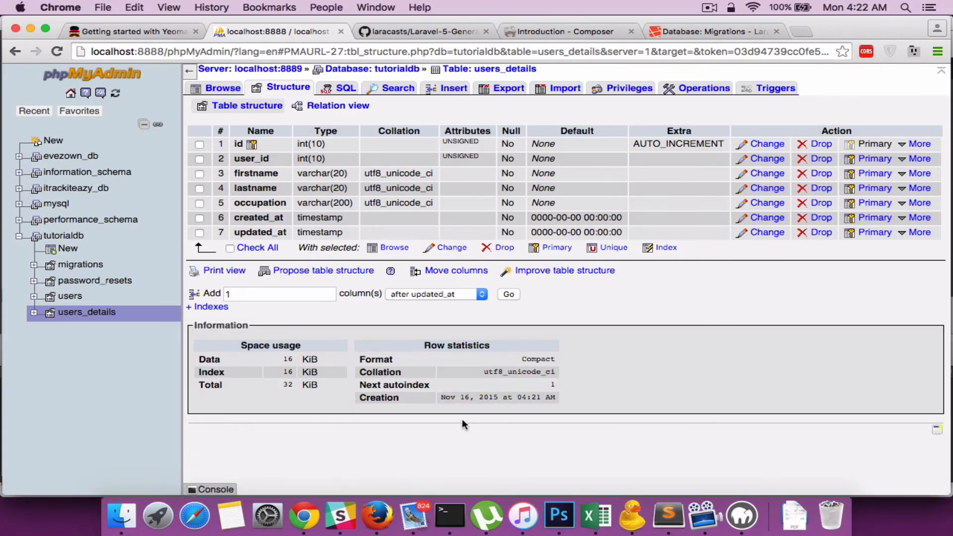
# - Roll back the users_details migration with php artisan migrate:rollback in Terminal
pyautogui.click(373, 516)
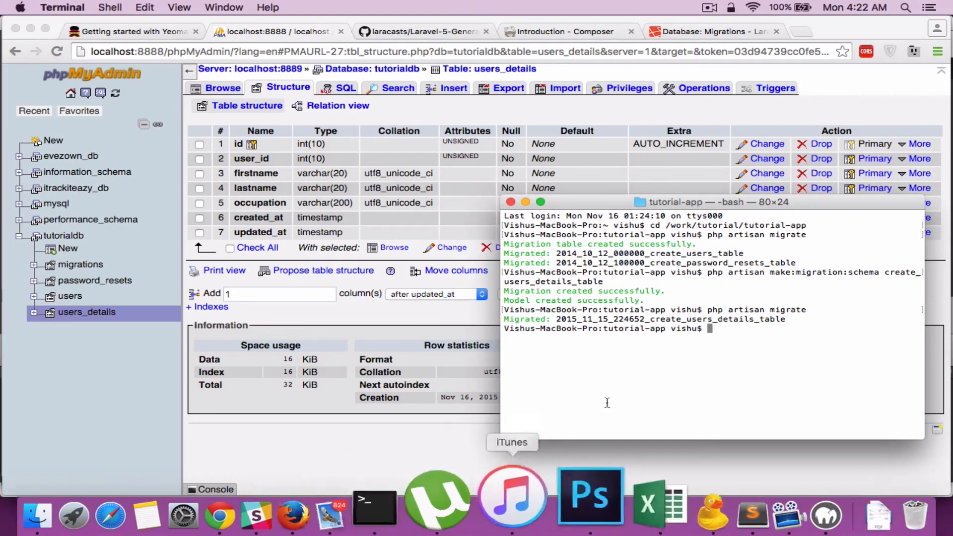
pyautogui.moveTo(681, 335)
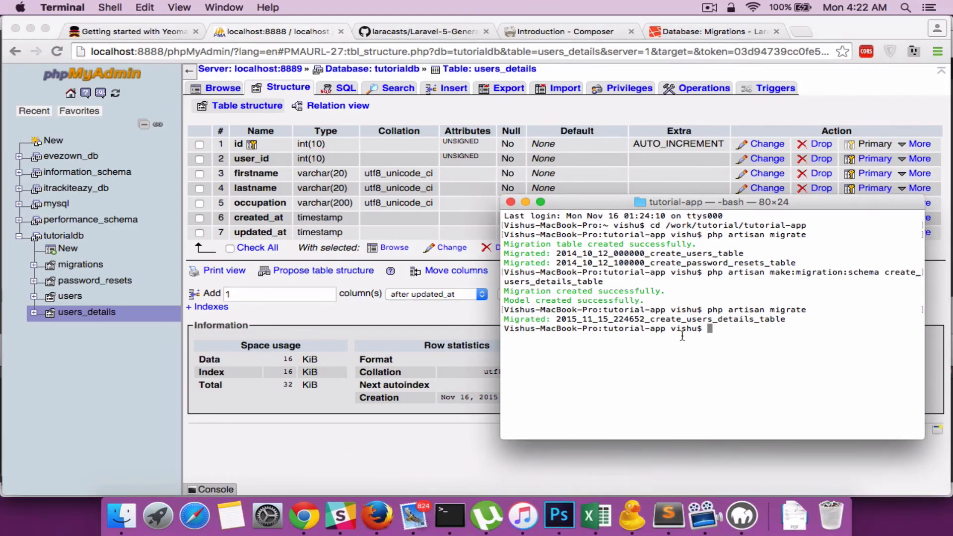
pyautogui.write('php artisan m')
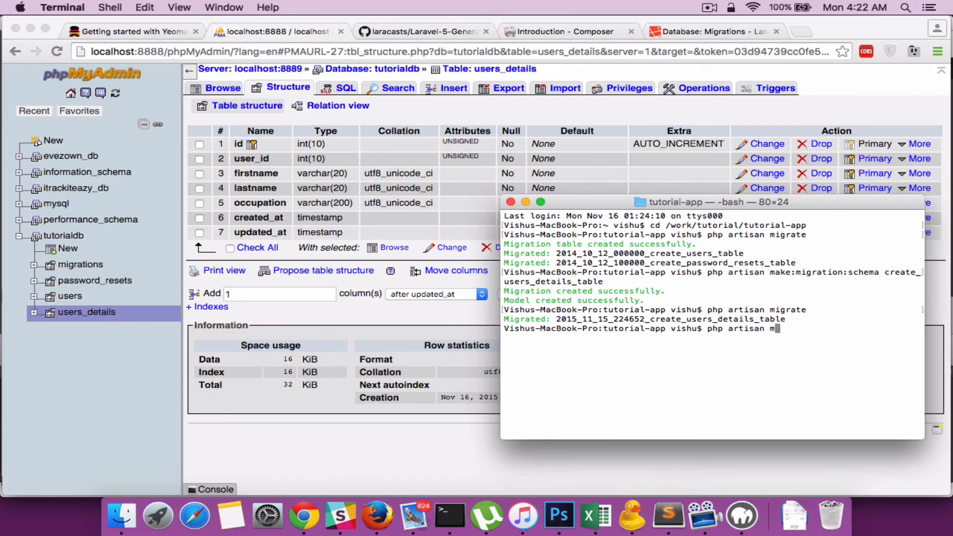
pyautogui.write('igrate:rollback')
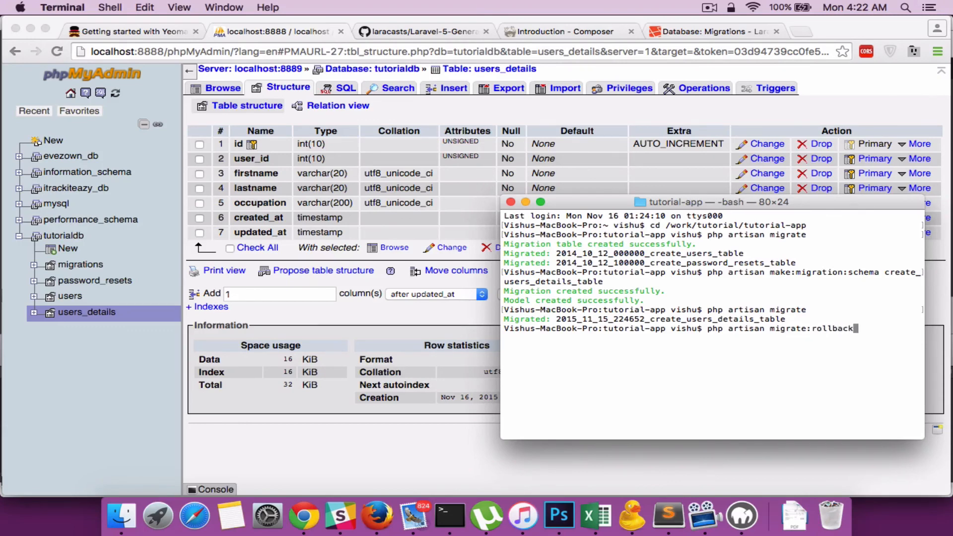
pyautogui.press('Return')
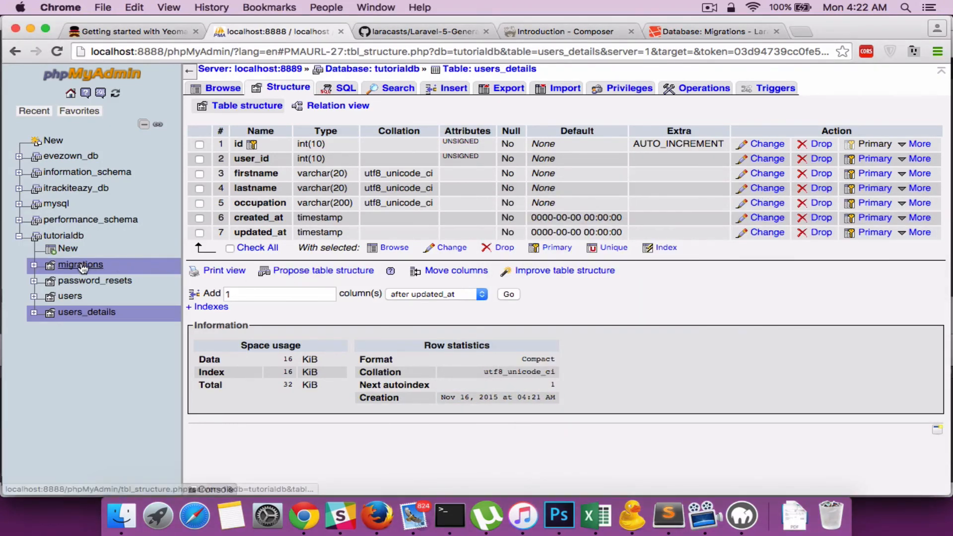
# - Browse the migrations table to confirm only create_users_table and create_password_resets_table remain
pyautogui.click(79, 265)
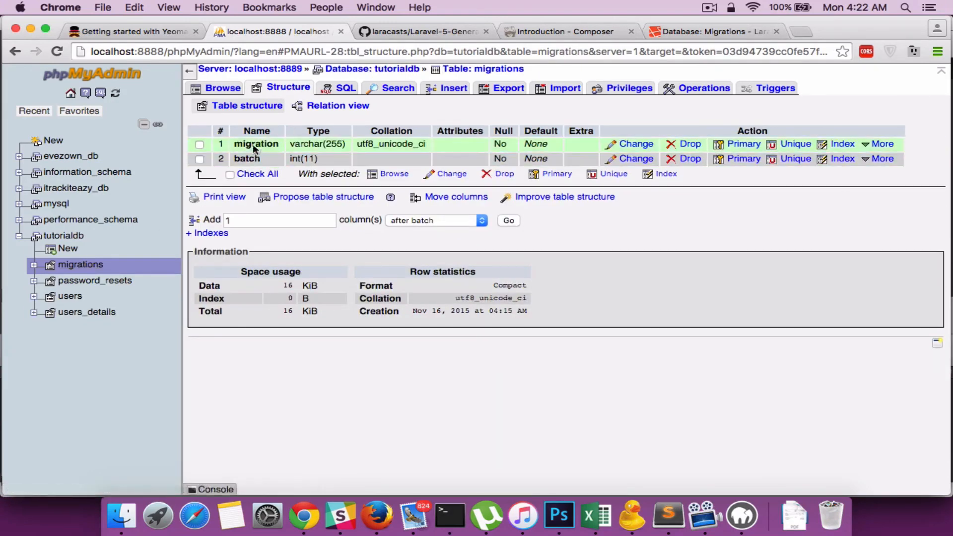
pyautogui.click(222, 89)
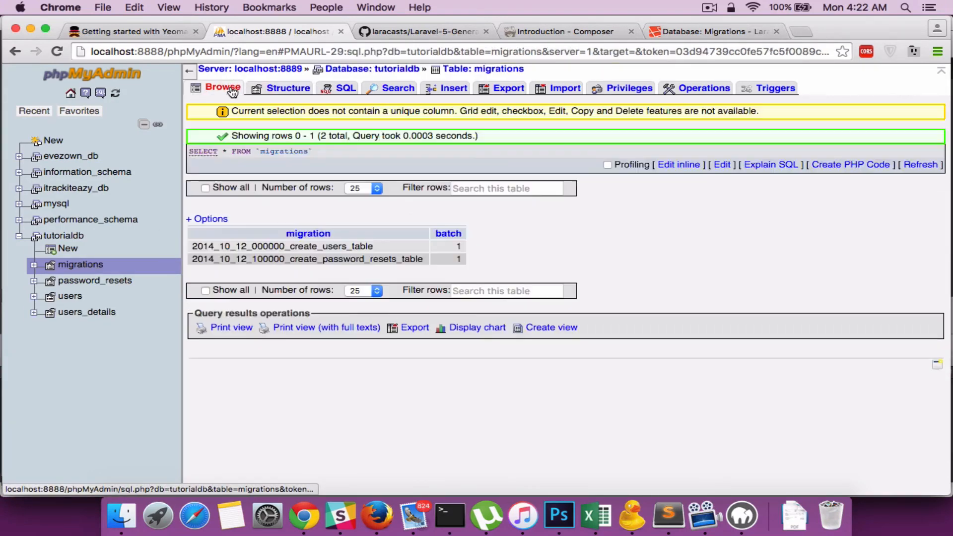
pyautogui.moveTo(383, 449)
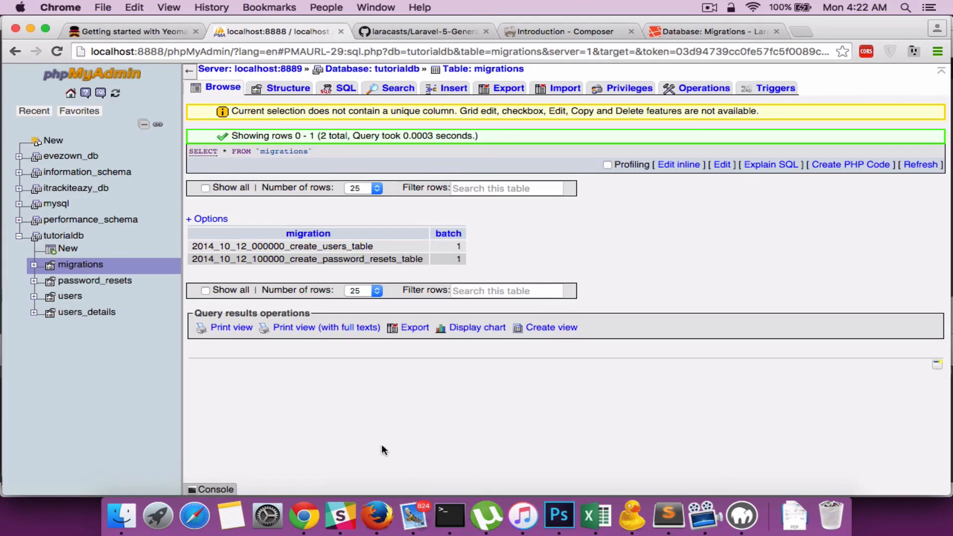
pyautogui.moveTo(393, 430)
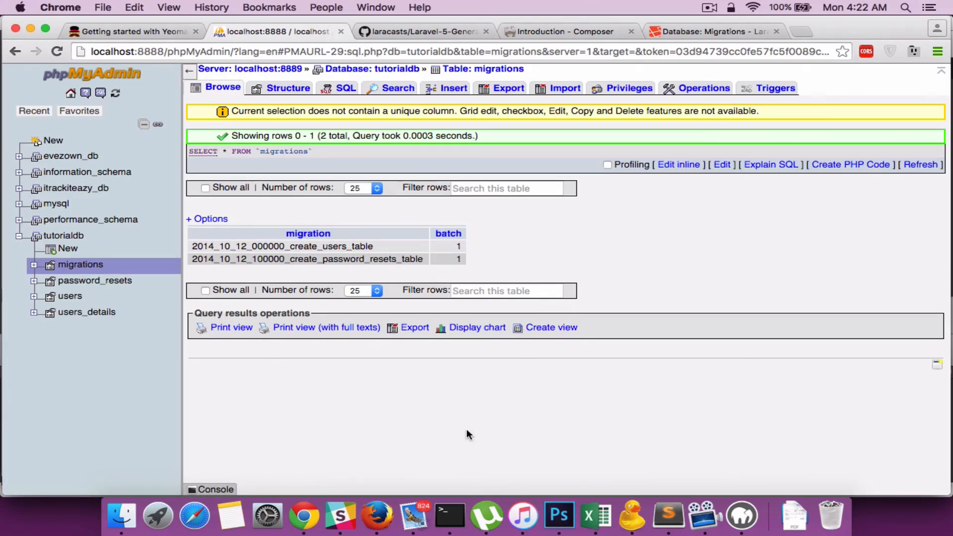
pyautogui.moveTo(517, 501)
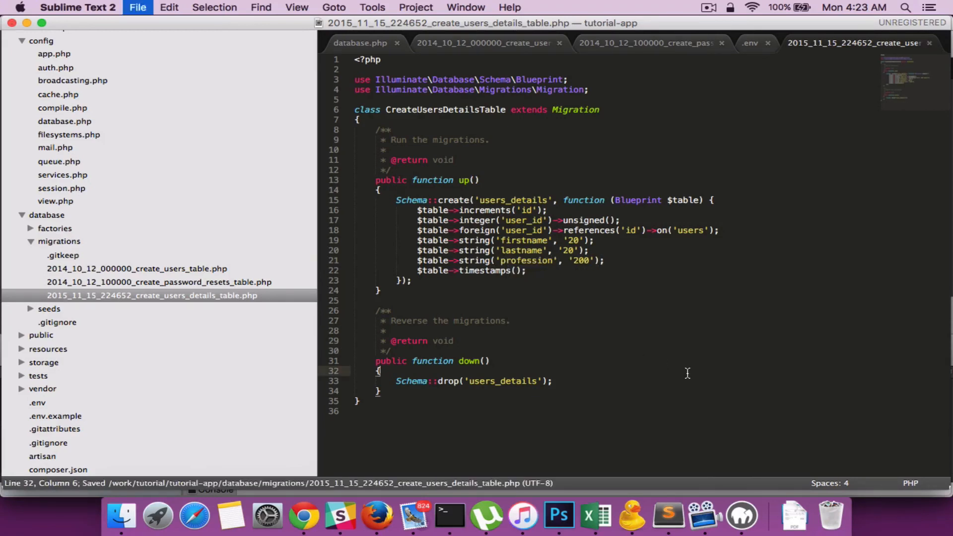
pyautogui.moveTo(641, 418)
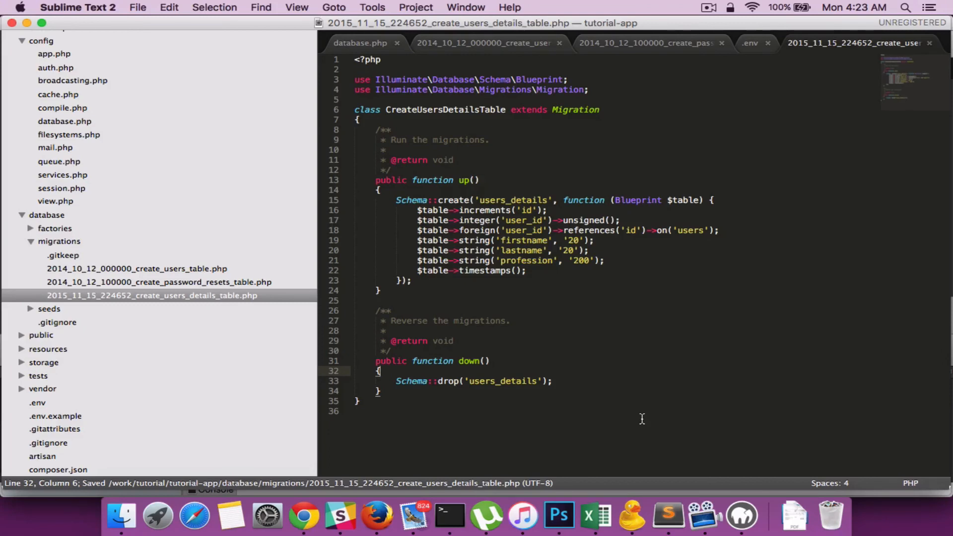
# - Rerun the artisan migration in Terminal to recreate users_details with the profession column
pyautogui.click(449, 516)
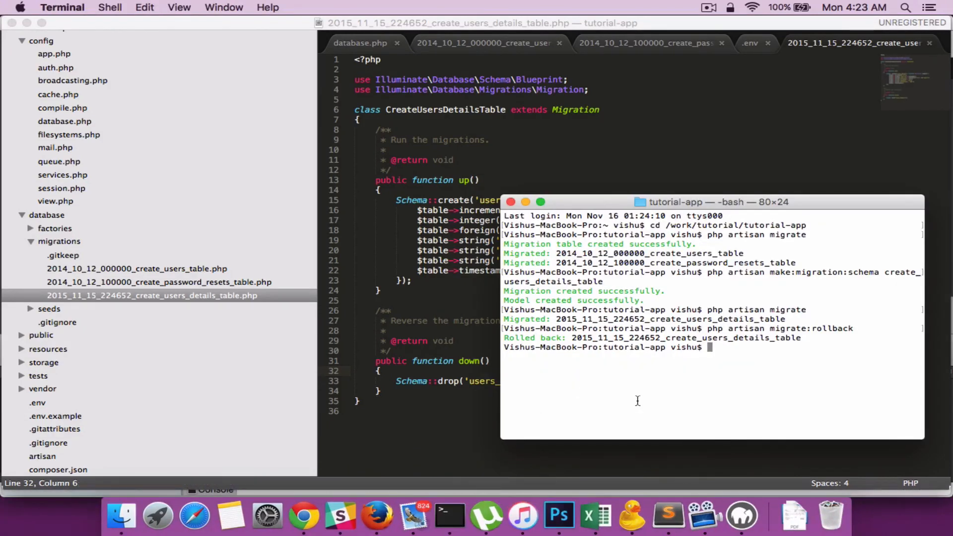
pyautogui.write('php artisan migrate:rollback')
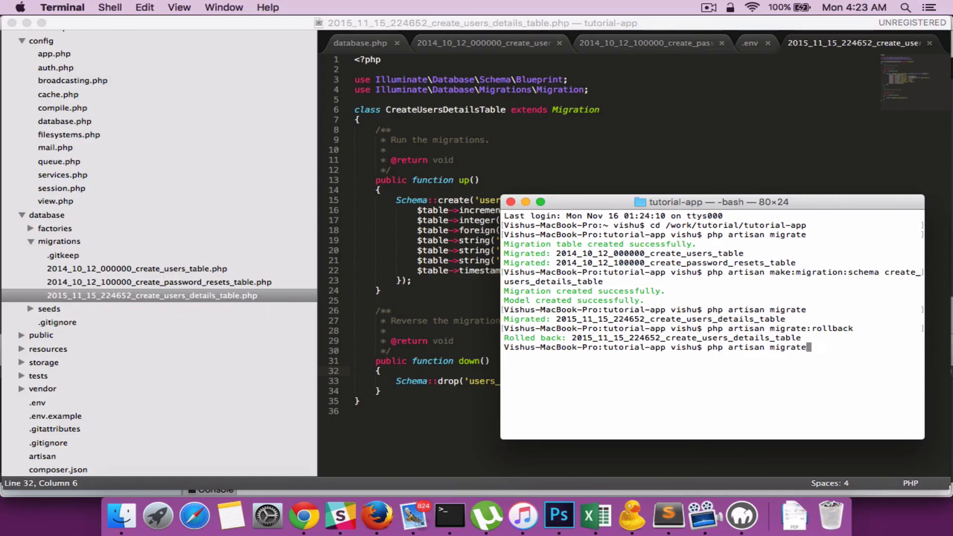
pyautogui.press('Return')
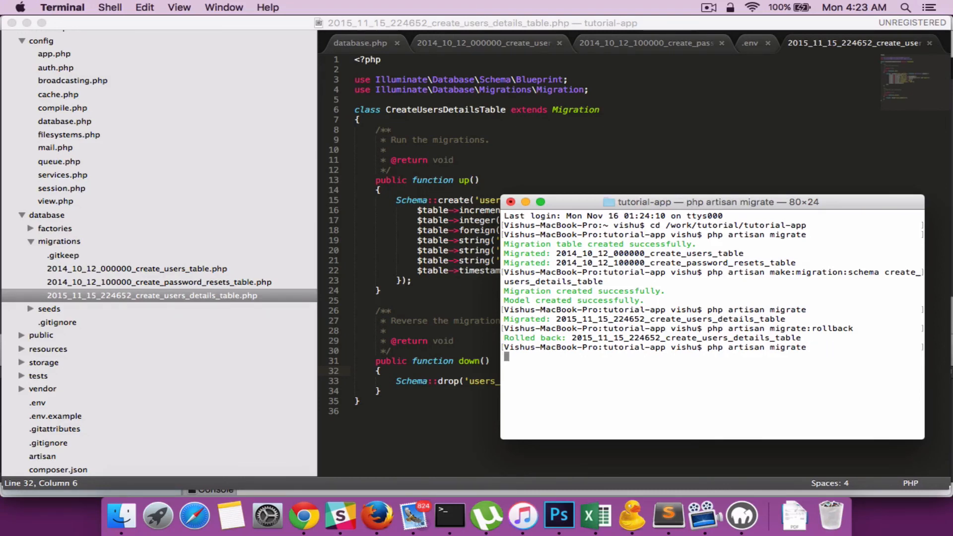